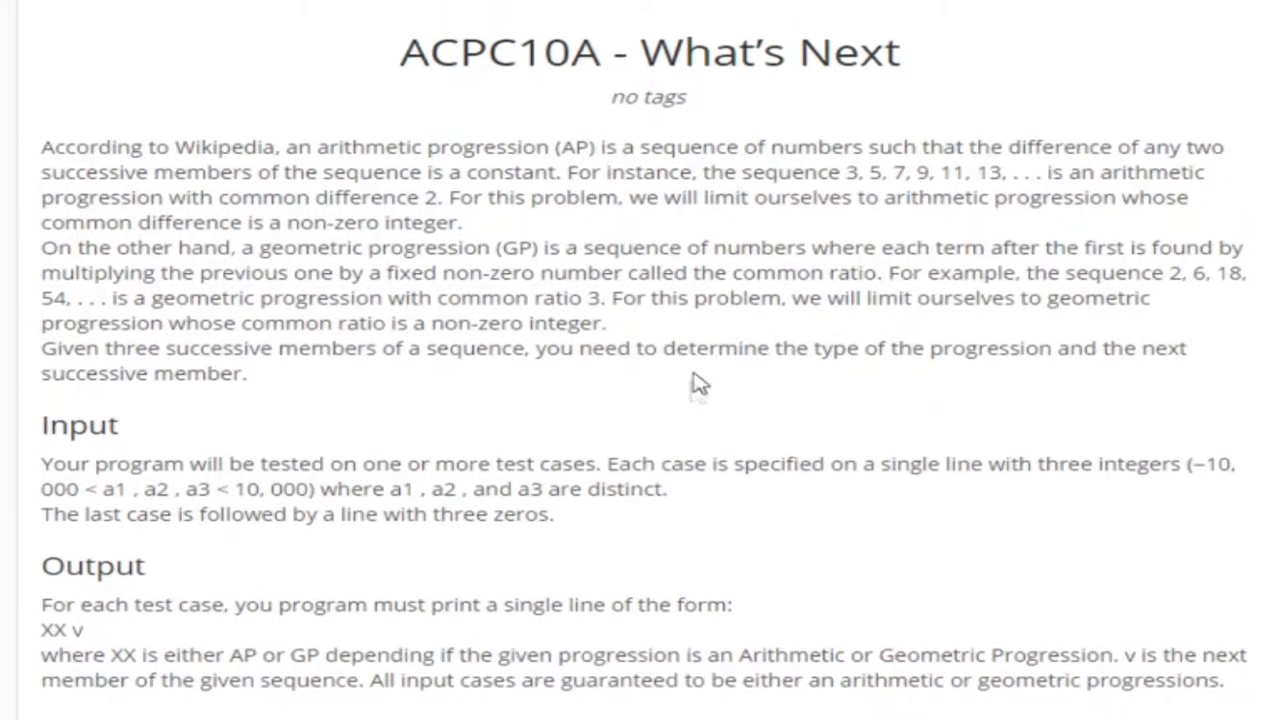
- Scroll the ACPC10A statement down to the rule that input ends with three zeros
scroll(down, 3)
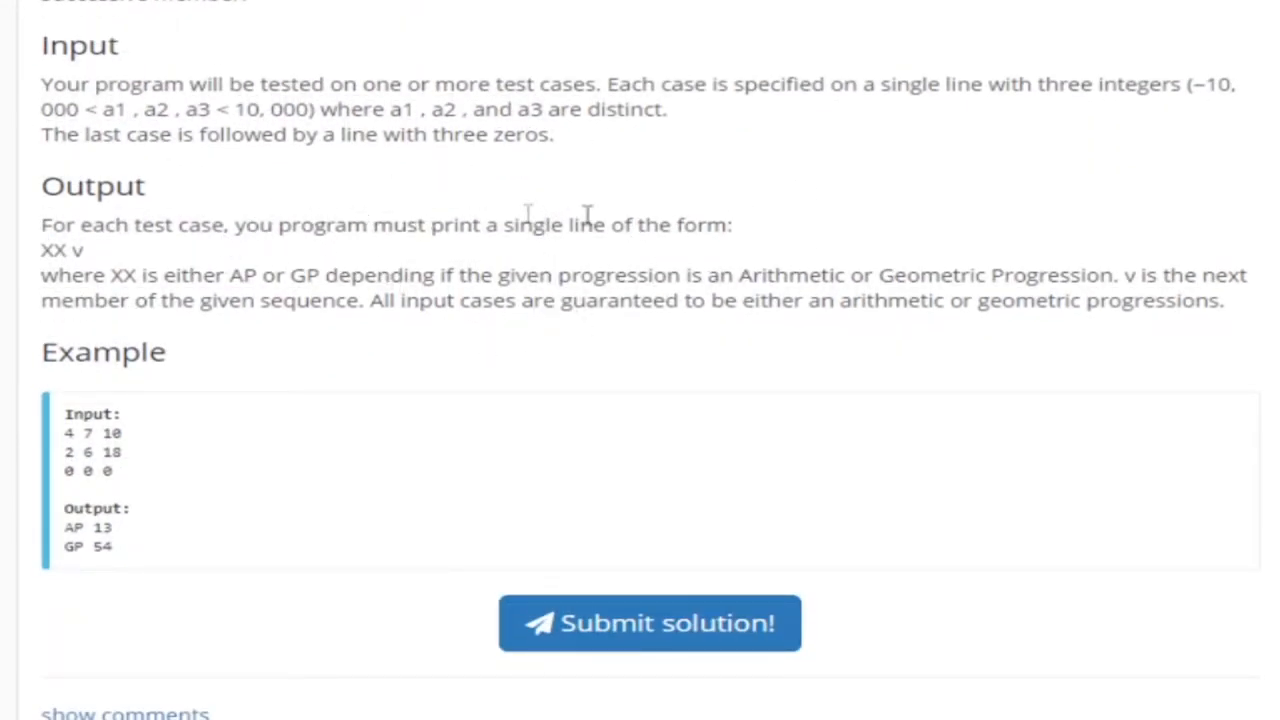
mouse_move(333, 365)
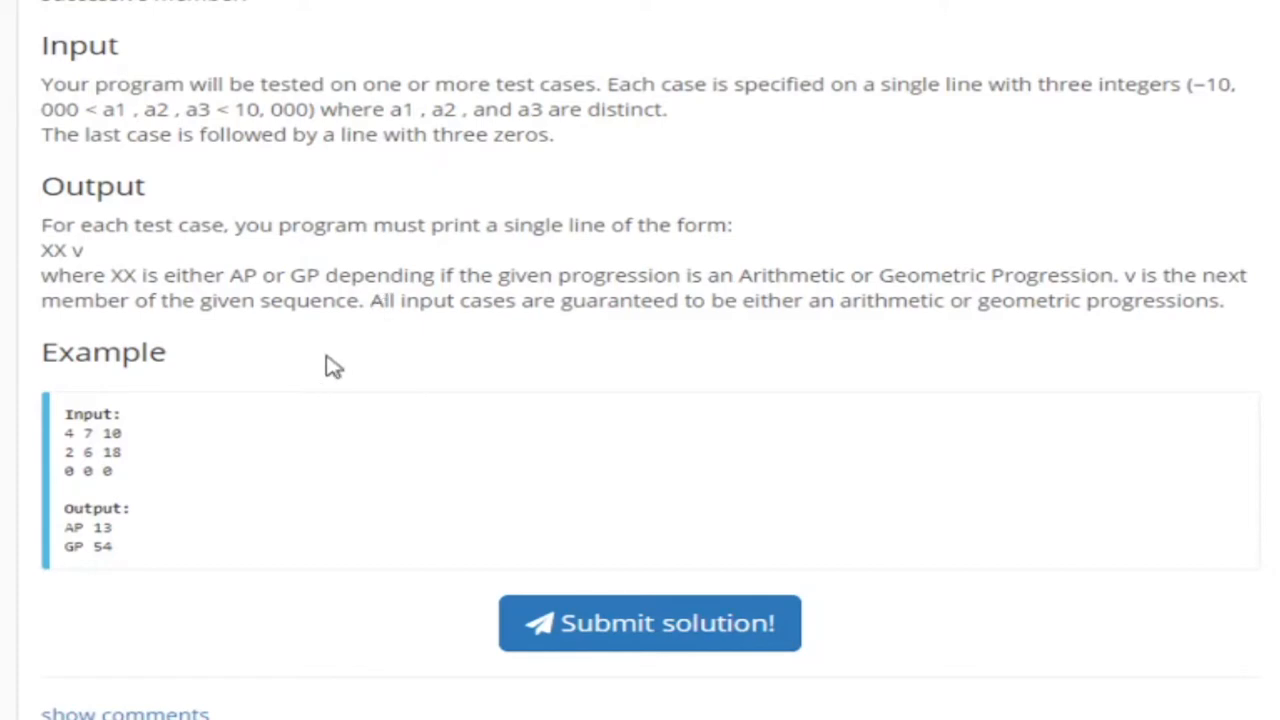
mouse_move(418, 218)
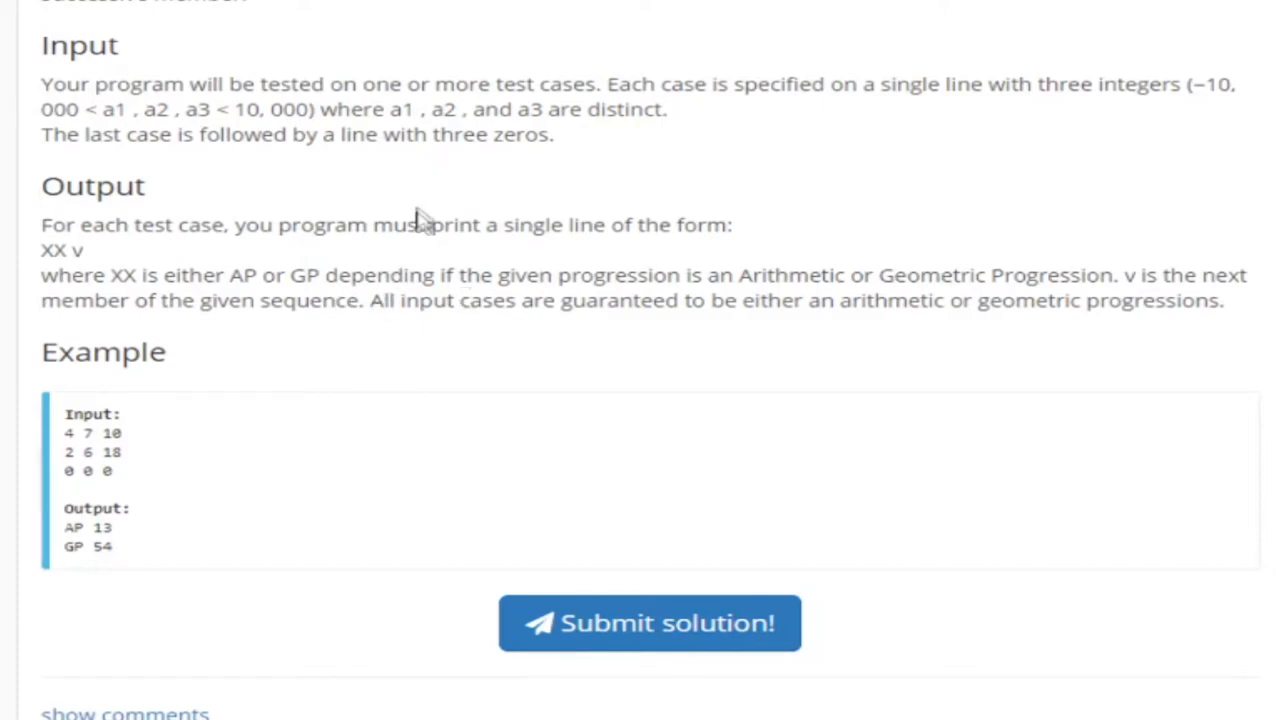
mouse_move(340, 310)
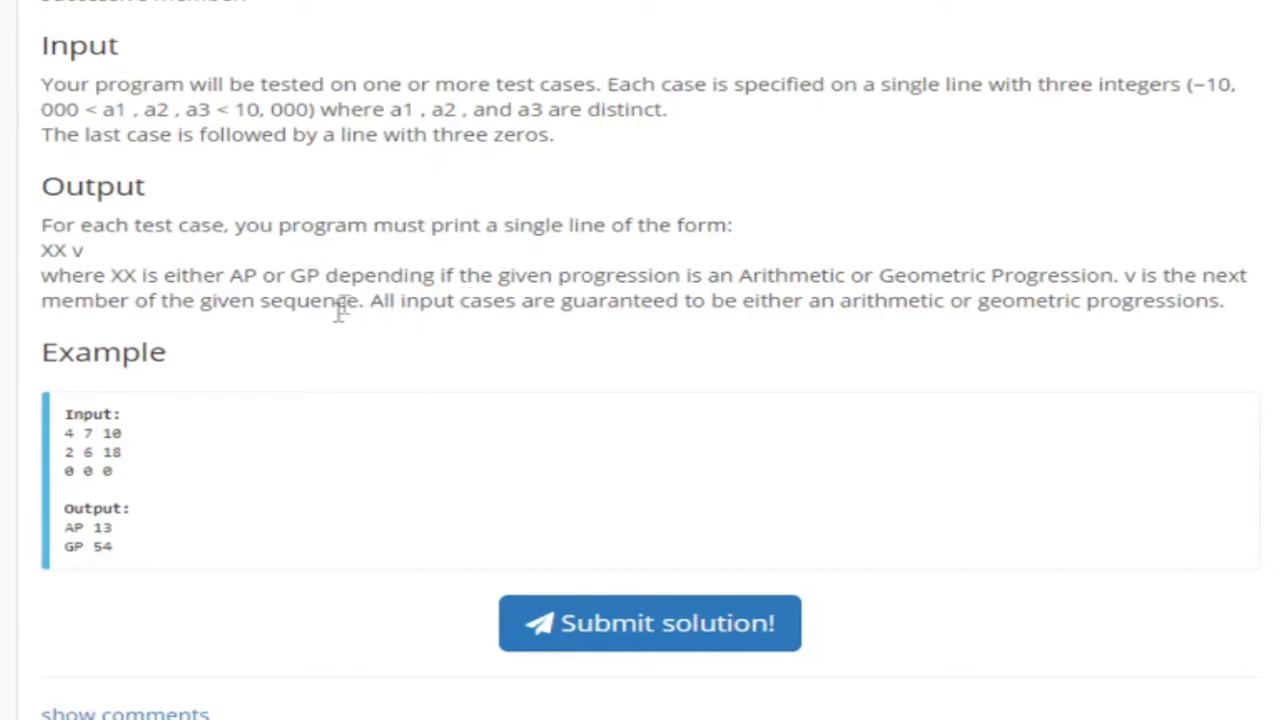
mouse_move(340, 260)
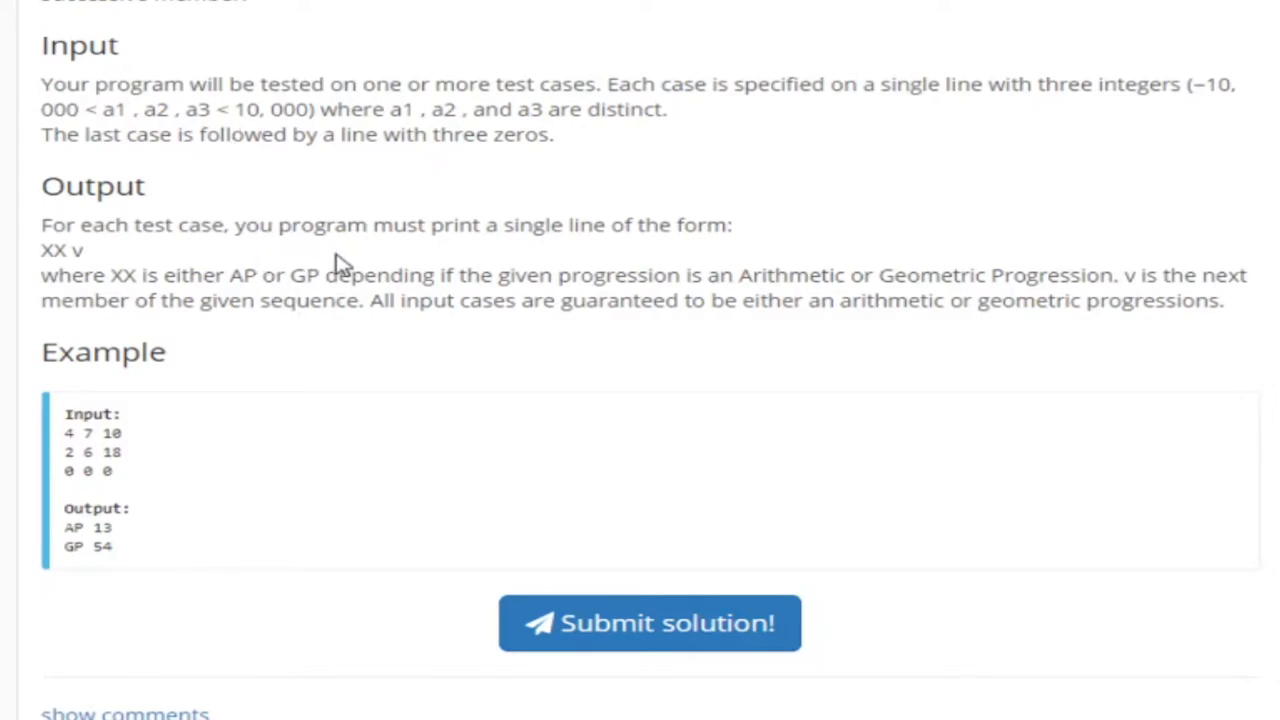
mouse_move(700, 148)
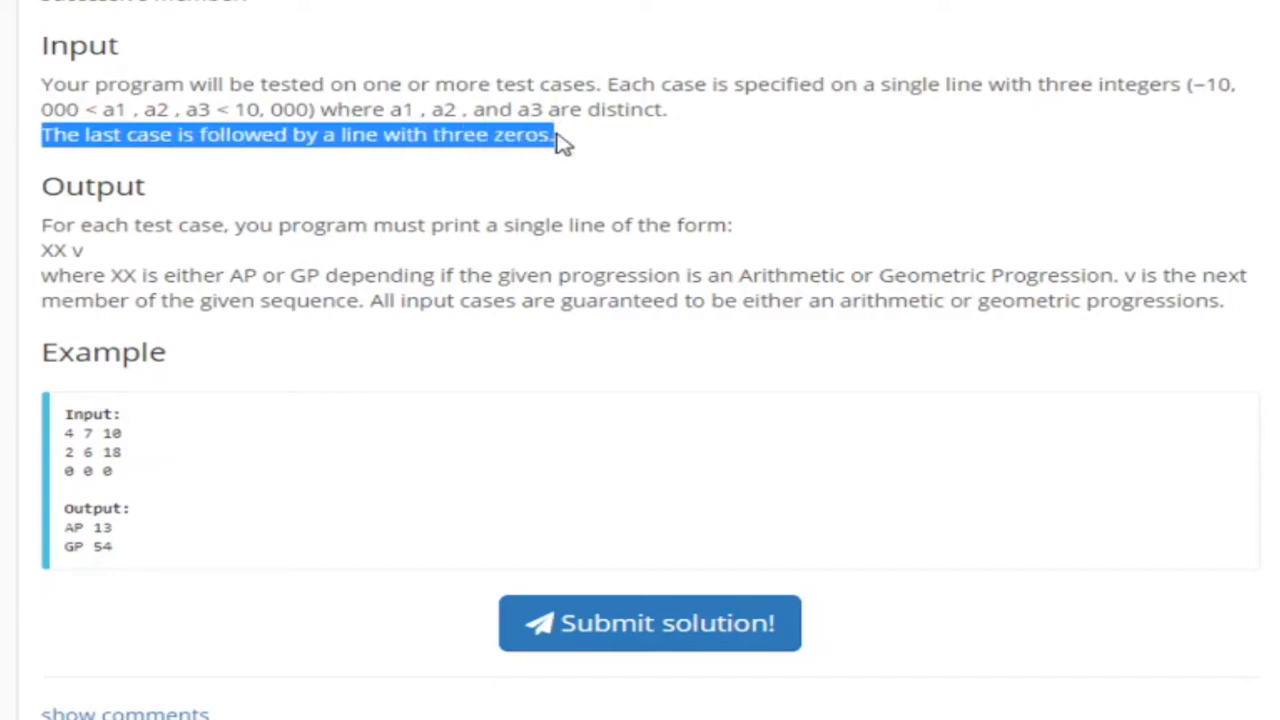
mouse_move(528, 277)
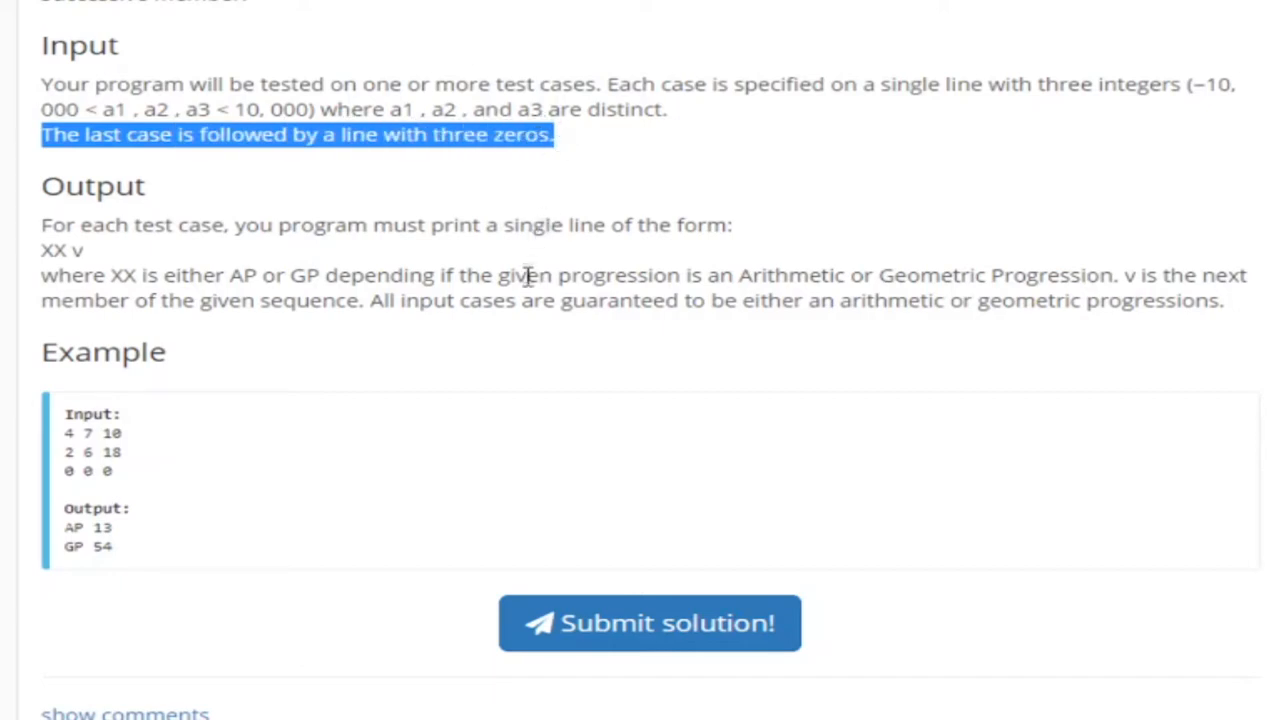
mouse_move(483, 367)
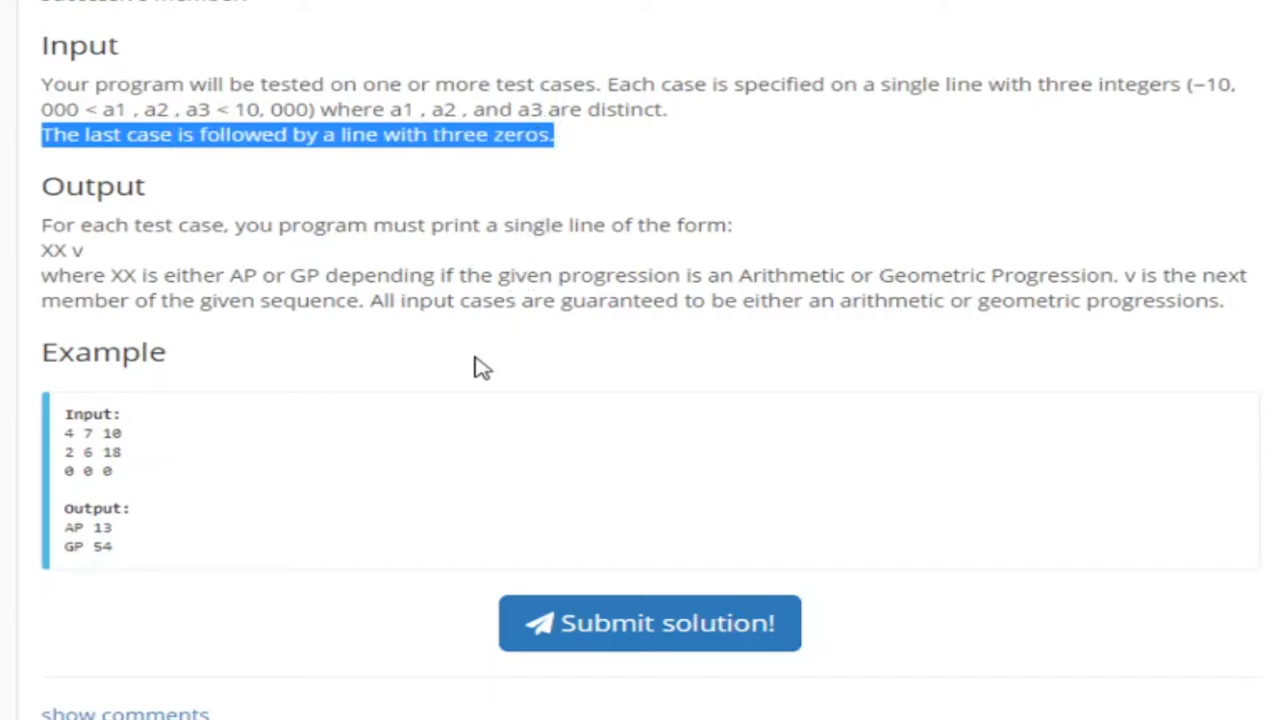
mouse_move(375, 285)
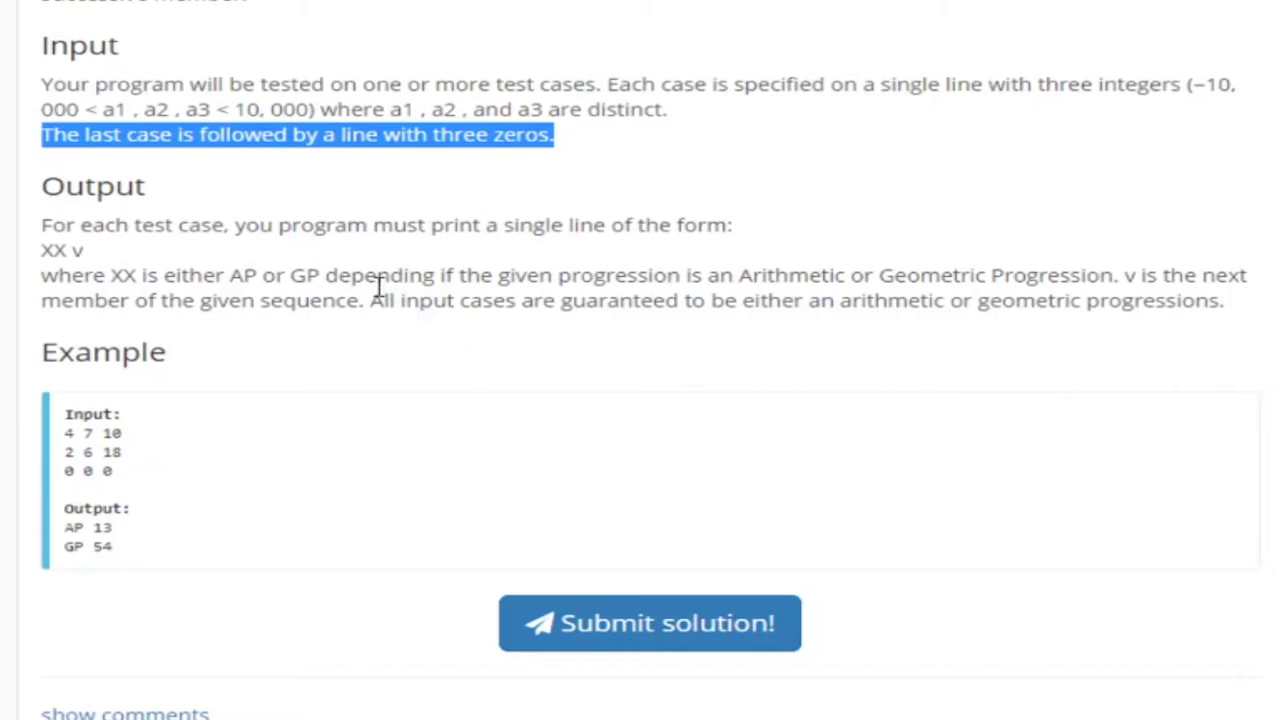
mouse_move(858, 272)
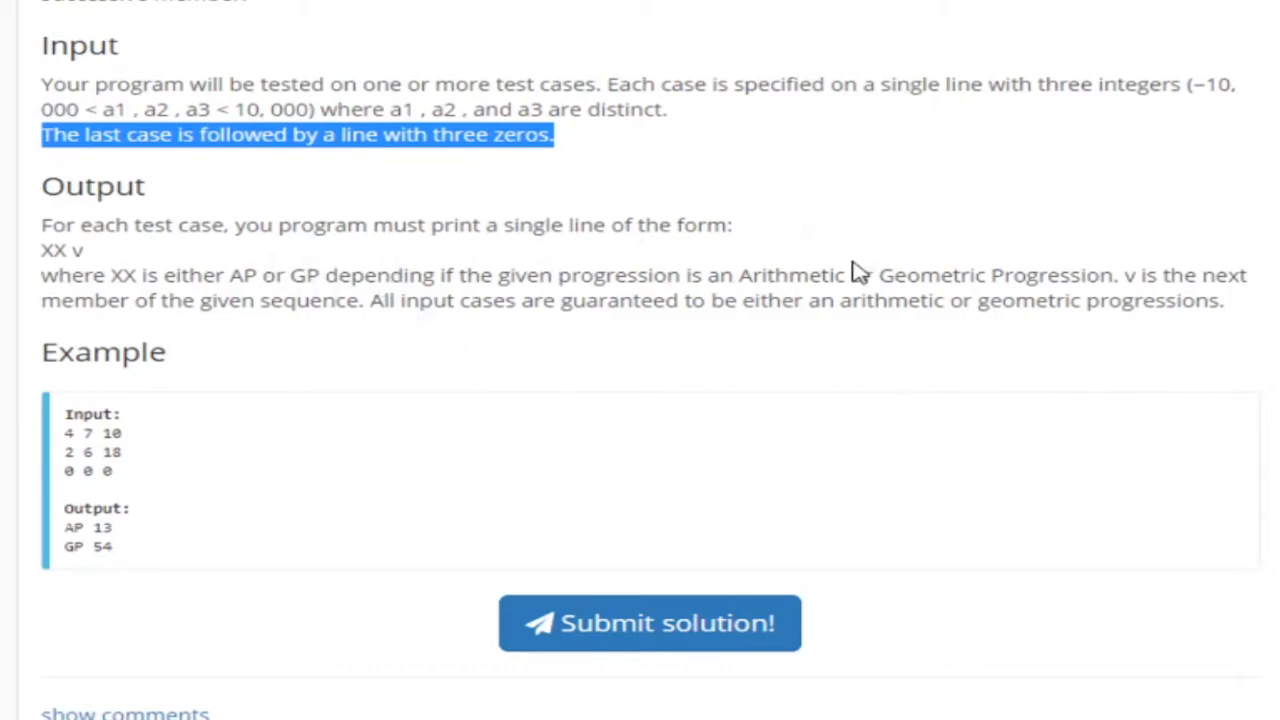
mouse_move(255, 280)
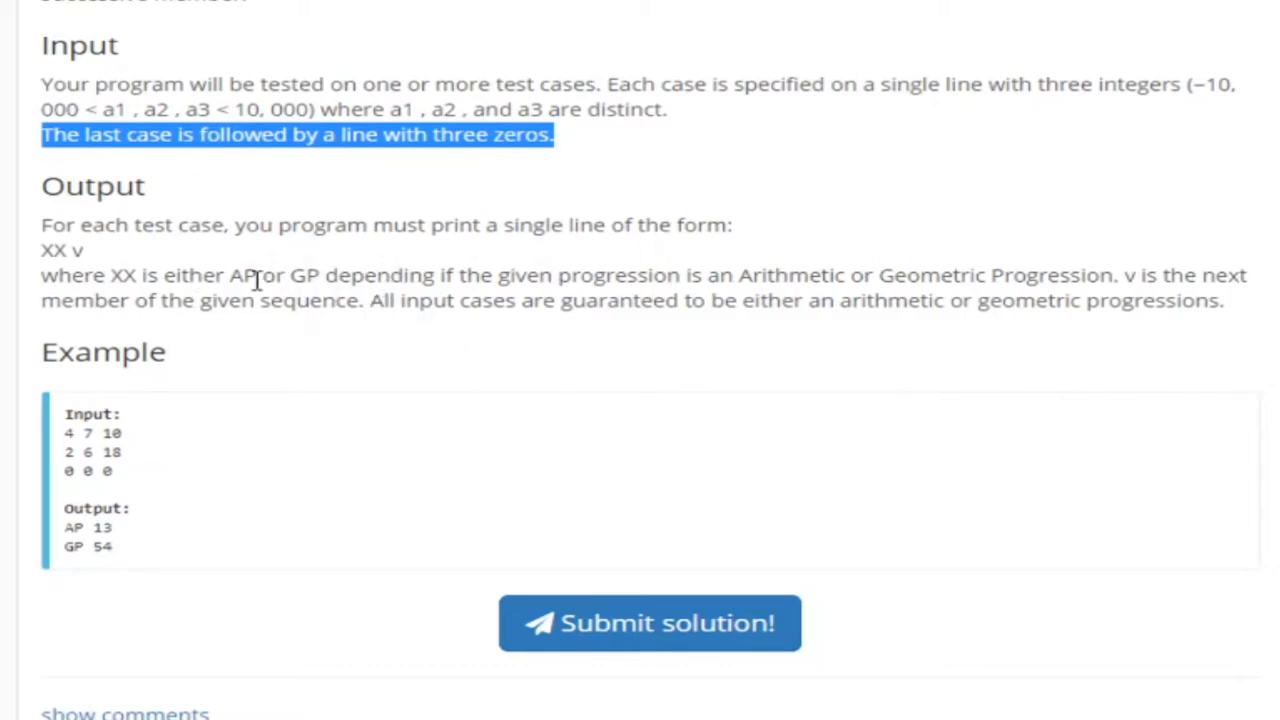
mouse_move(620, 265)
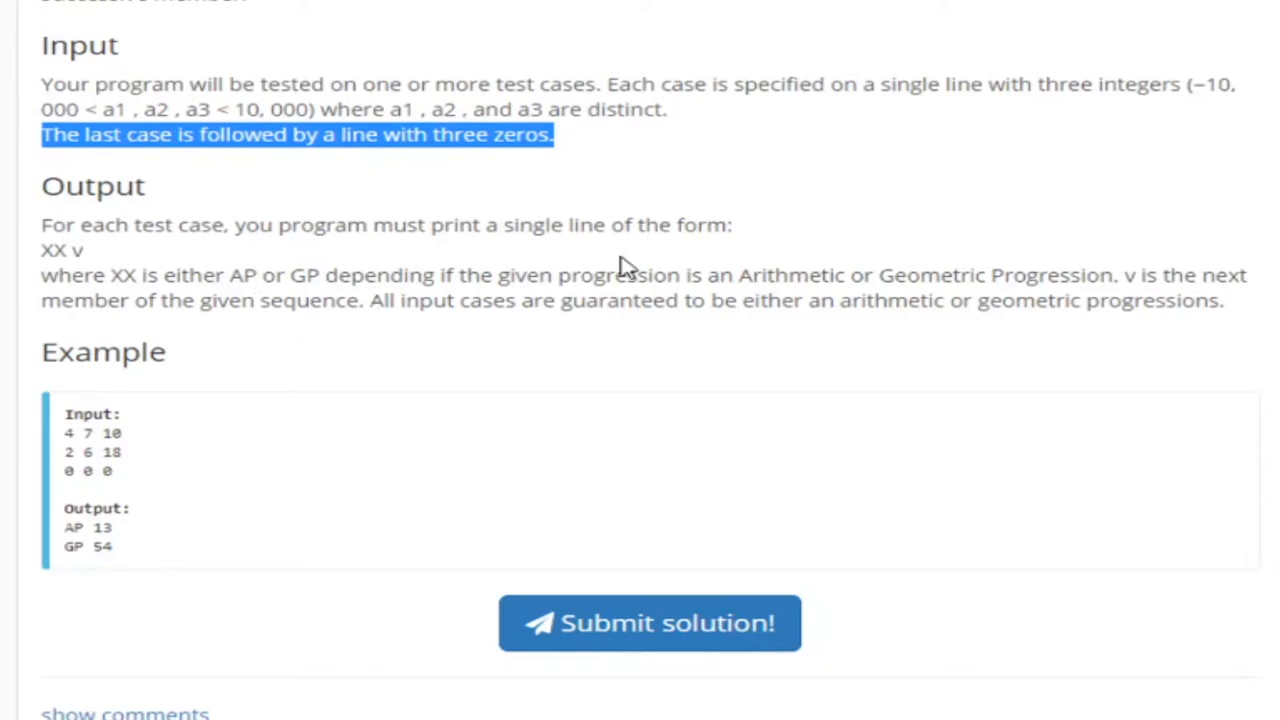
mouse_move(1132, 280)
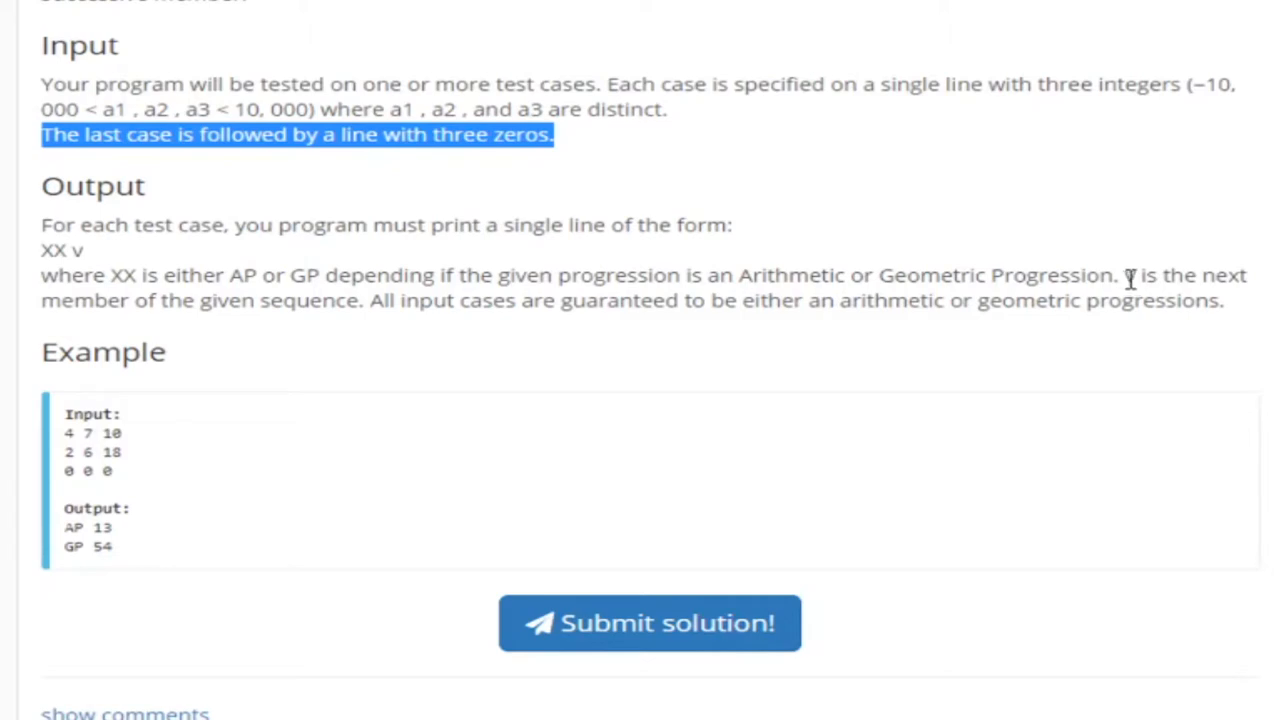
mouse_move(895, 312)
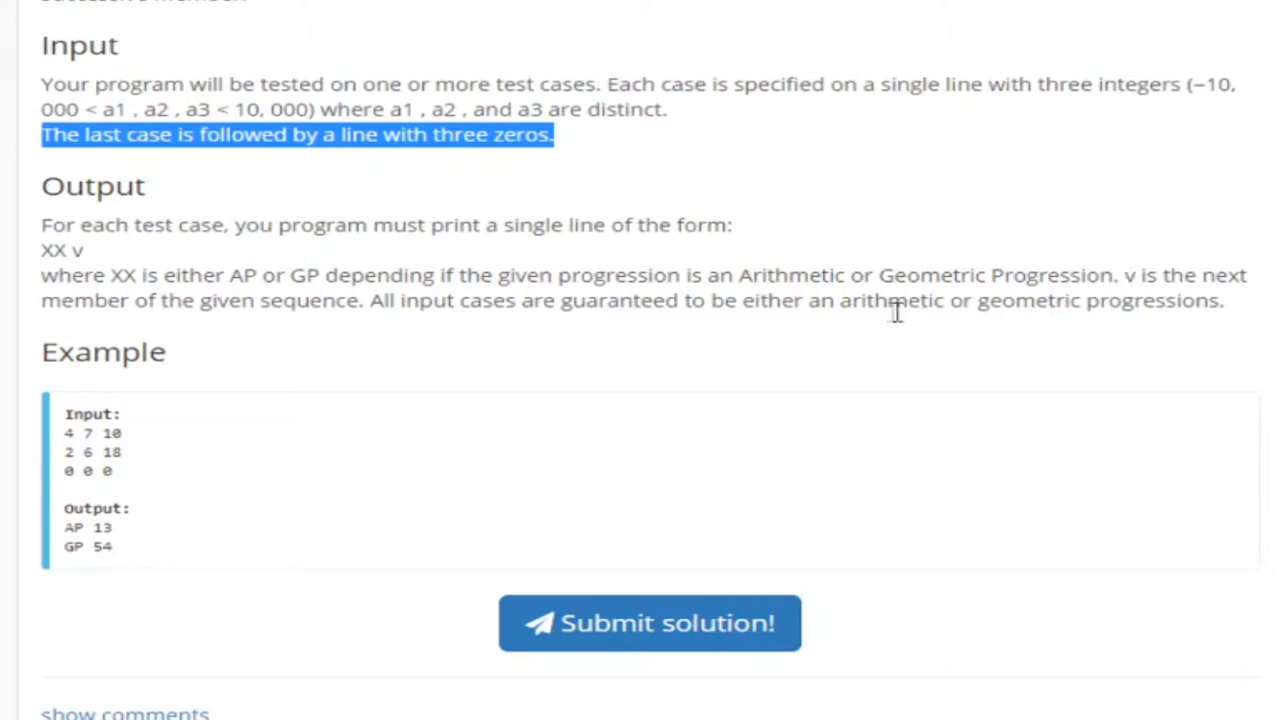
mouse_move(245, 445)
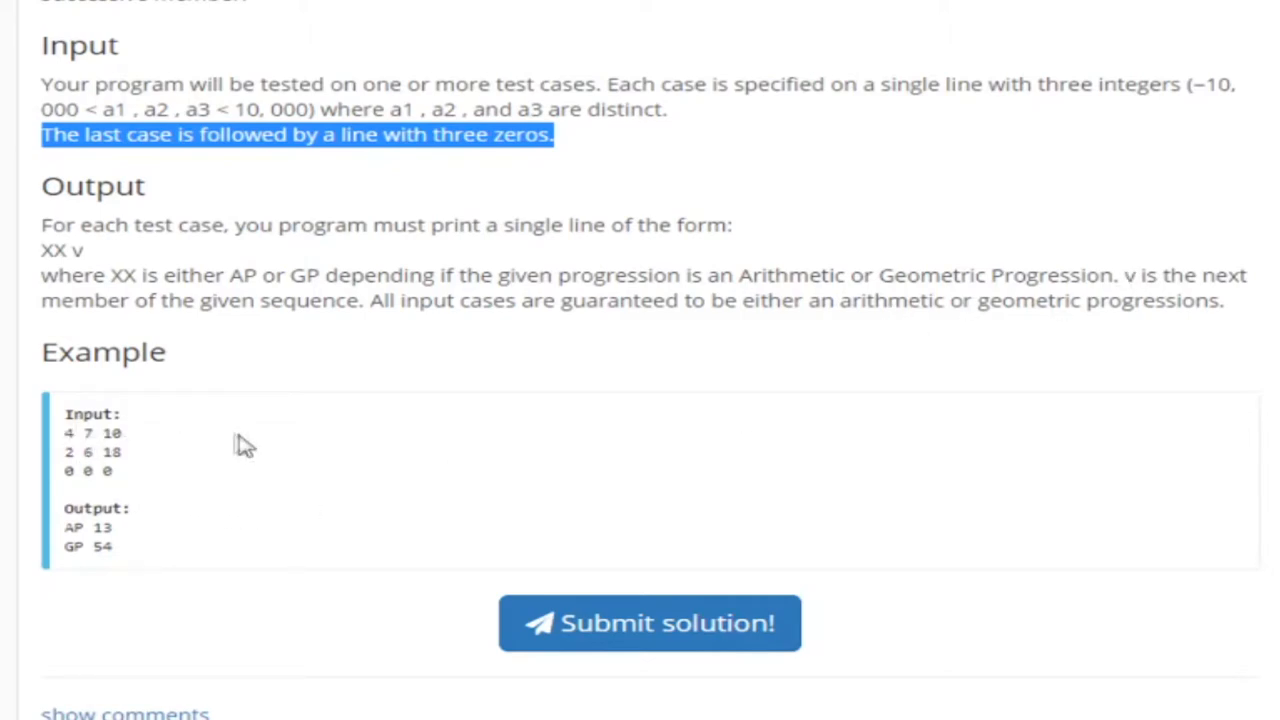
scroll(down, 3)
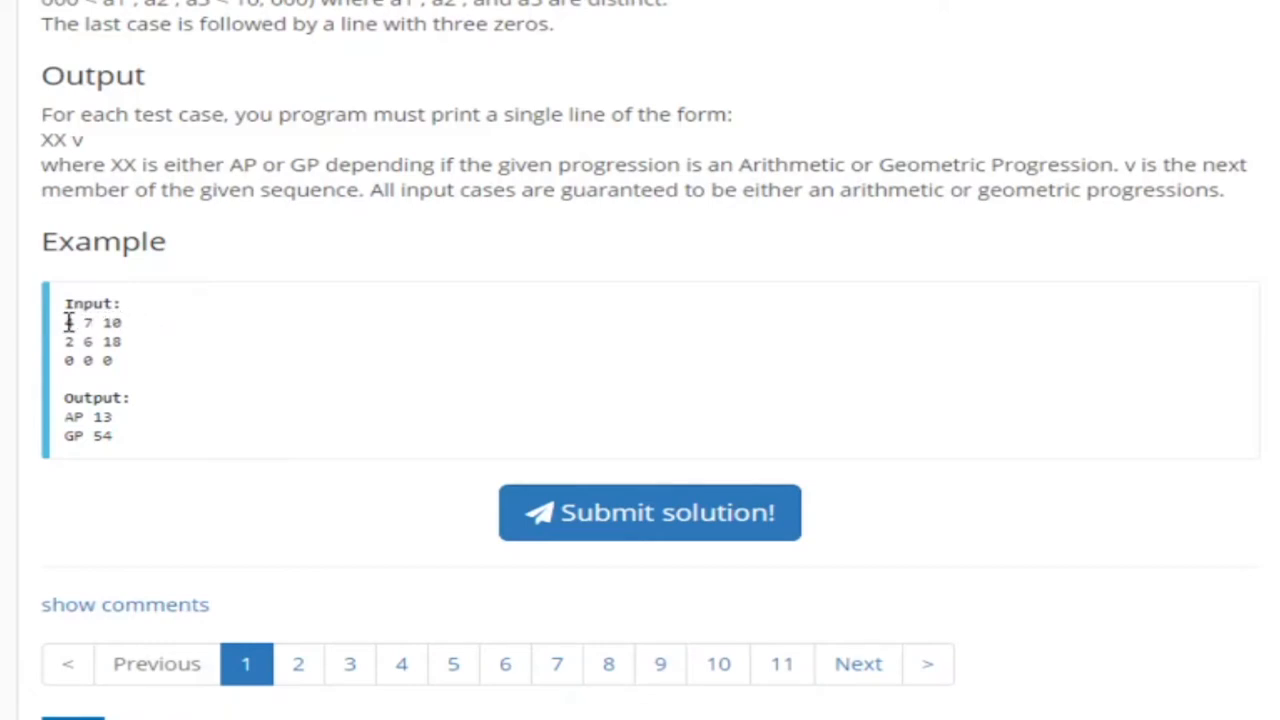
double_click(70, 322)
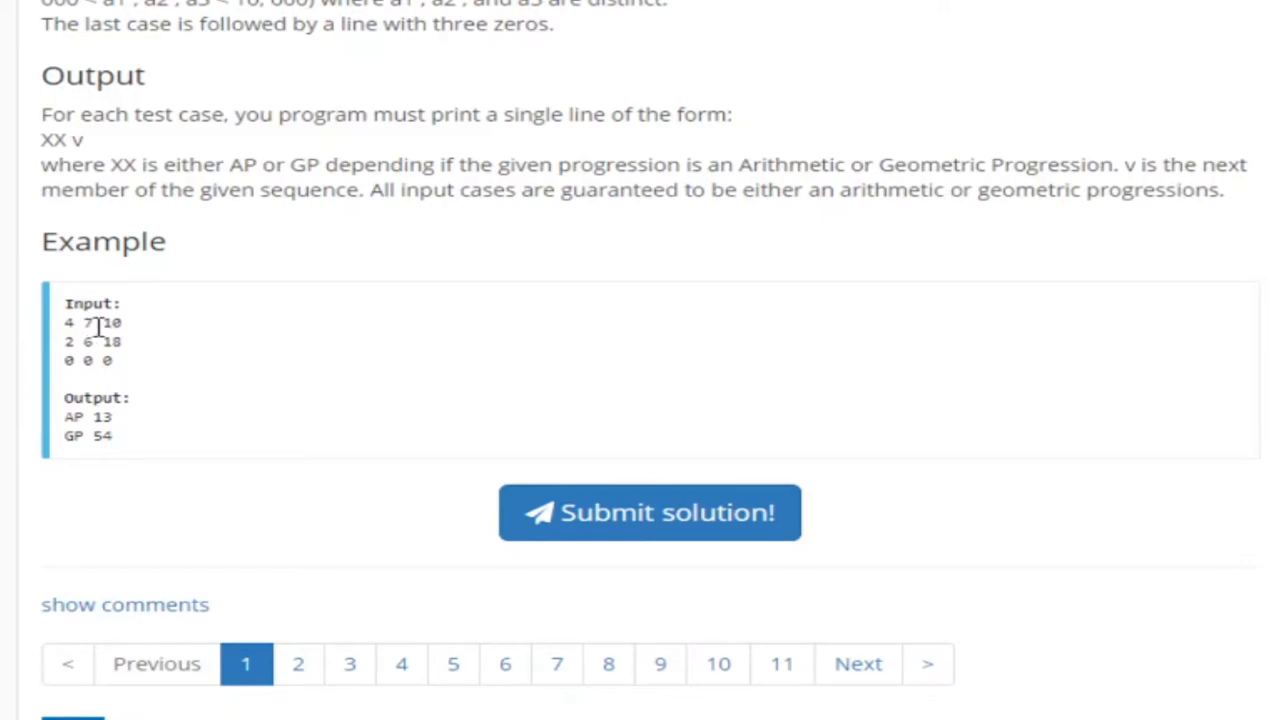
mouse_move(175, 298)
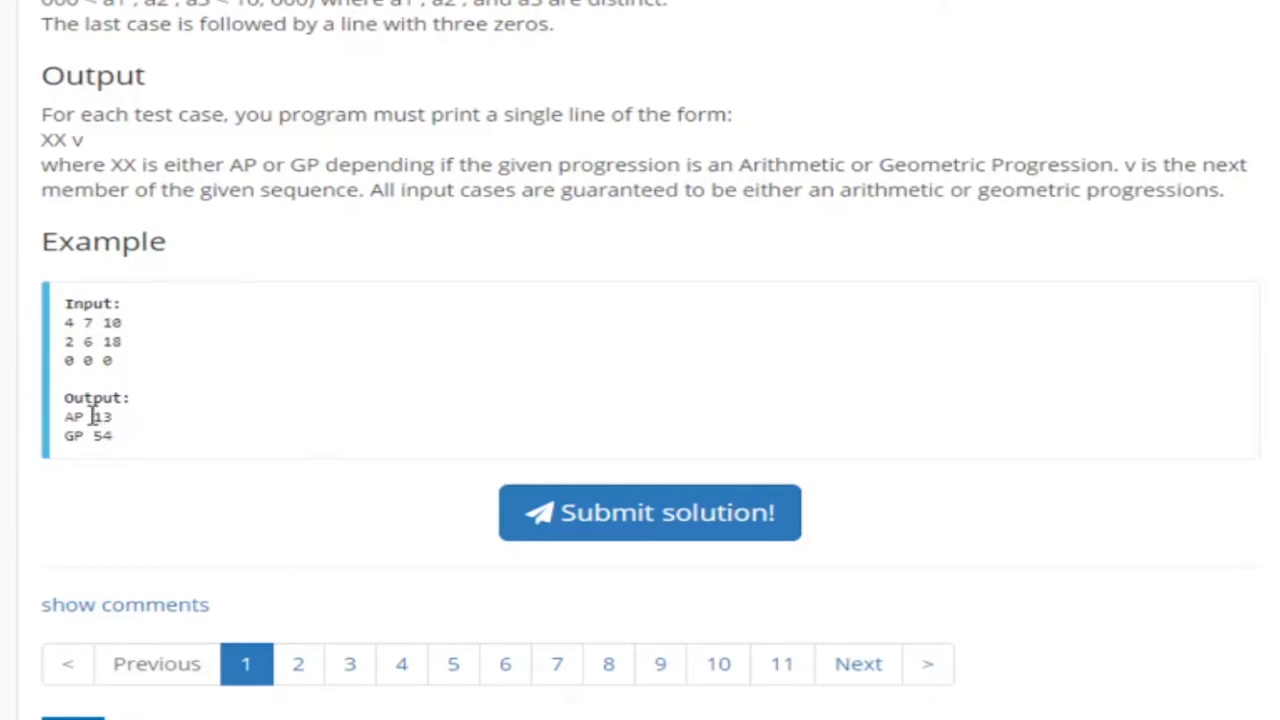
mouse_move(90, 362)
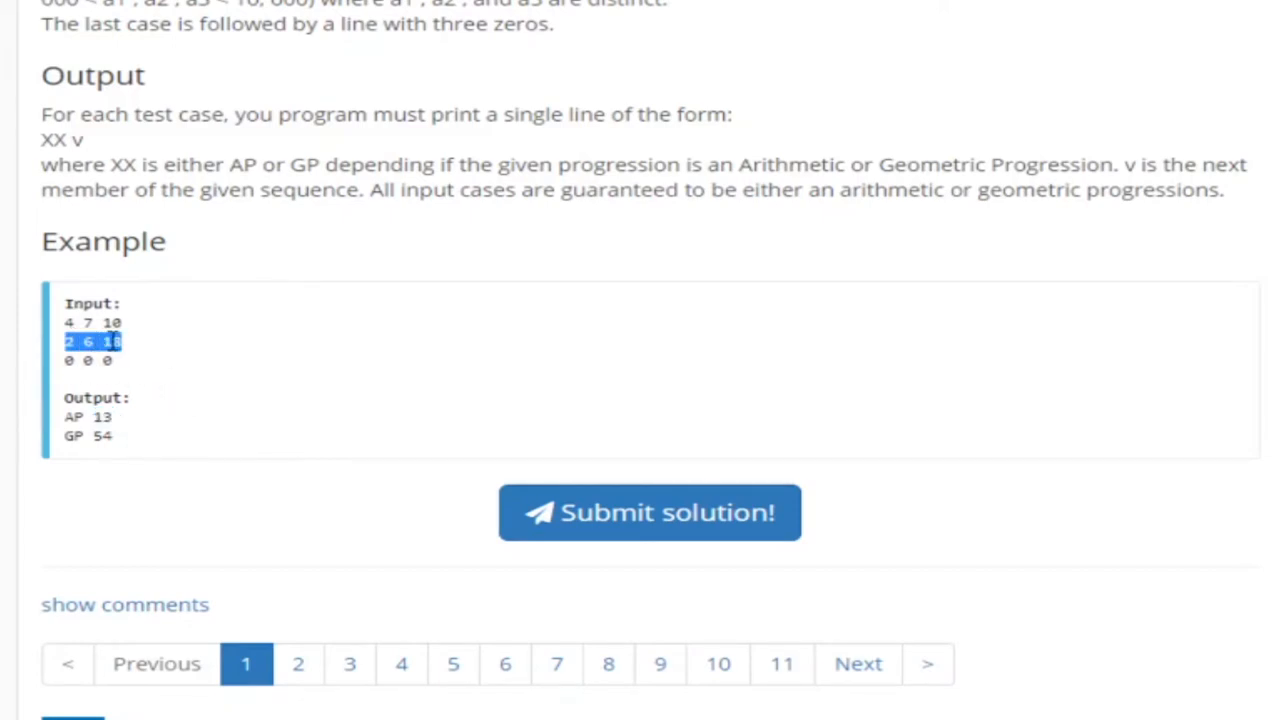
click(82, 361)
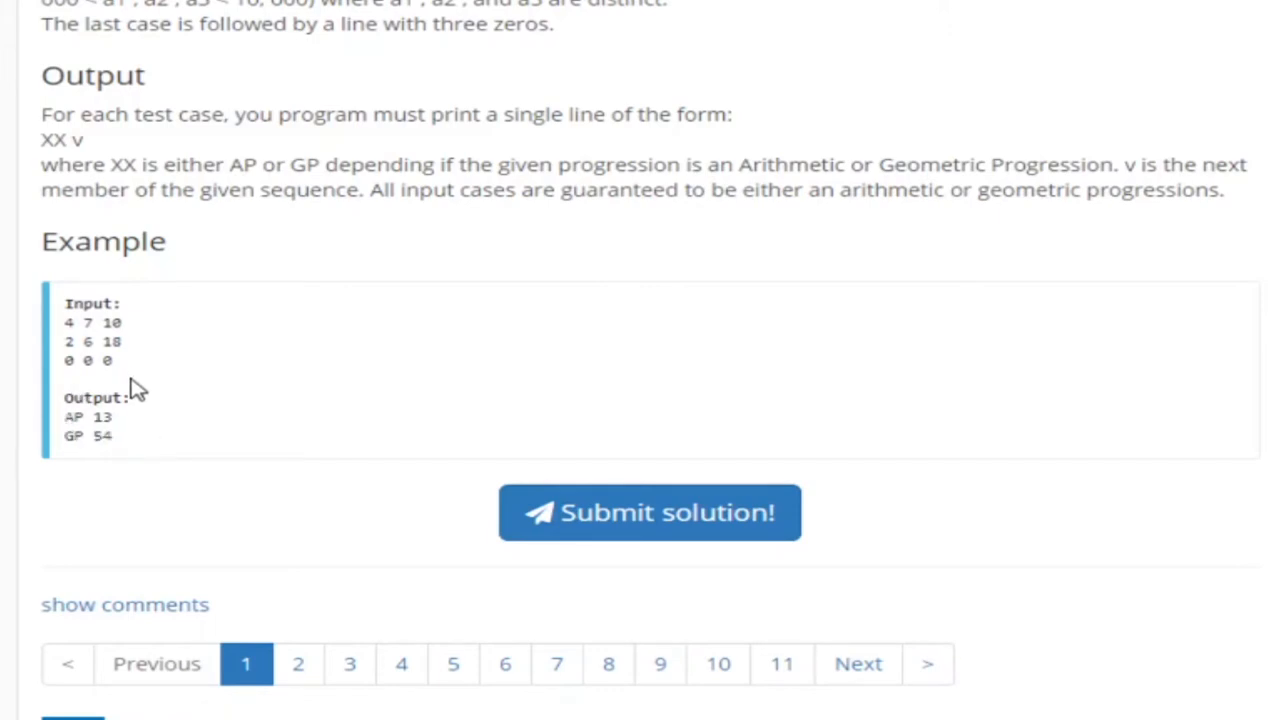
mouse_move(85, 348)
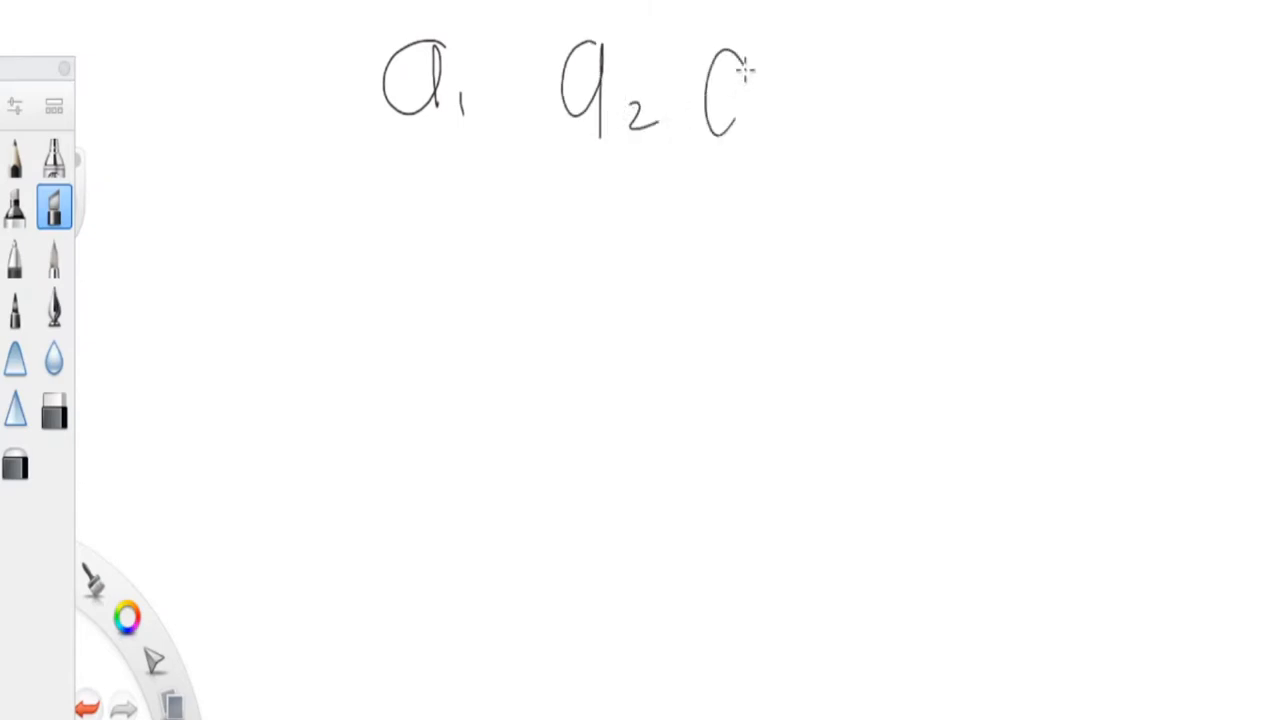
- Write terms a3 and a4 and draw the +x arcs between the terms
drag(710, 70, 920, 130)
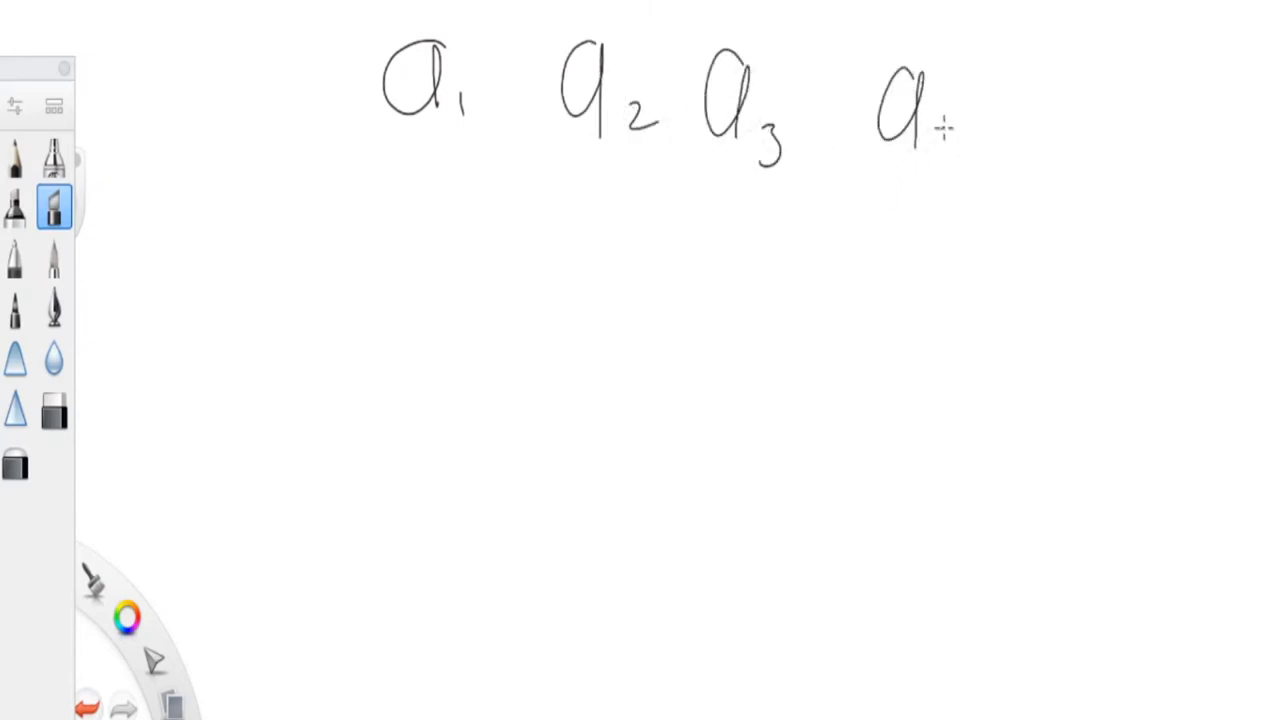
drag(940, 120, 960, 180)
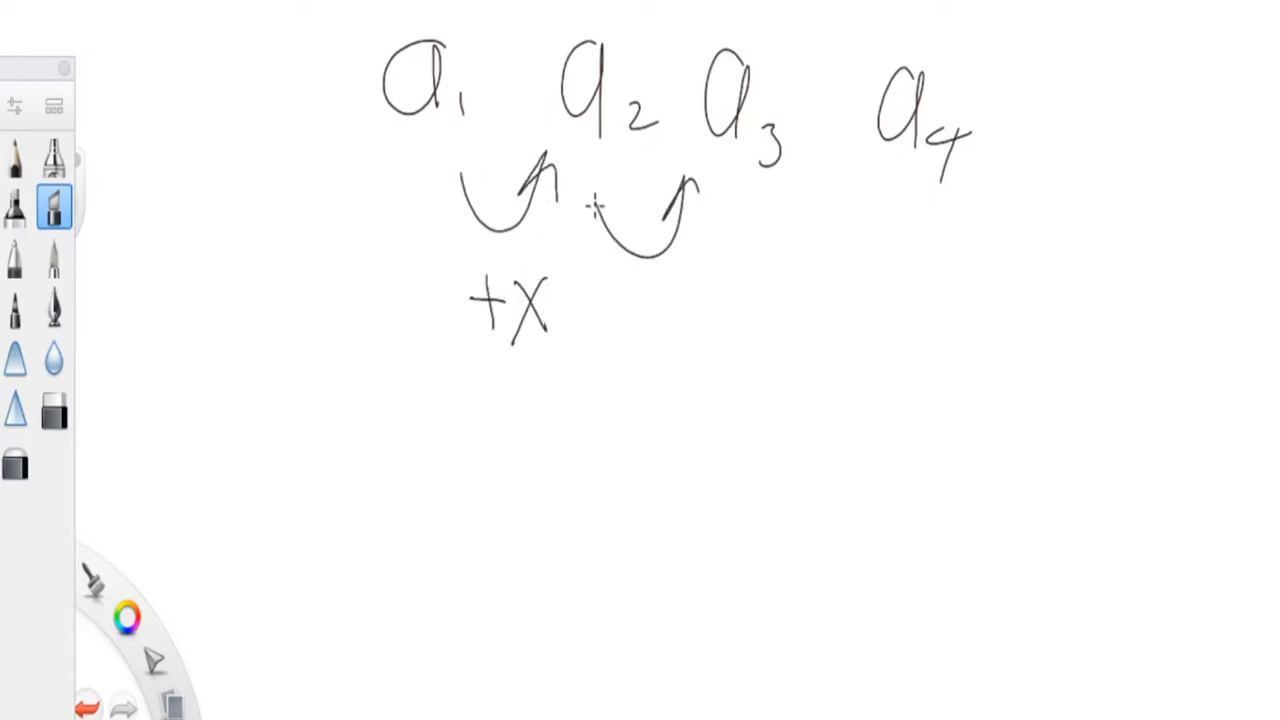
drag(640, 300, 710, 315)
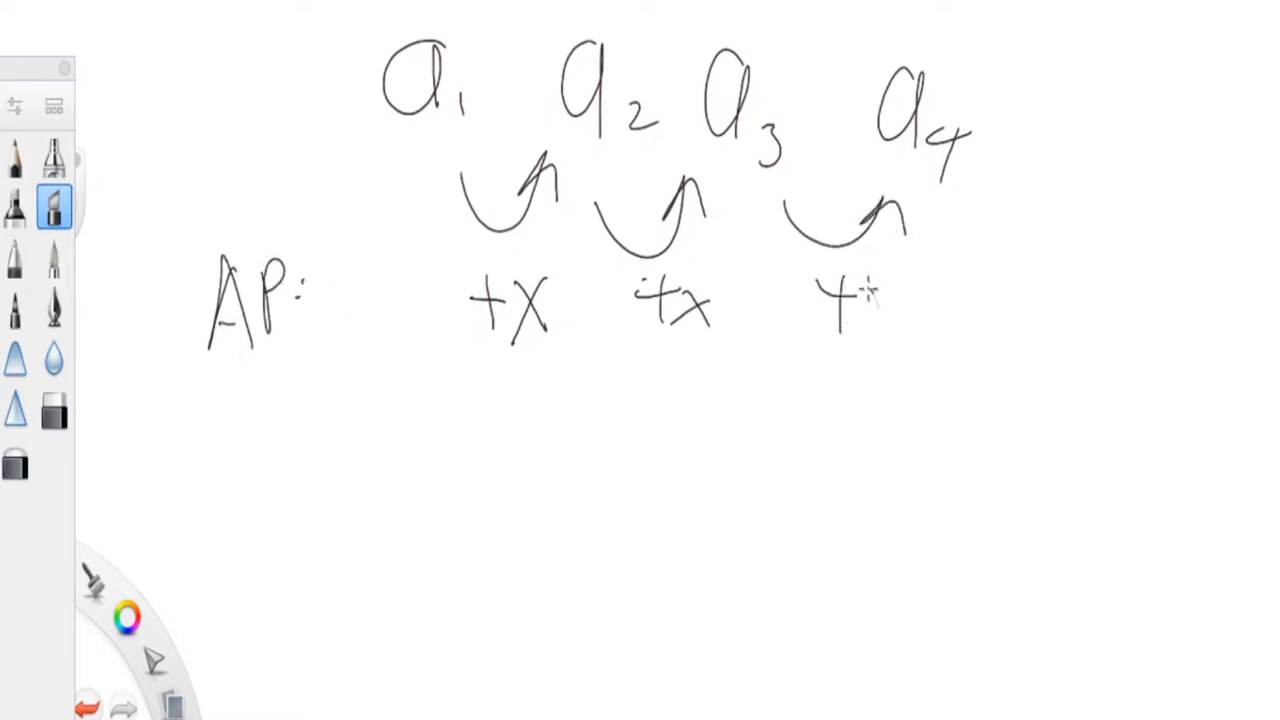
drag(840, 290, 900, 350)
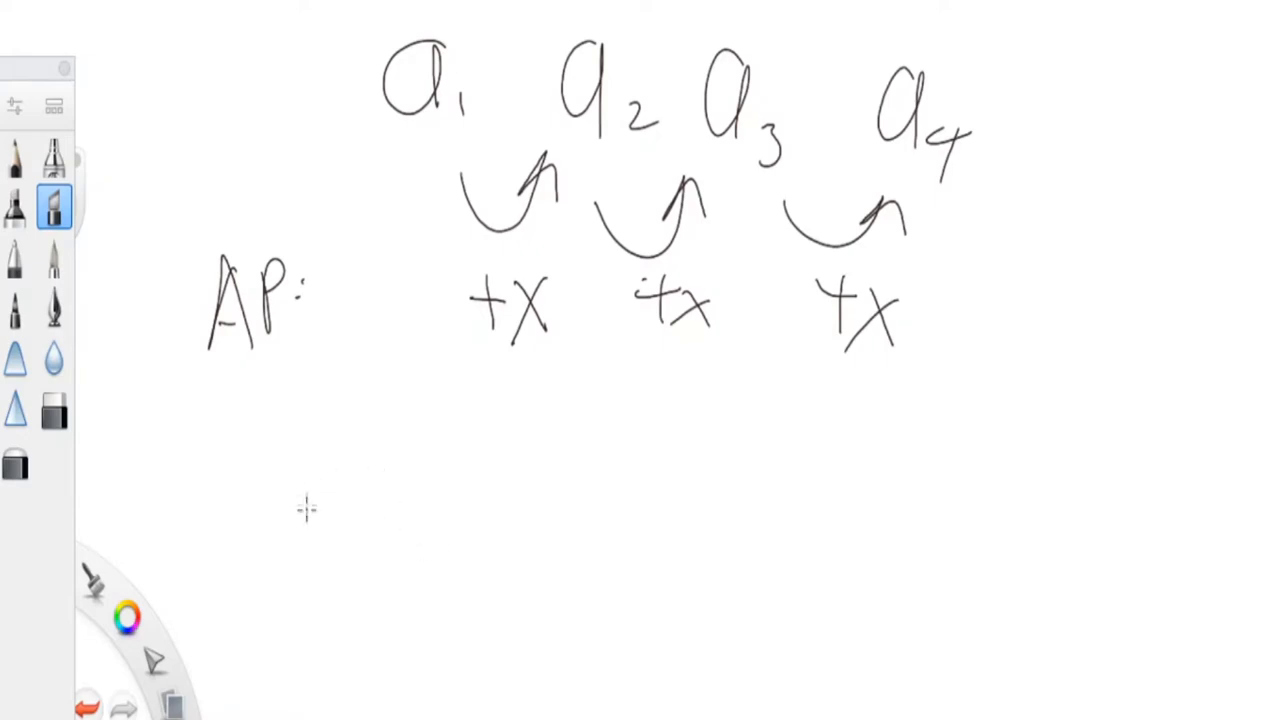
- Sketch the GP row of terms with arcs labelled ×x under each step
drag(265, 500, 350, 580)
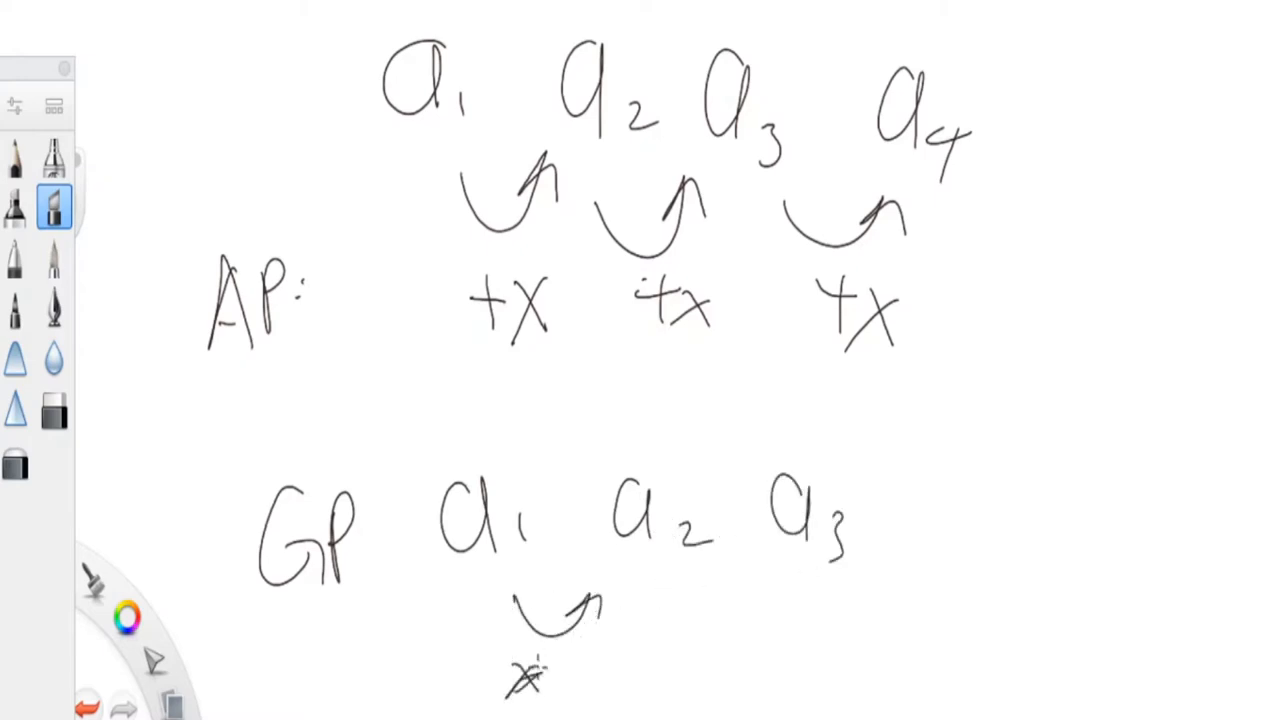
drag(560, 660, 600, 700)
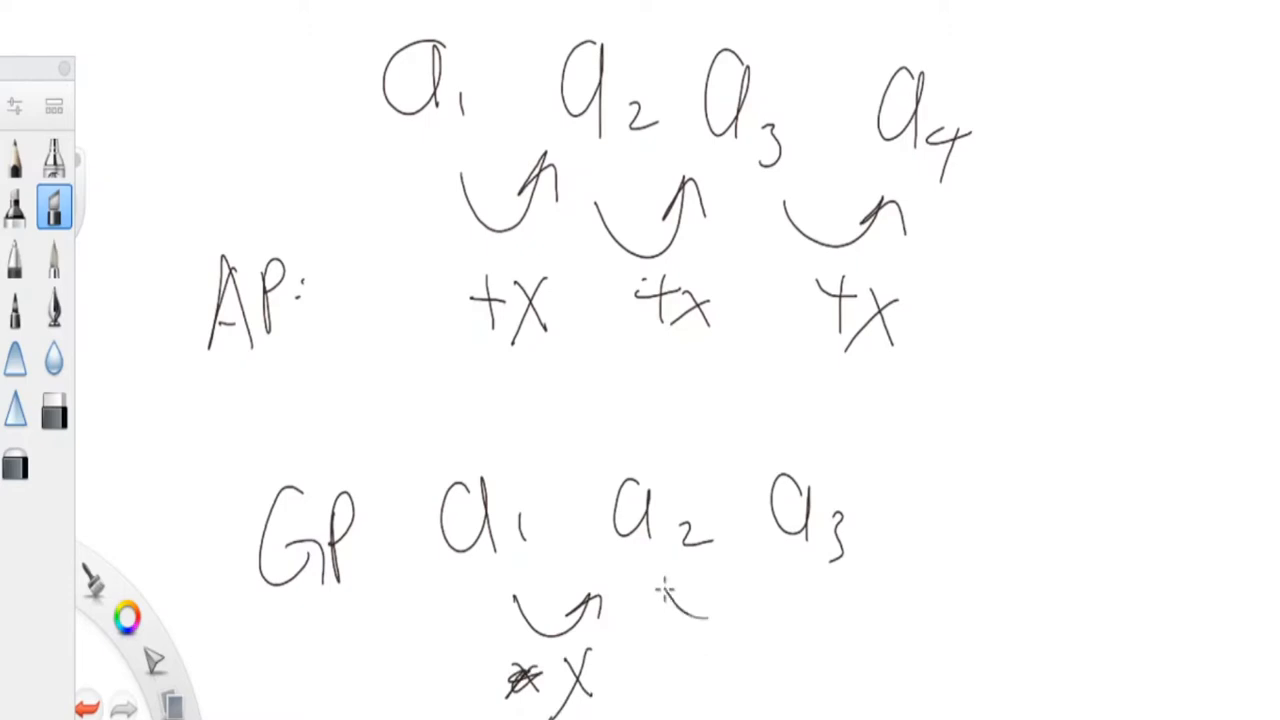
drag(665, 620, 760, 680)
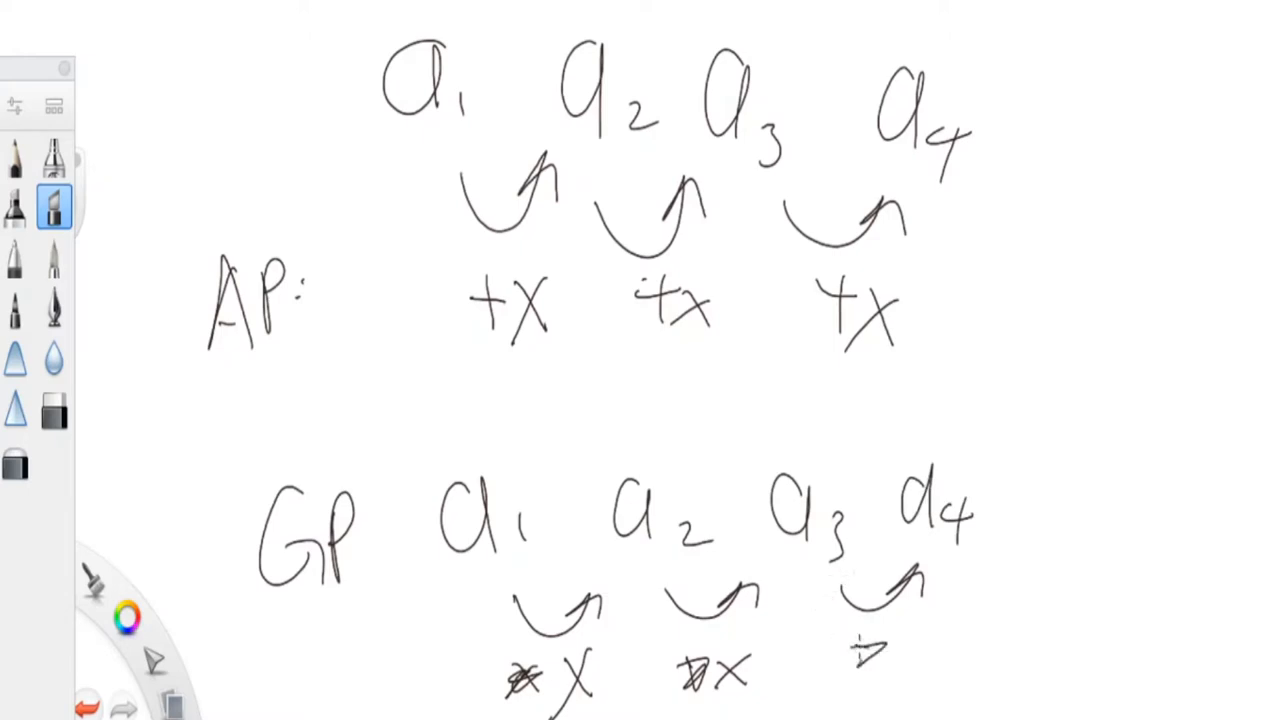
drag(860, 650, 930, 690)
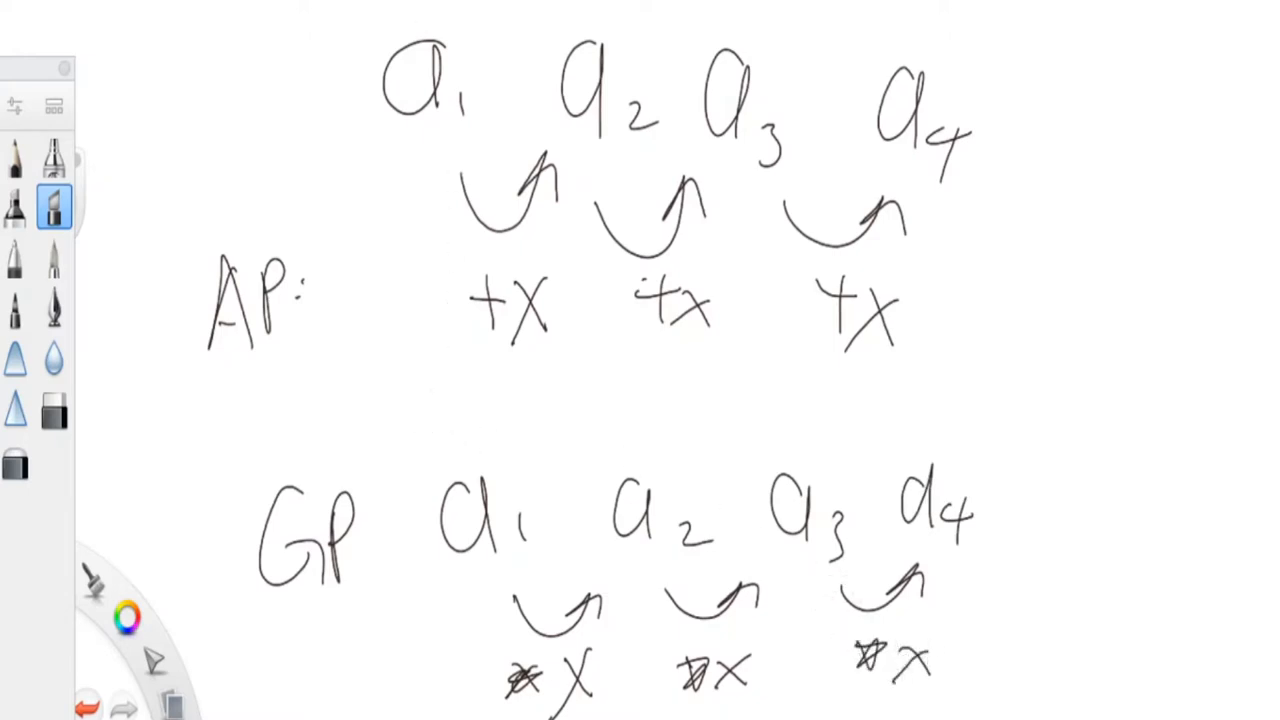
mouse_move(388, 345)
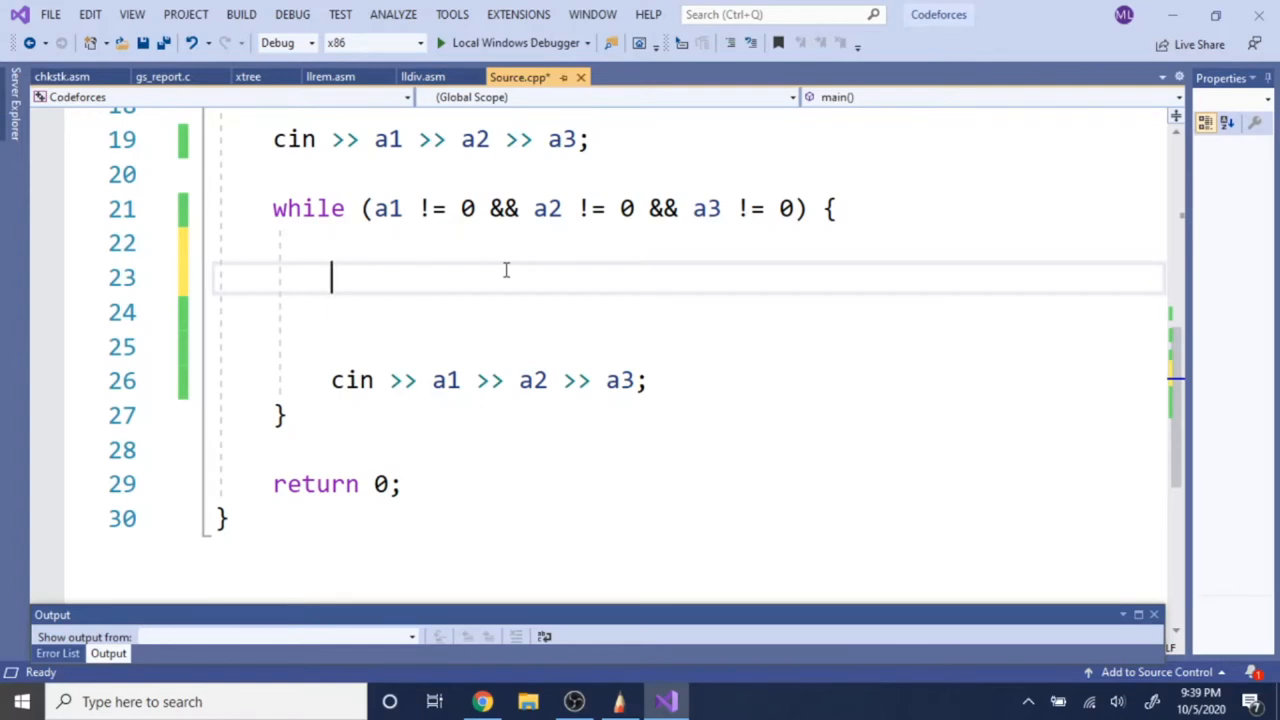
- Write the condition if (a2 - a1 == a3 - a2) inside the while loop
text(if)
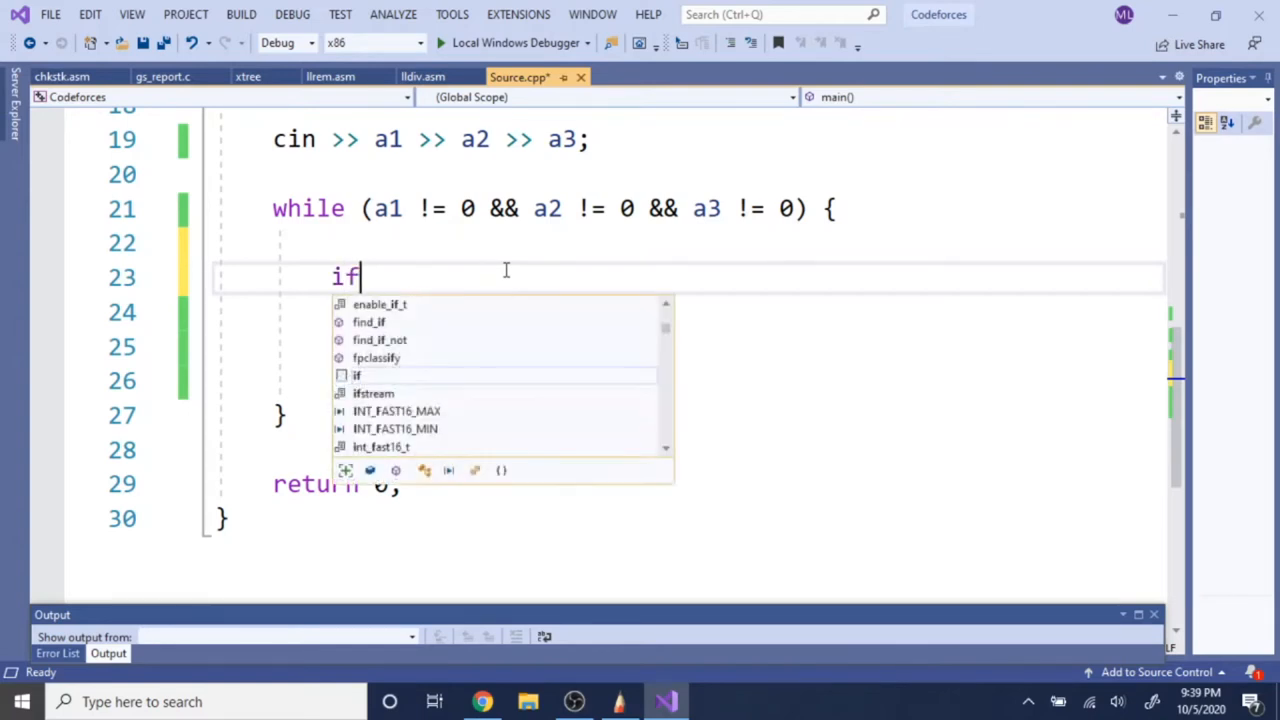
text((a)
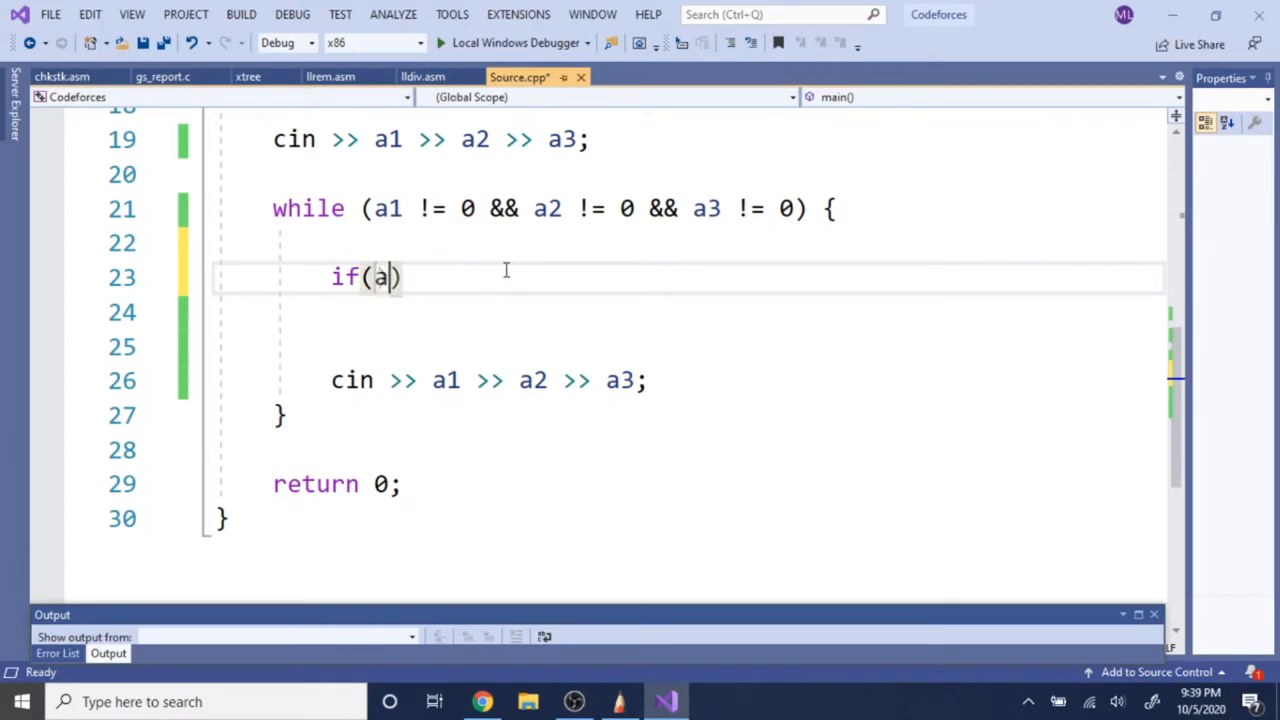
text(2 - a1)
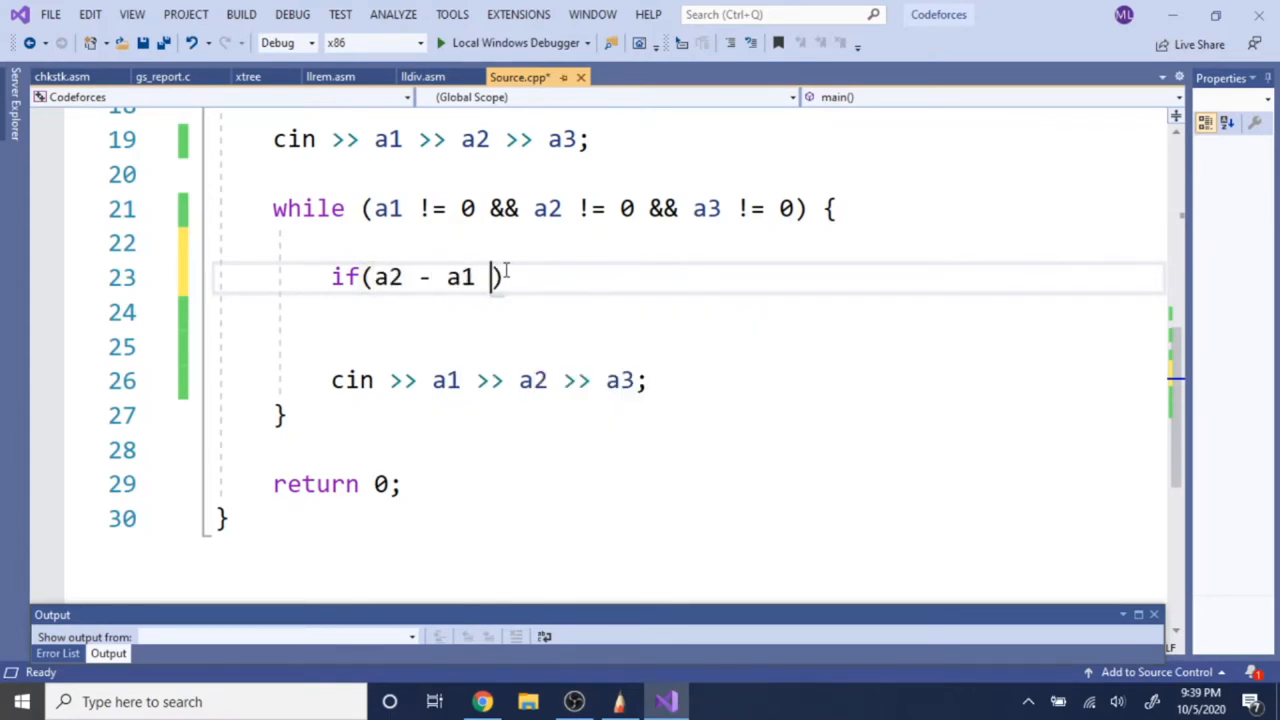
text(== a3)
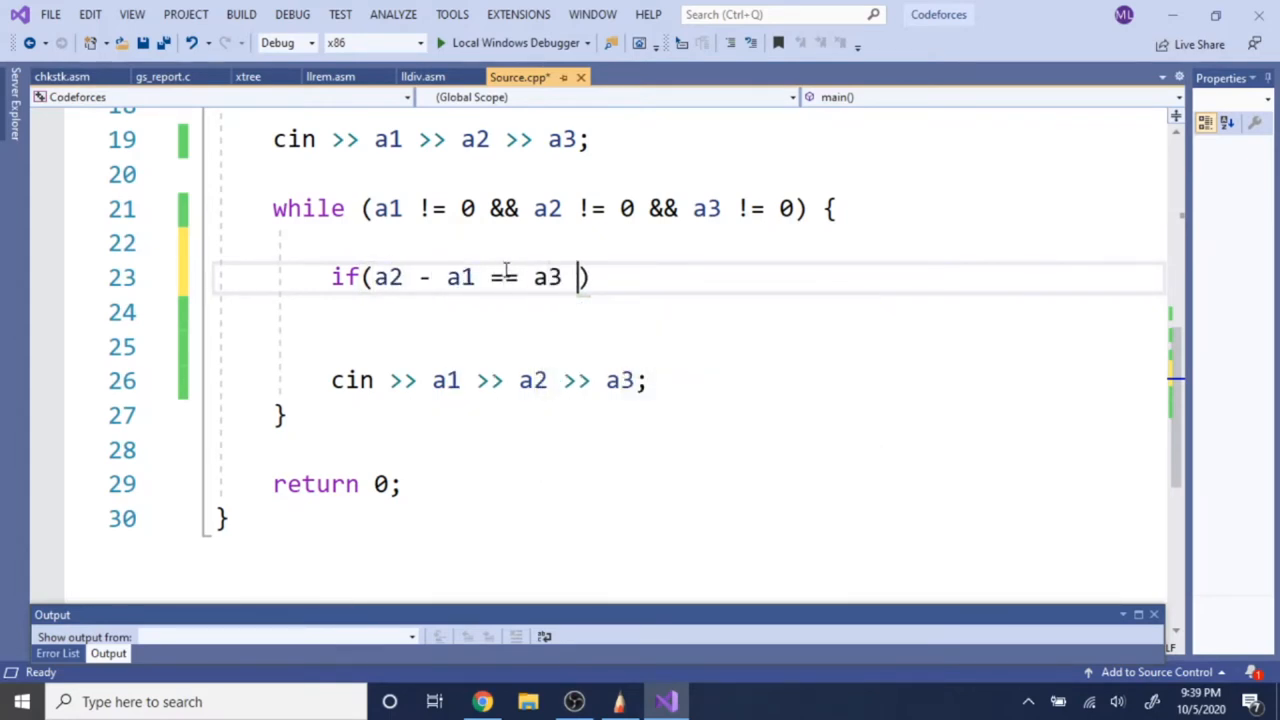
text(- a2)
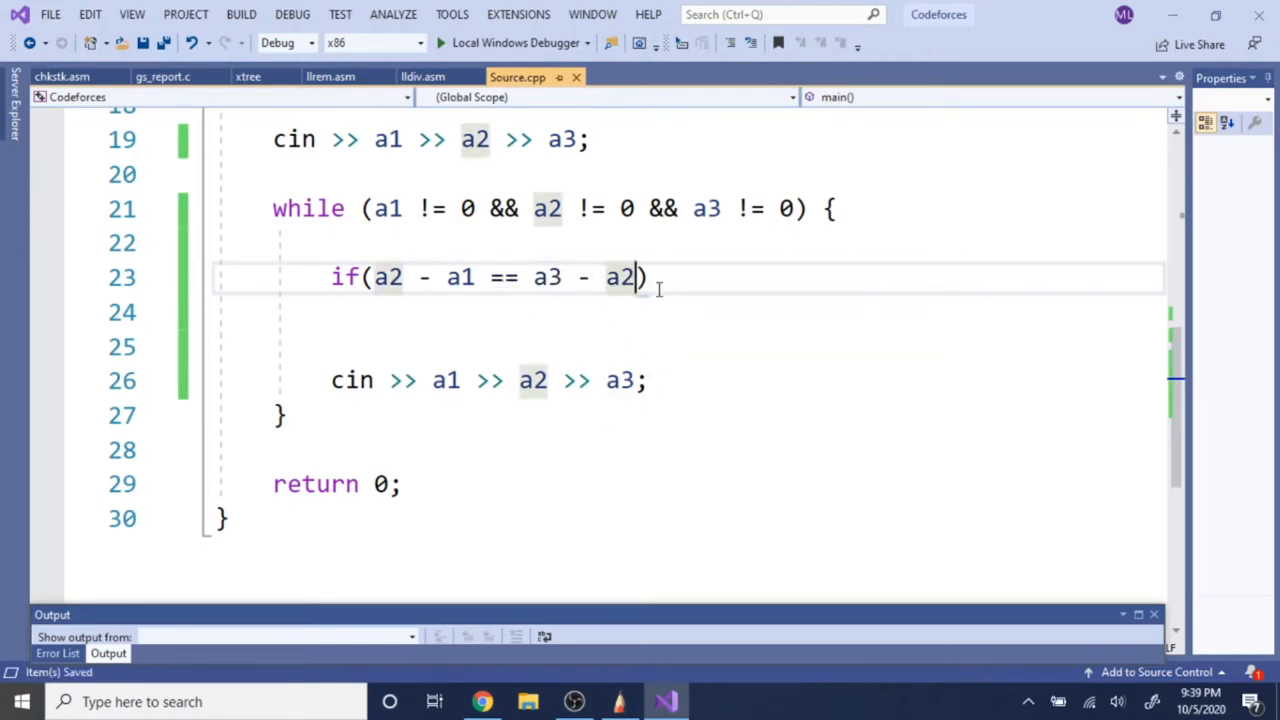
mouse_move(443, 221)
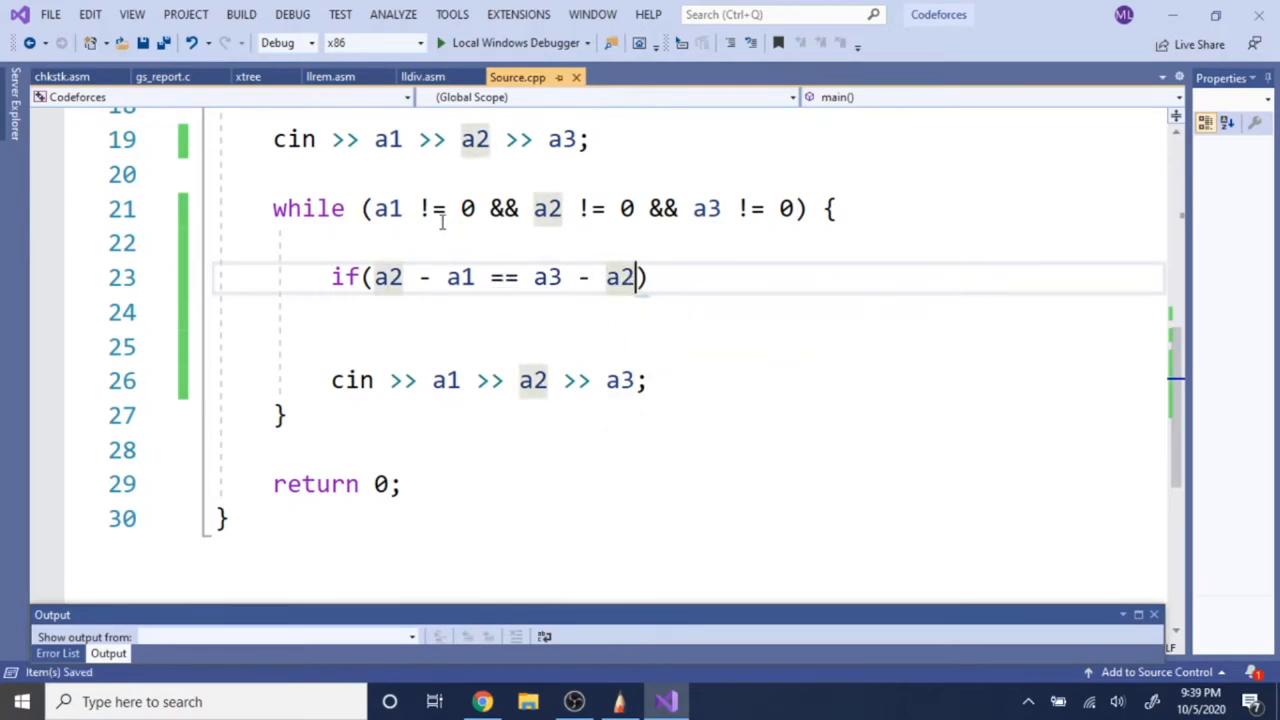
mouse_move(744, 291)
text(cout <<)
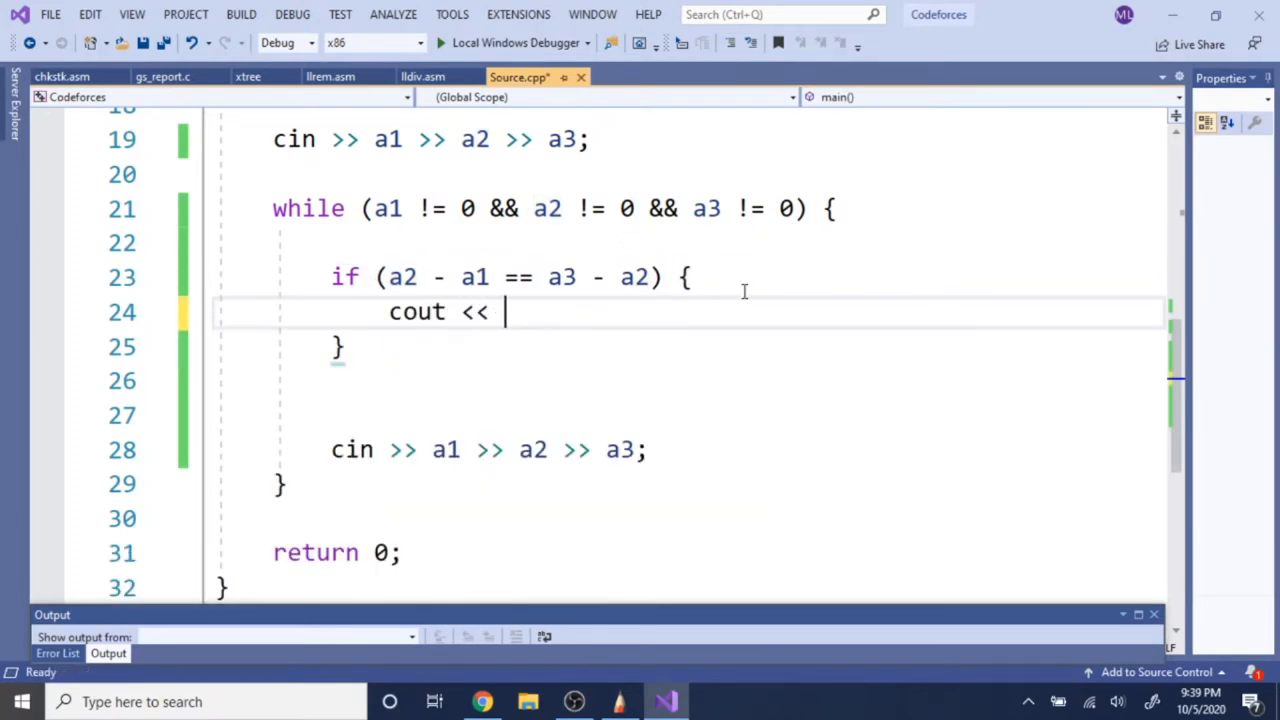
- Output "AP" followed by the next term (a3 - a2) + a3 and endl
text("AP")
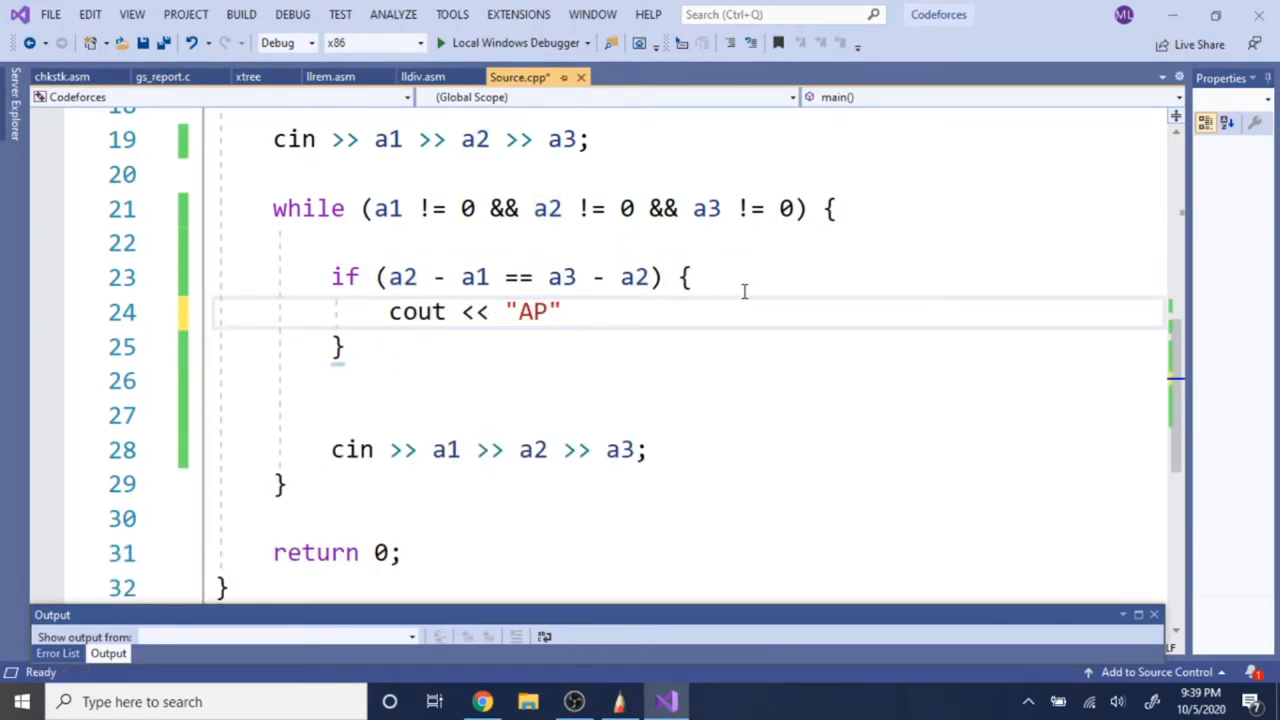
text(<< " " <<)
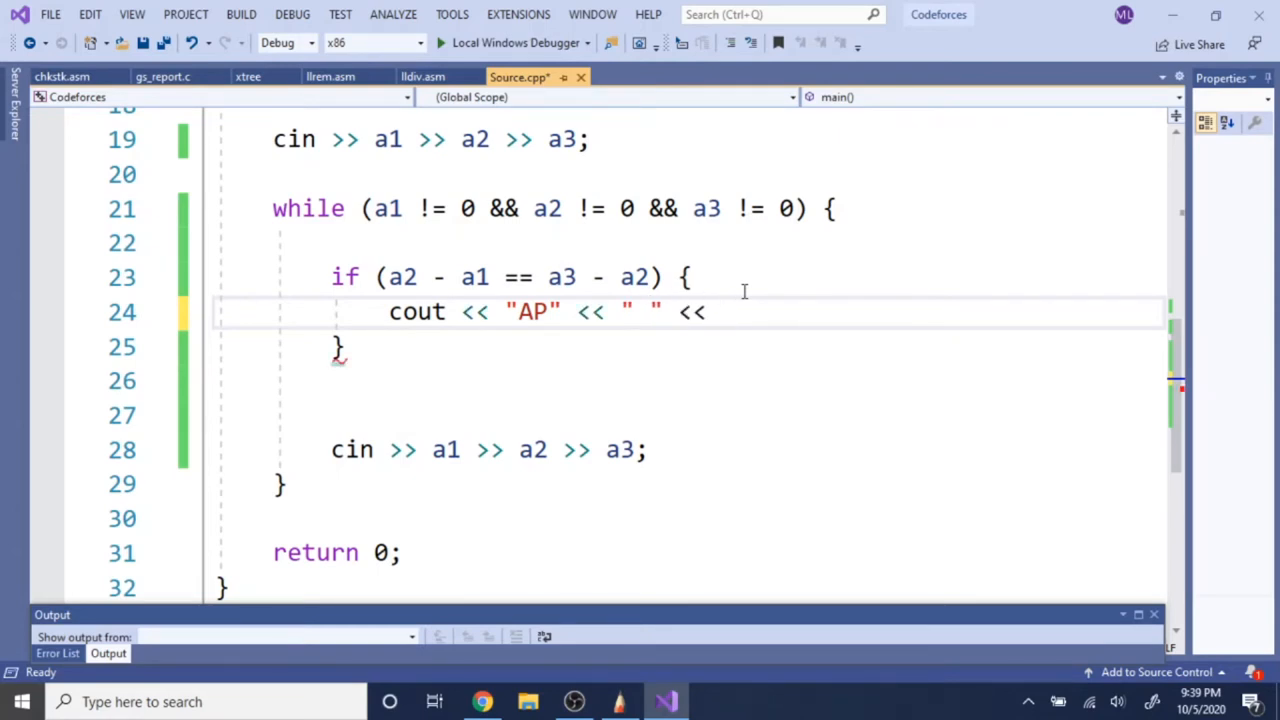
text(a3 - a2)
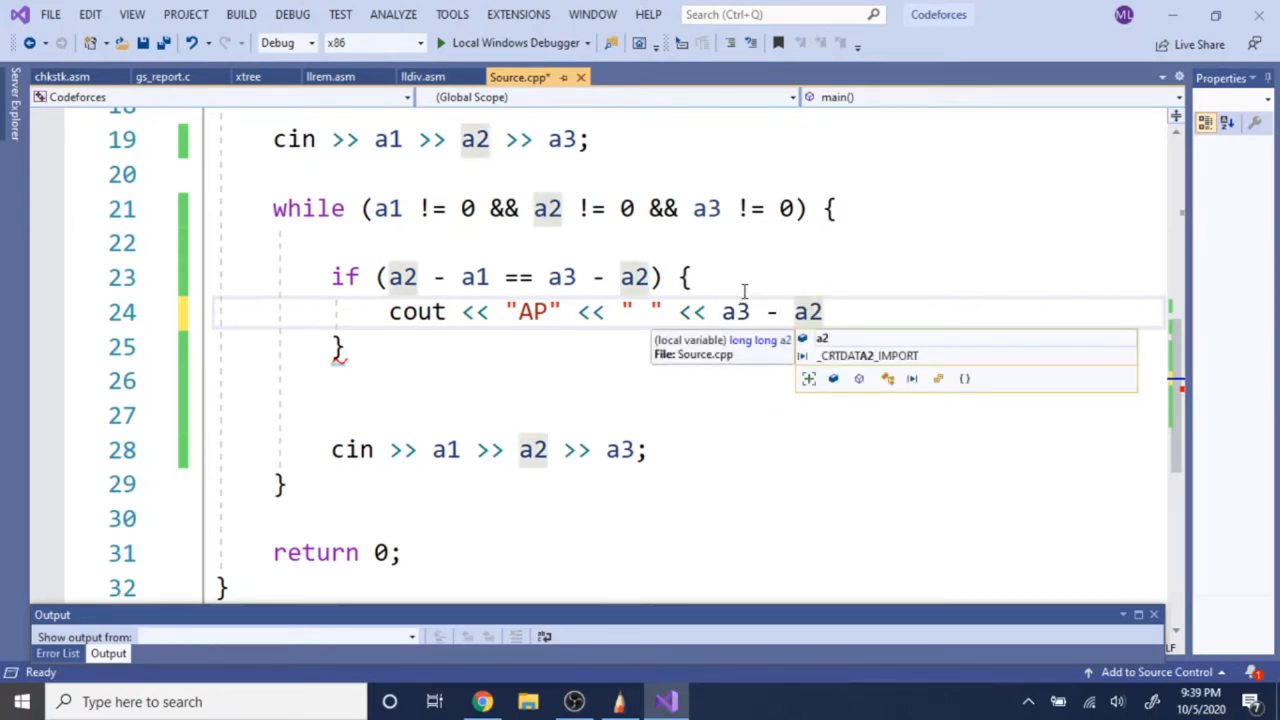
text(()
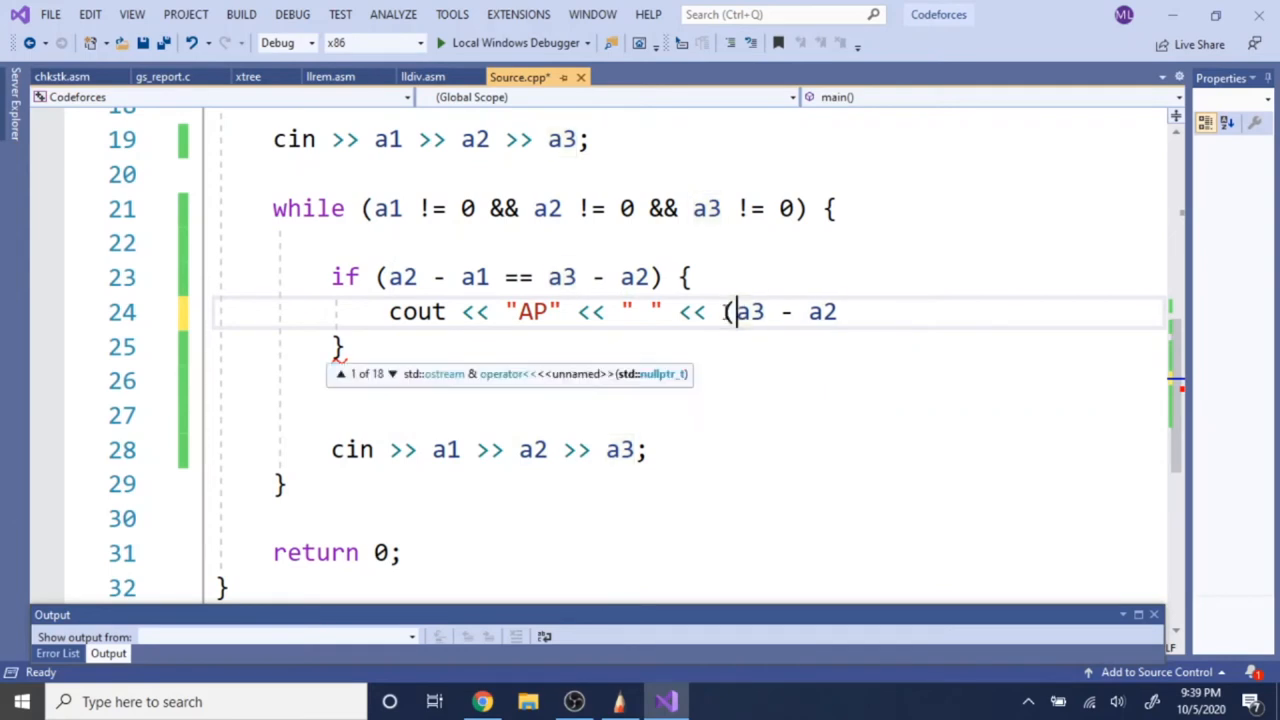
text() + a)
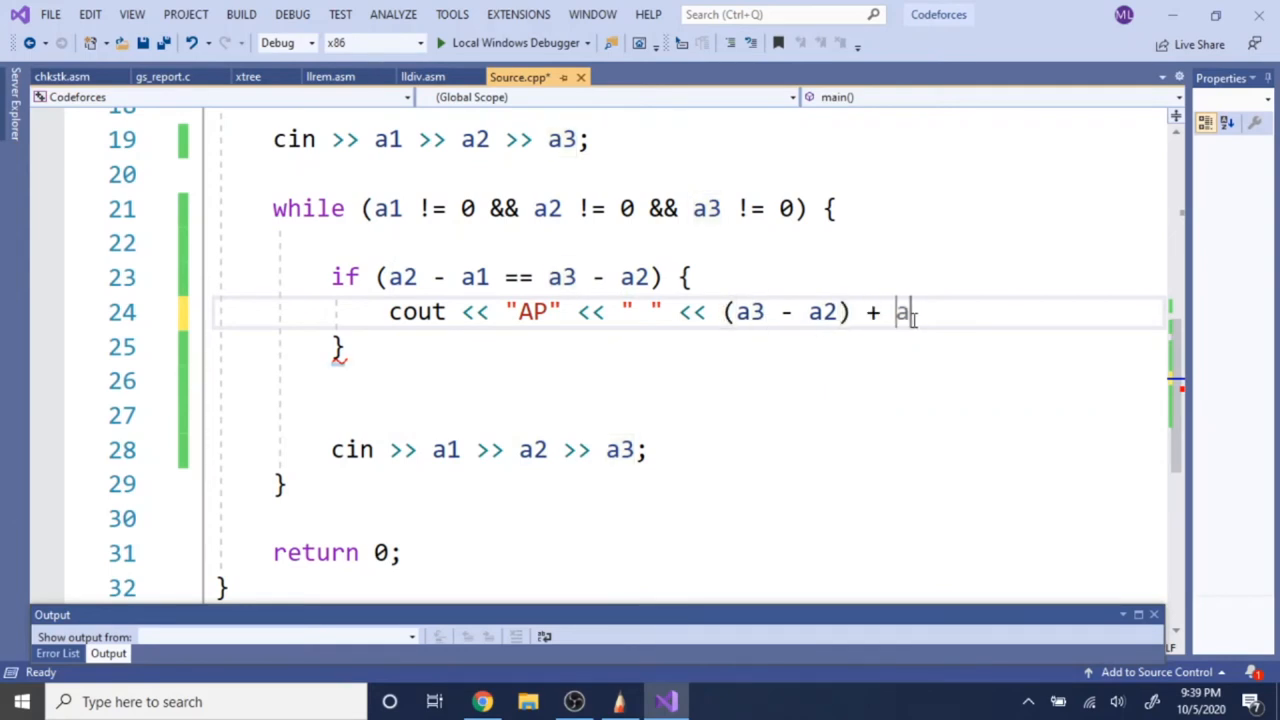
text(3 << endl;)
text(cout << "GP" <<)
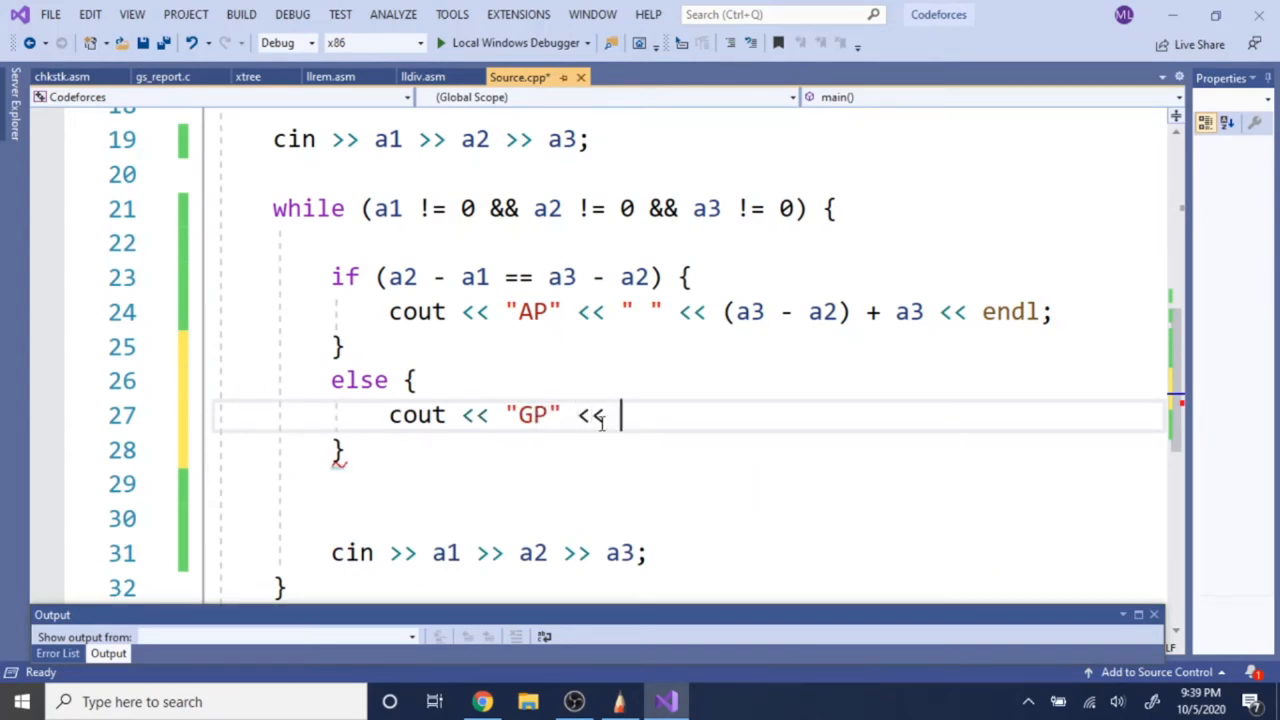
- Complete the else branch to print "GP" and (a3 / a2) * a3
text(" " <<)
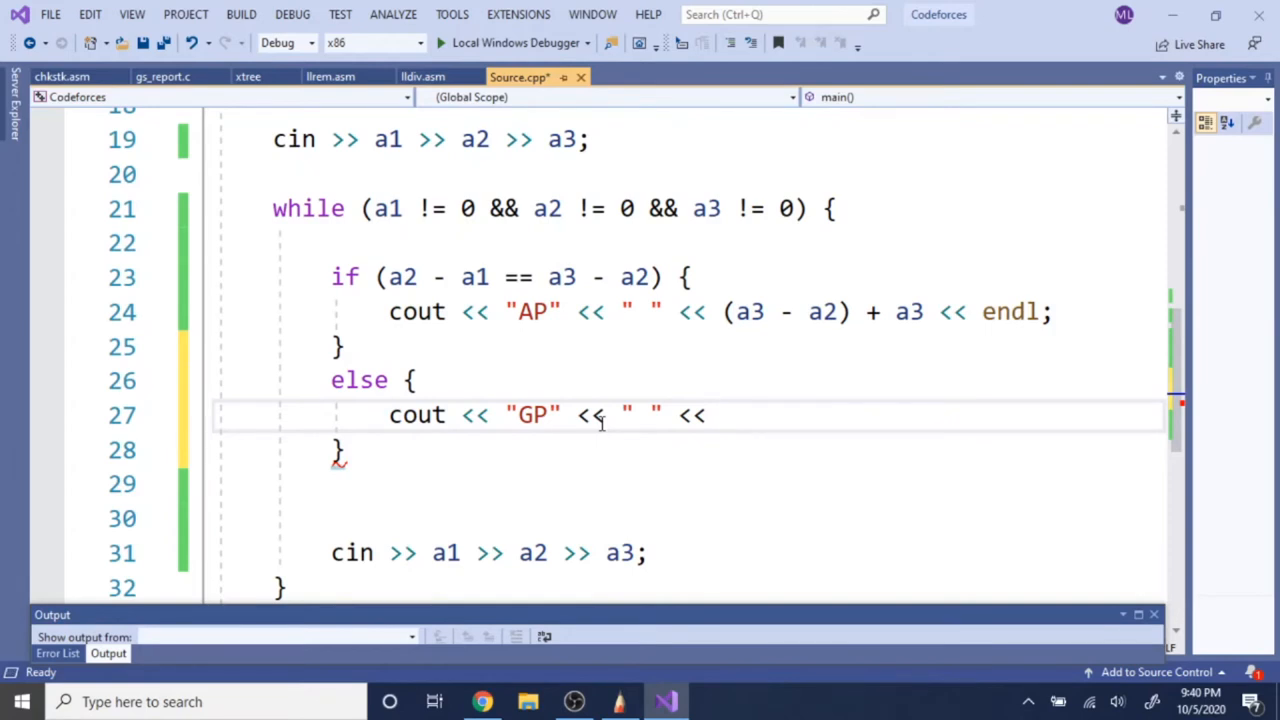
text(a)
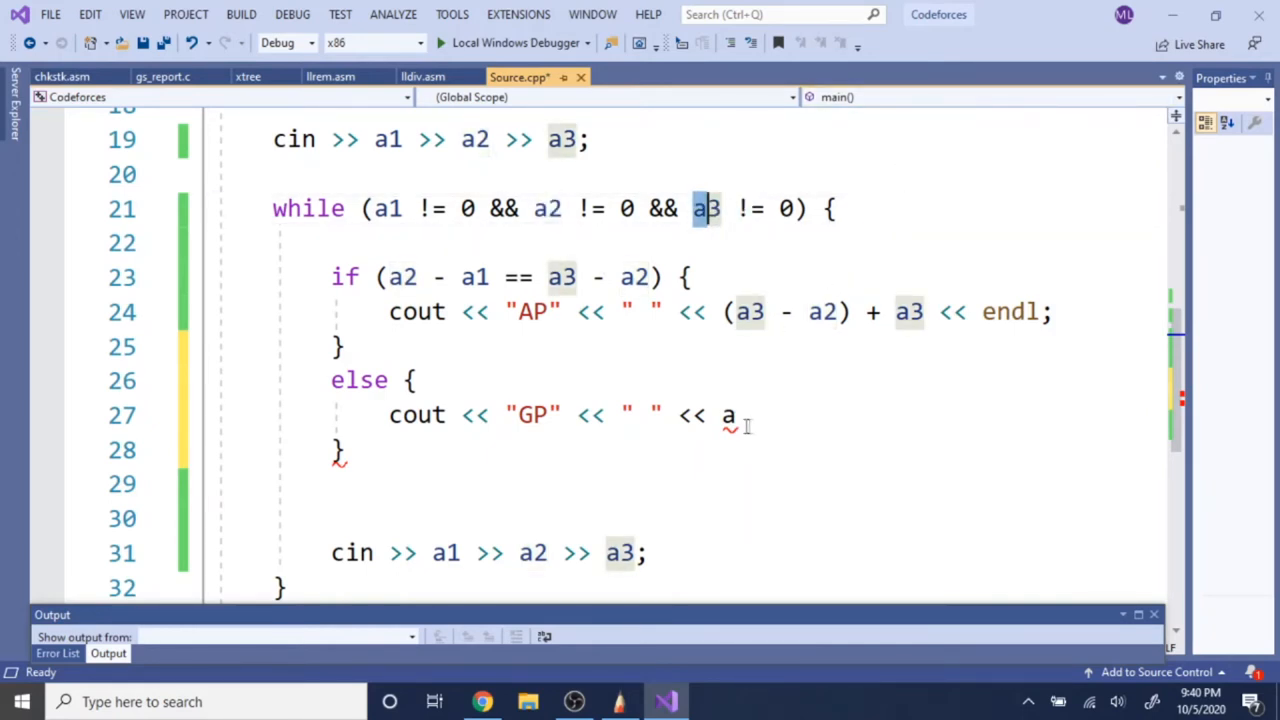
text(3 / a2) * a3 << endl;)
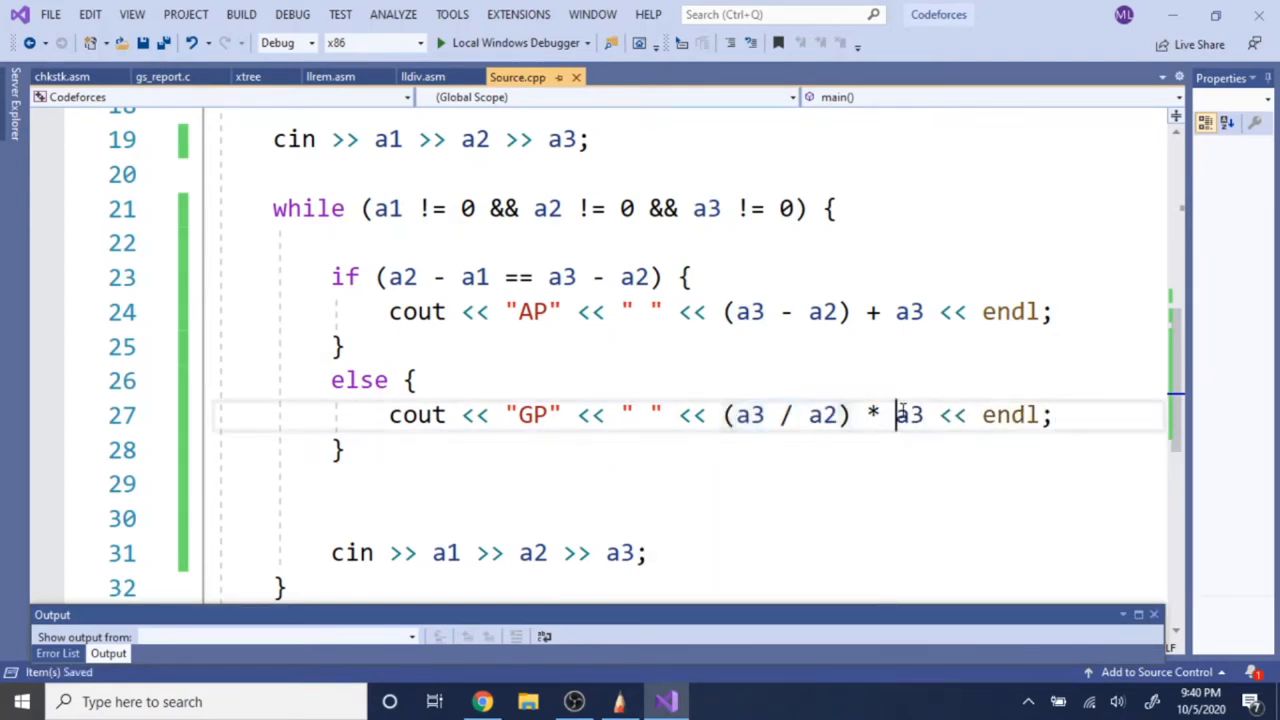
double_click(908, 415)
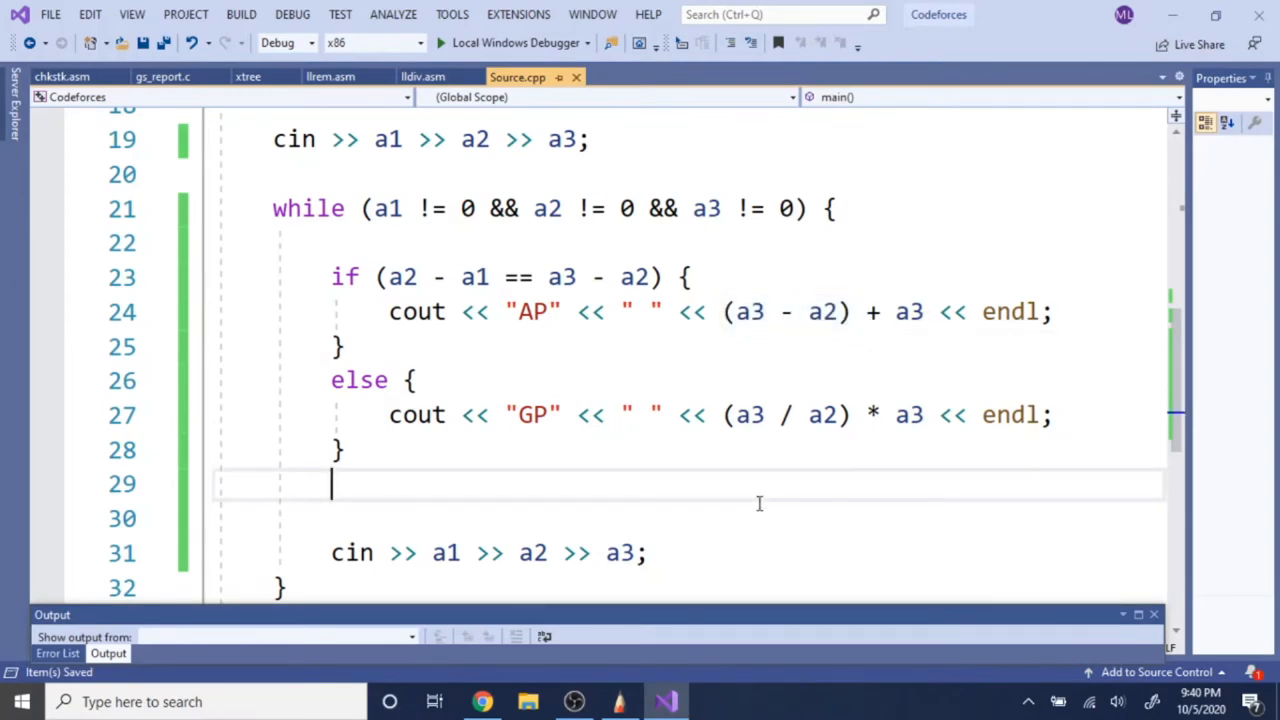
- Delete the blank lines before the loop's cin >> a1 >> a2 >> a3 line
scroll(down, 3)
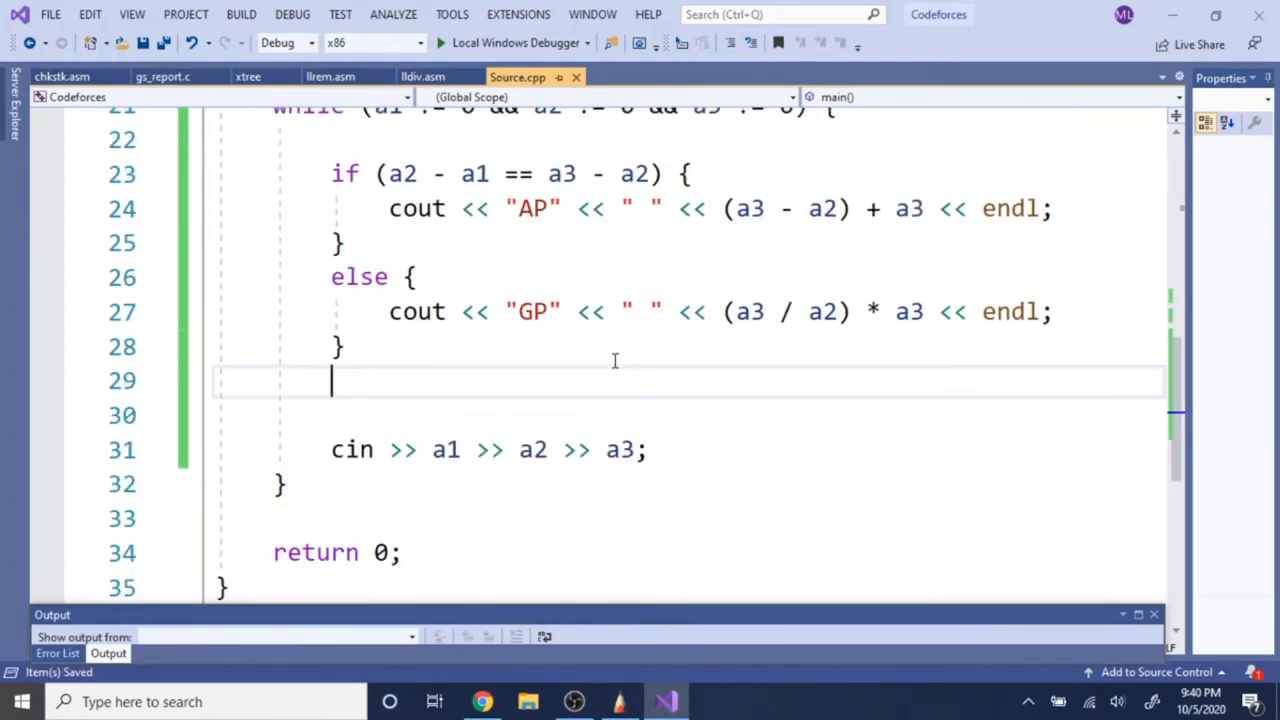
scroll(up, 3)
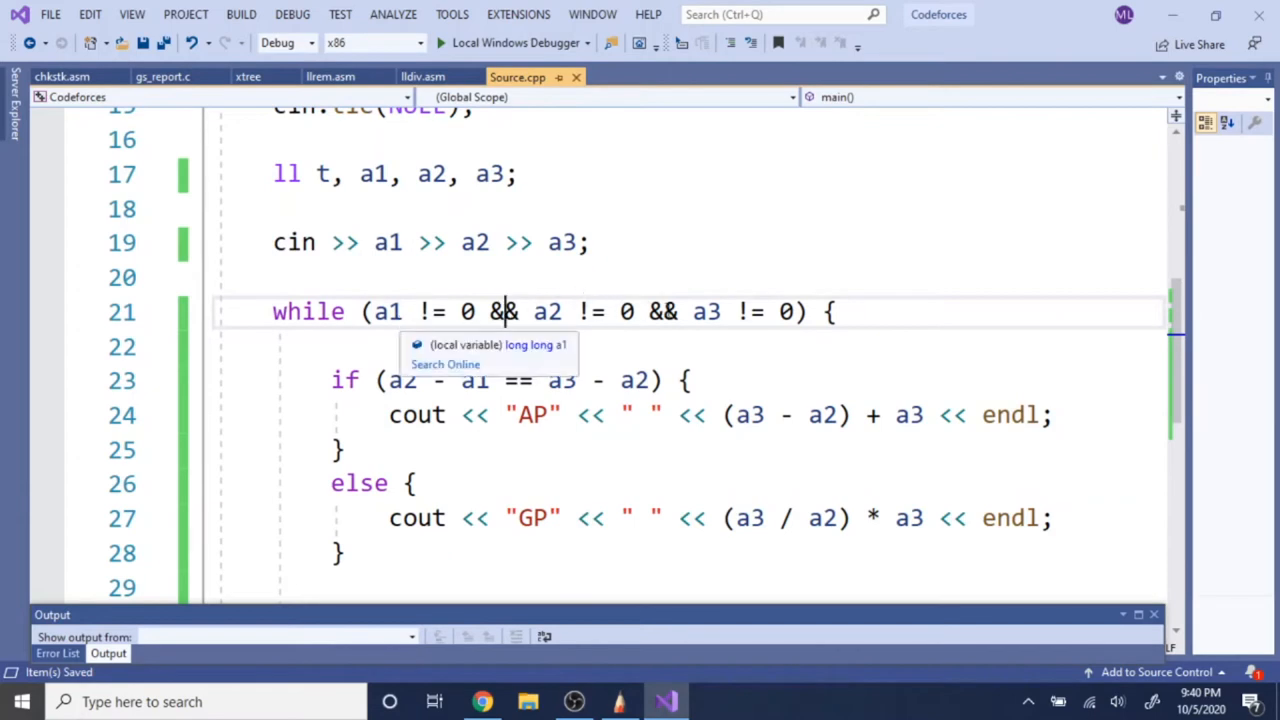
scroll(down, 3)
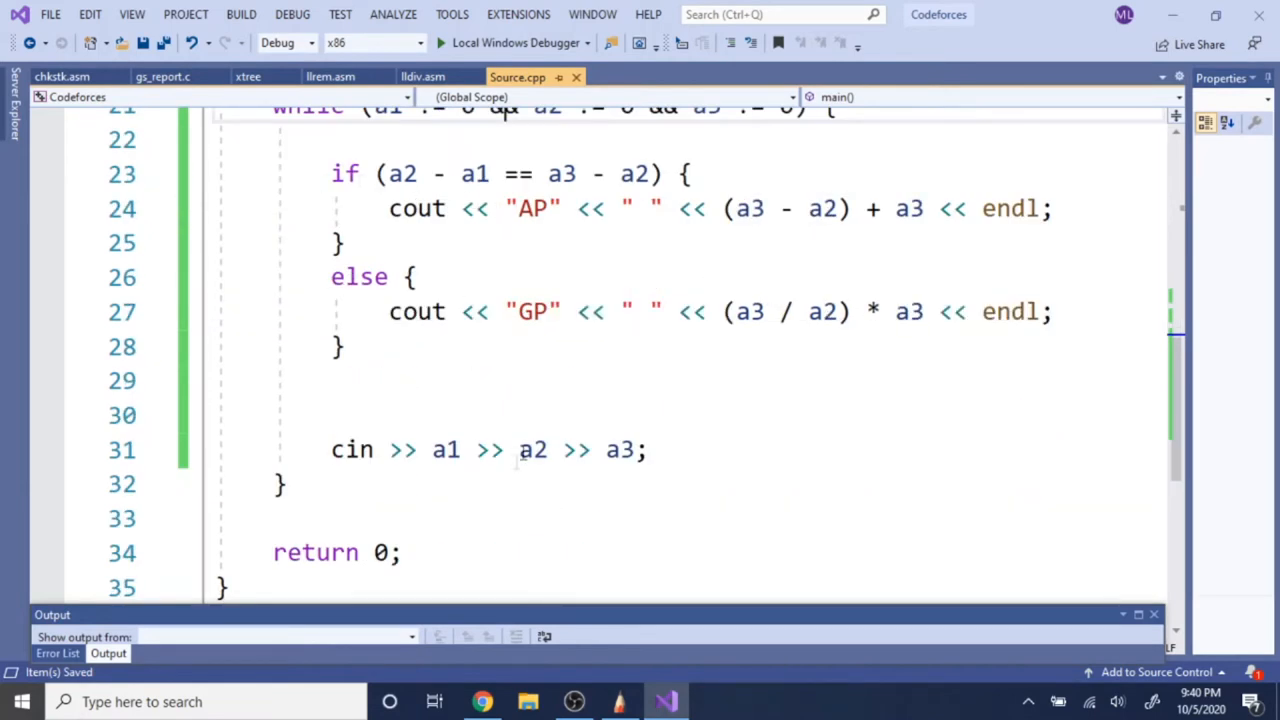
click(650, 449)
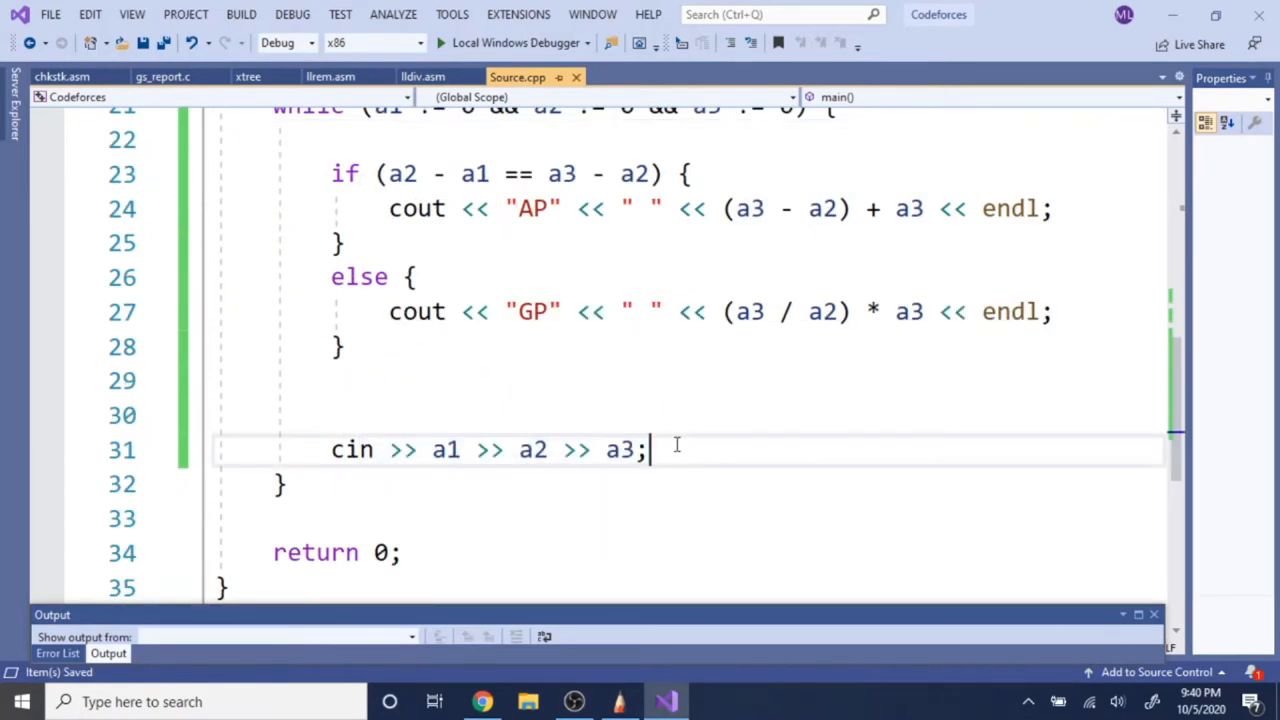
scroll(up, 3)
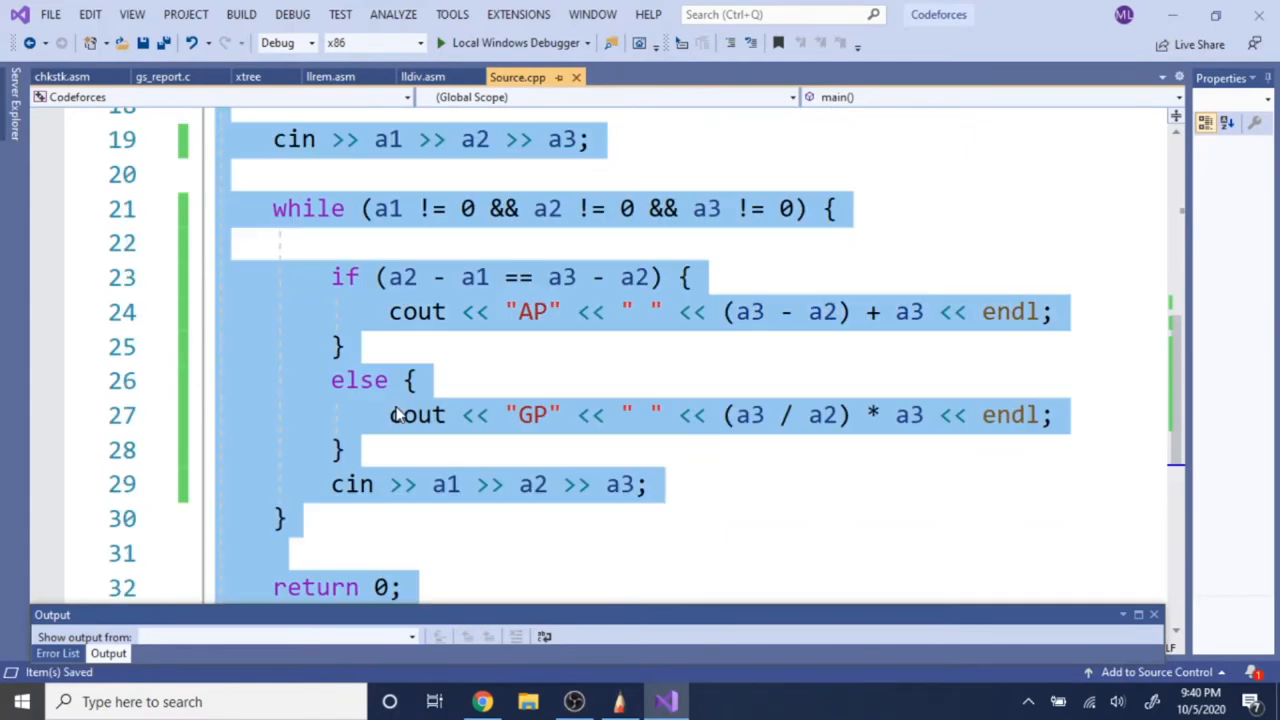
- Submit the ACPC10A solution on SPOJ with C++14 (gcc 8.3) as the language
click(482, 701)
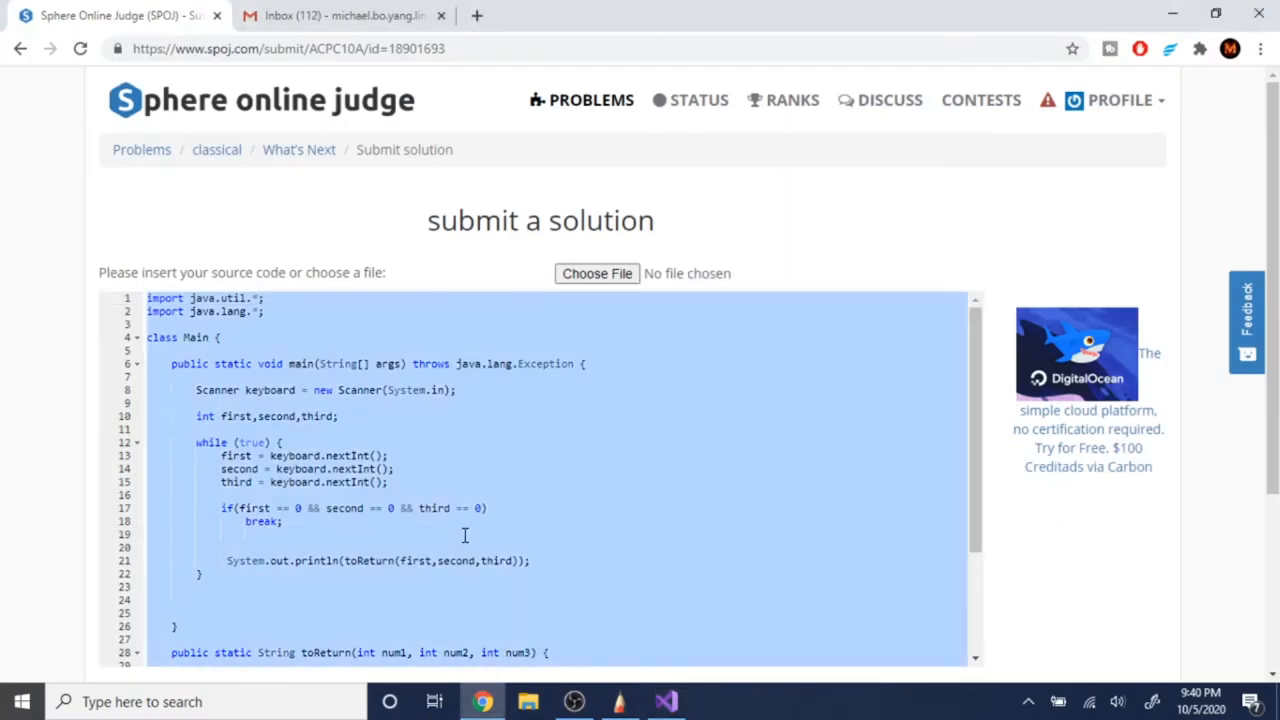
click(320, 479)
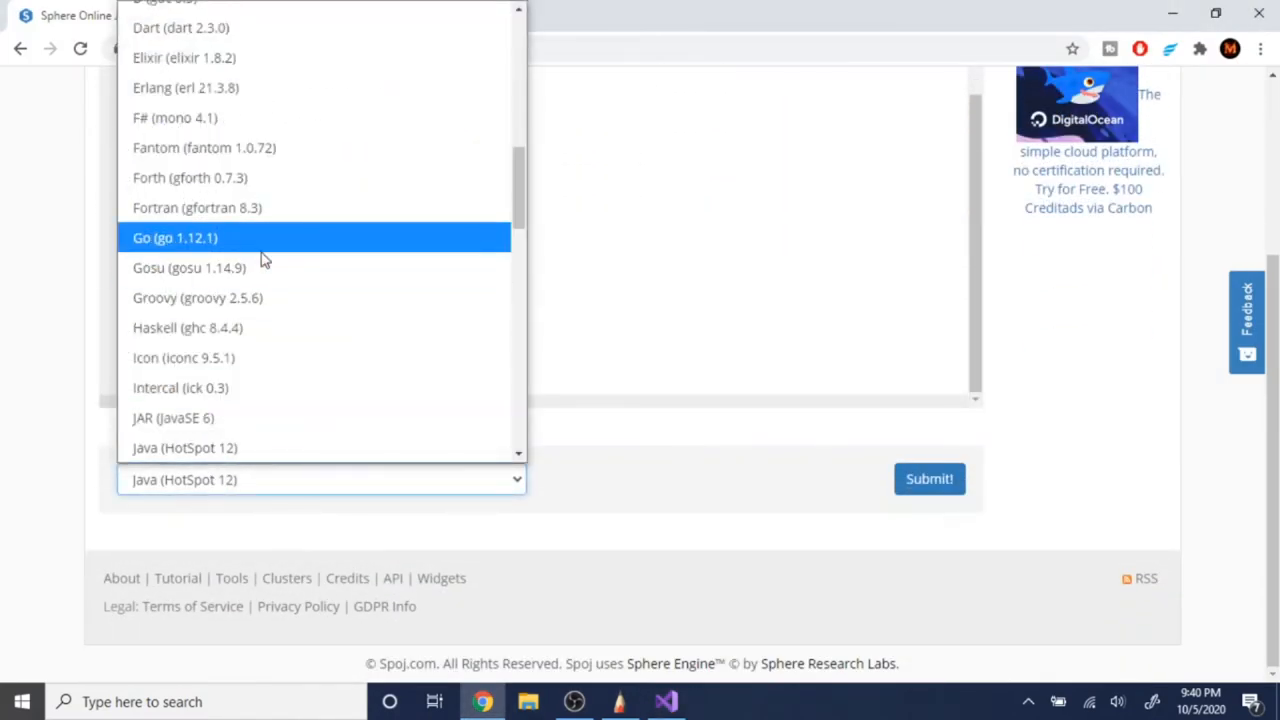
scroll(down, 3)
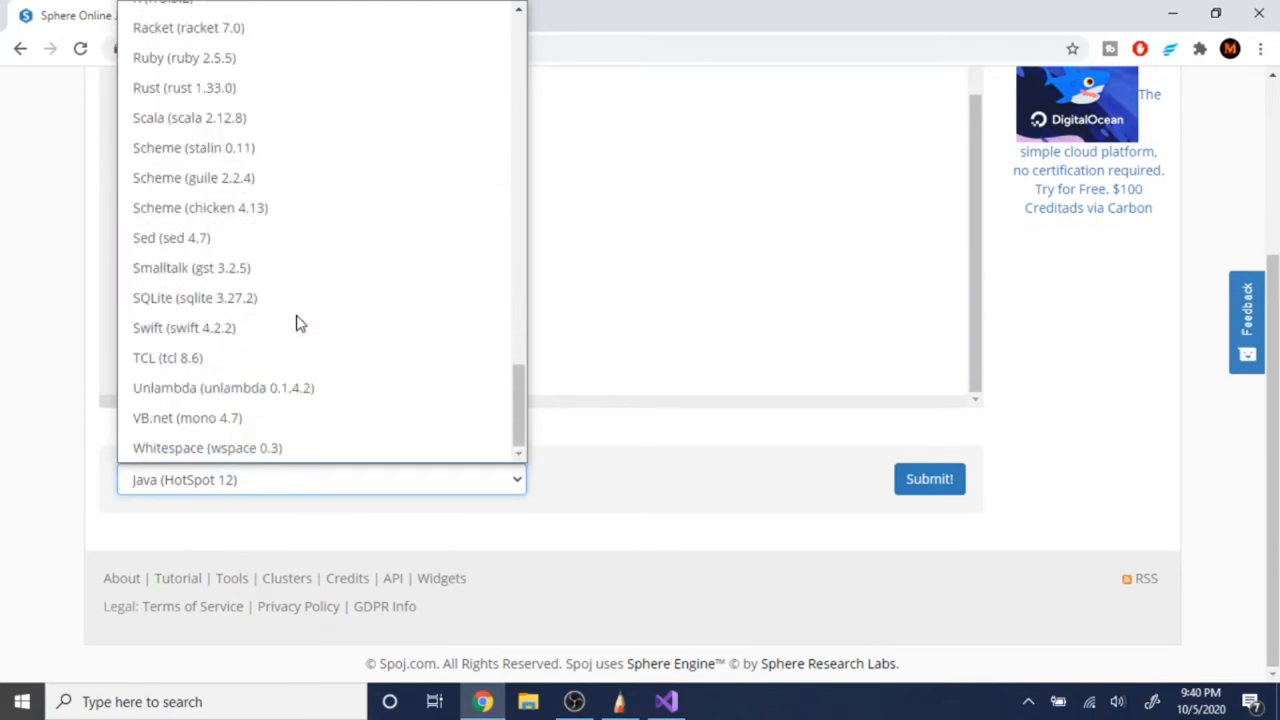
scroll(up, 3)
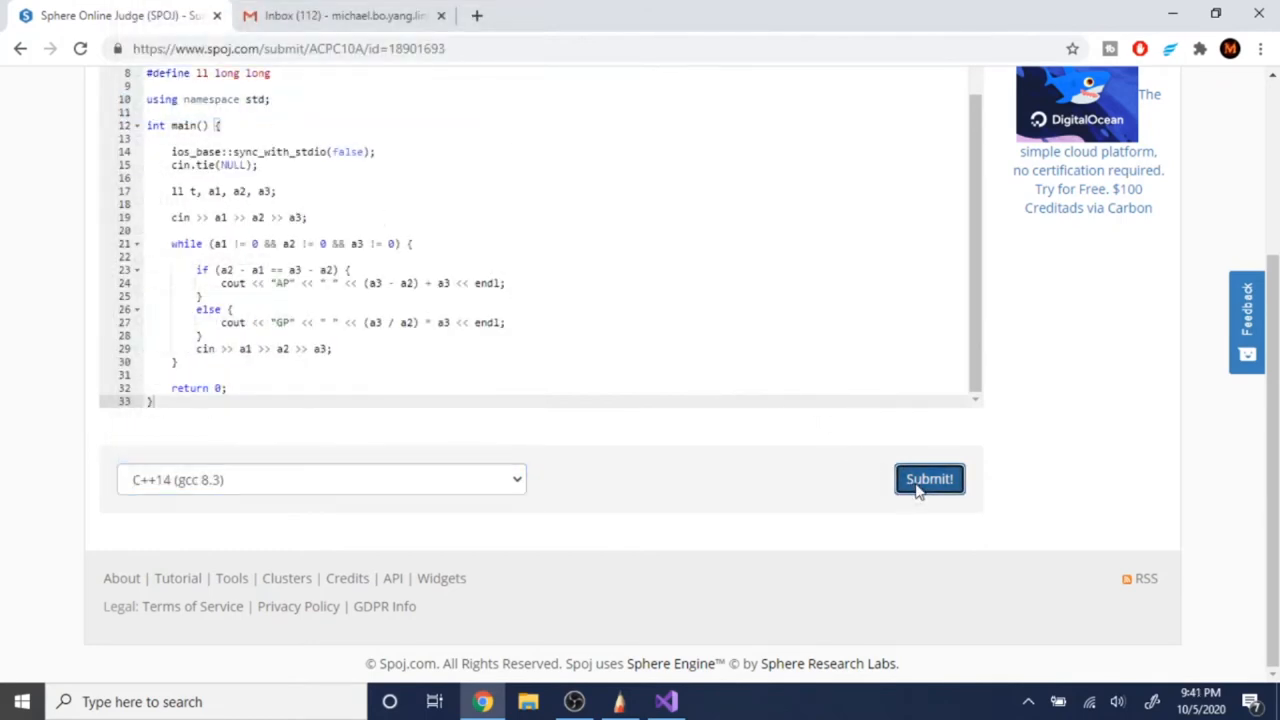
click(928, 479)
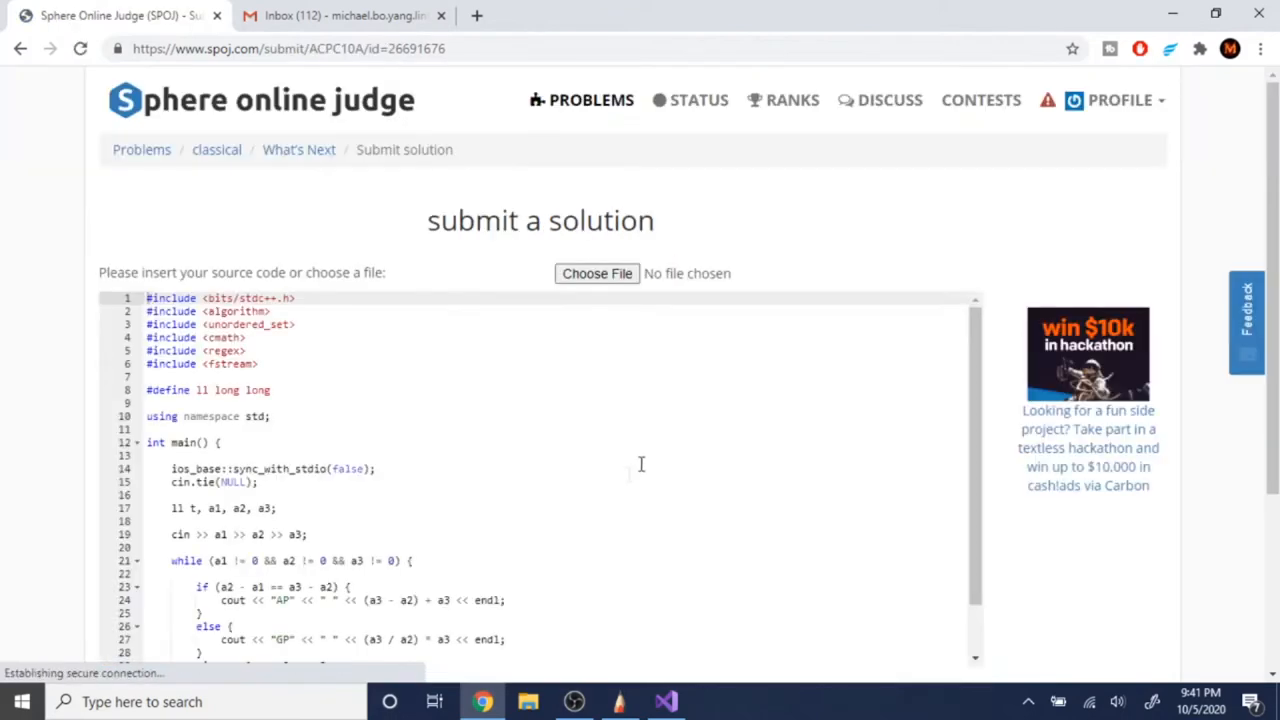
scroll(down, 3)
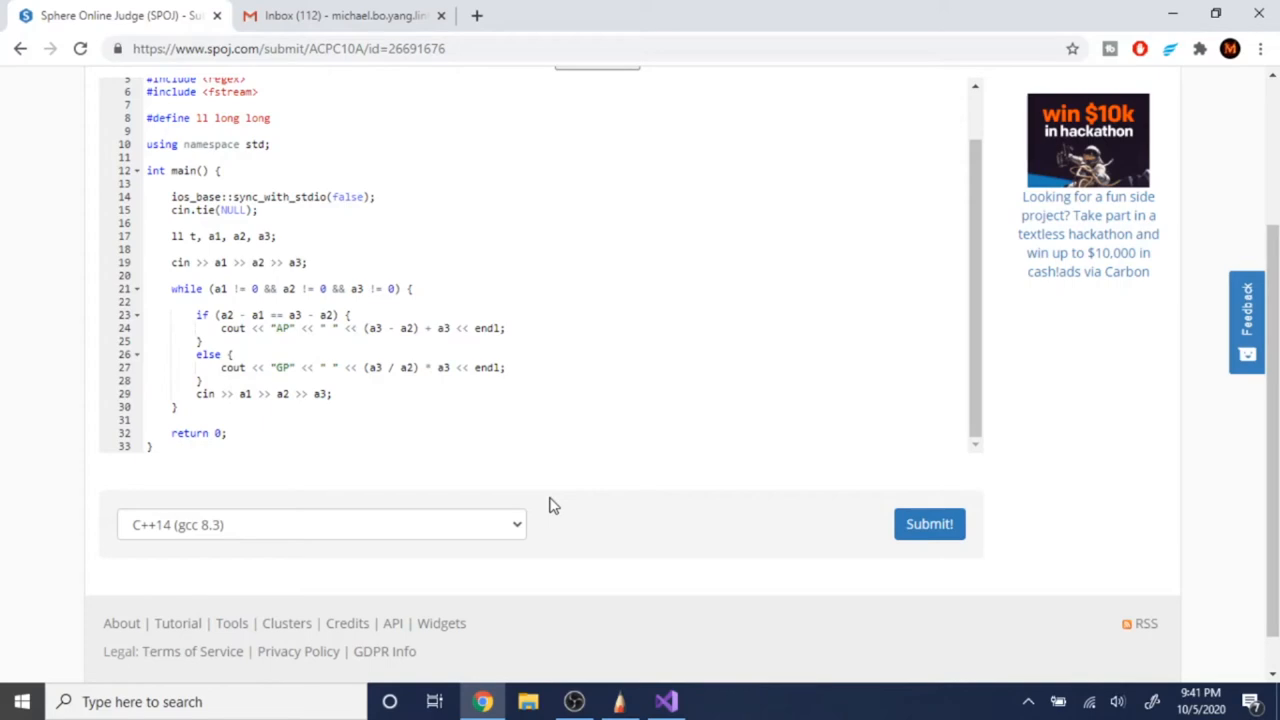
mouse_move(549, 452)
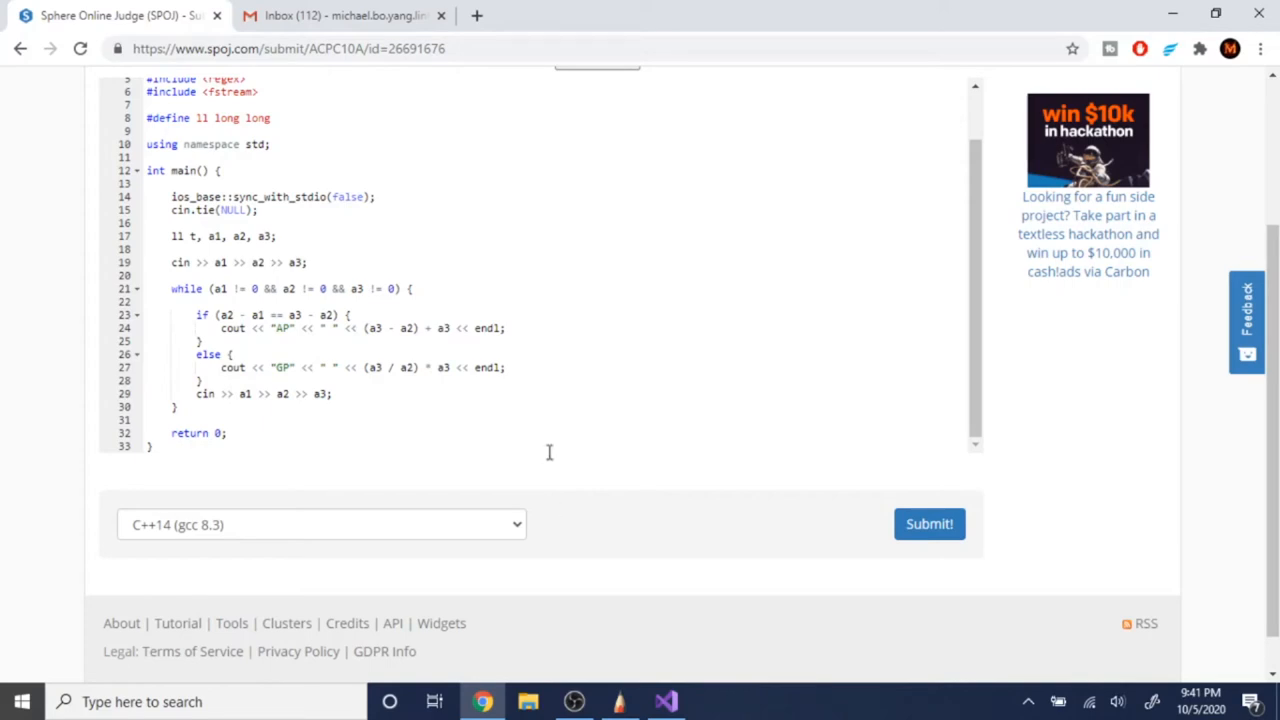
scroll(up, 3)
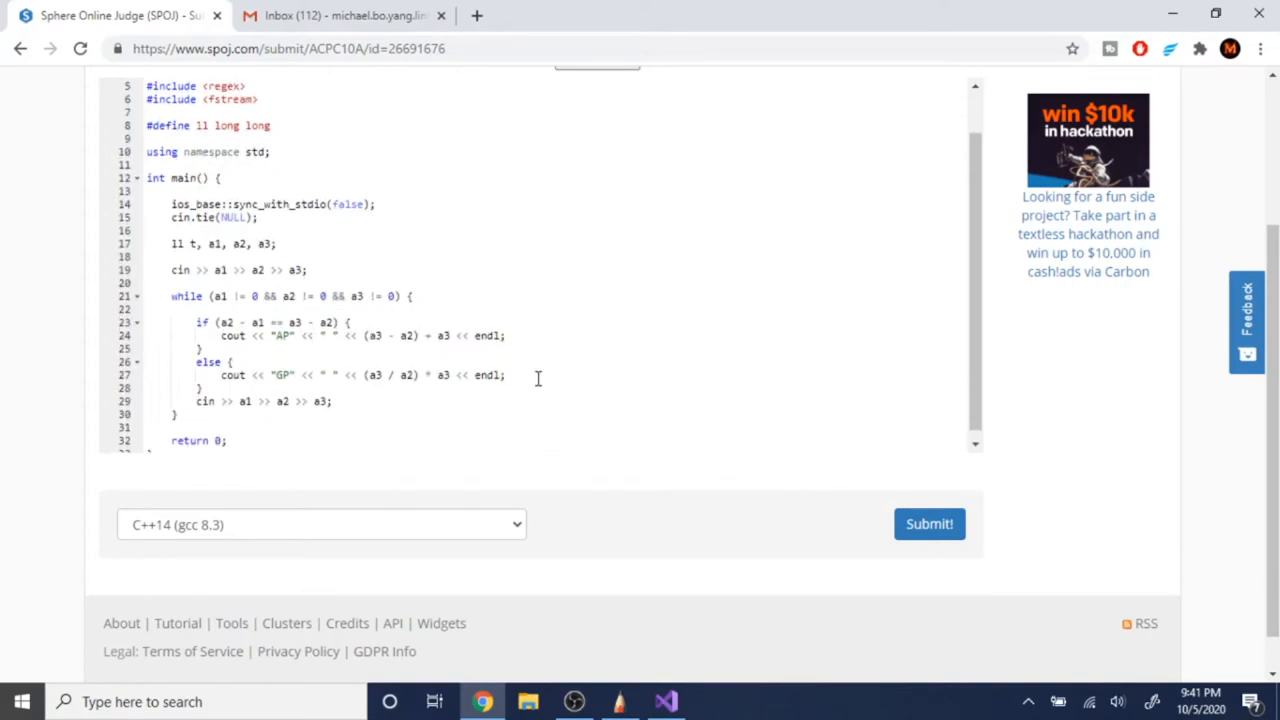
scroll(up, 3)
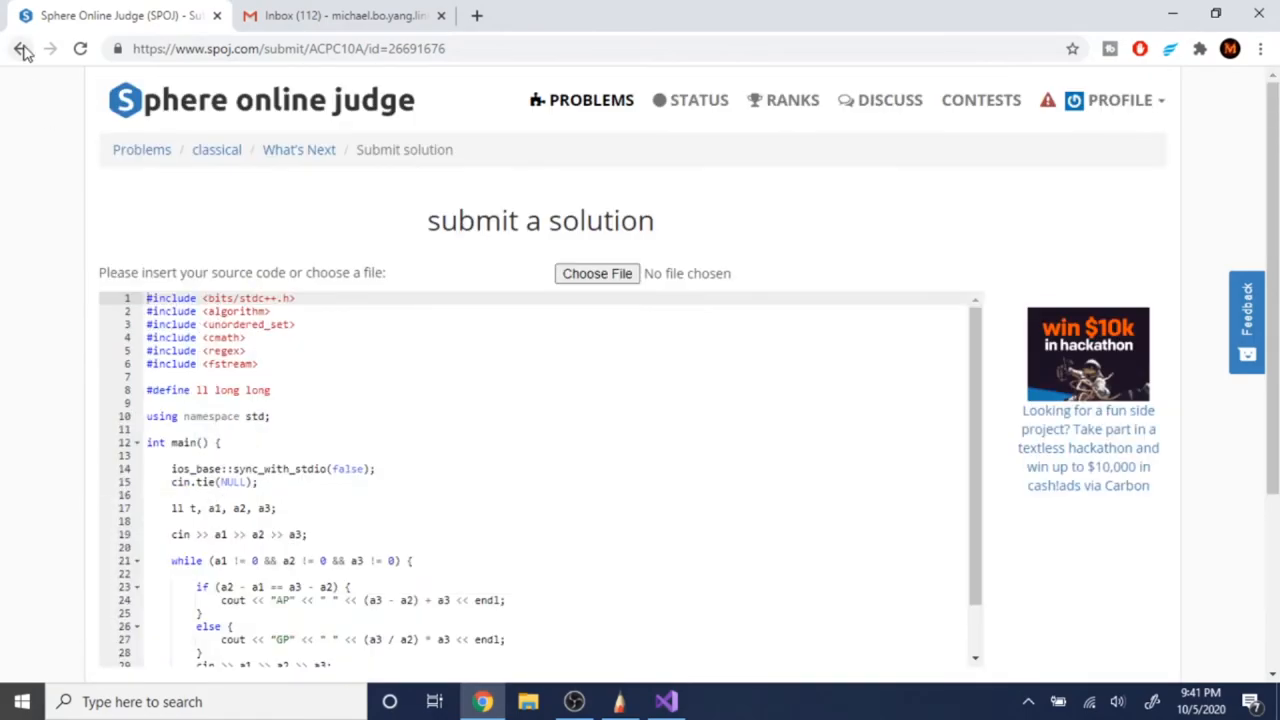
- Go back to the judge status list showing the What's Next wrong answer
click(22, 48)
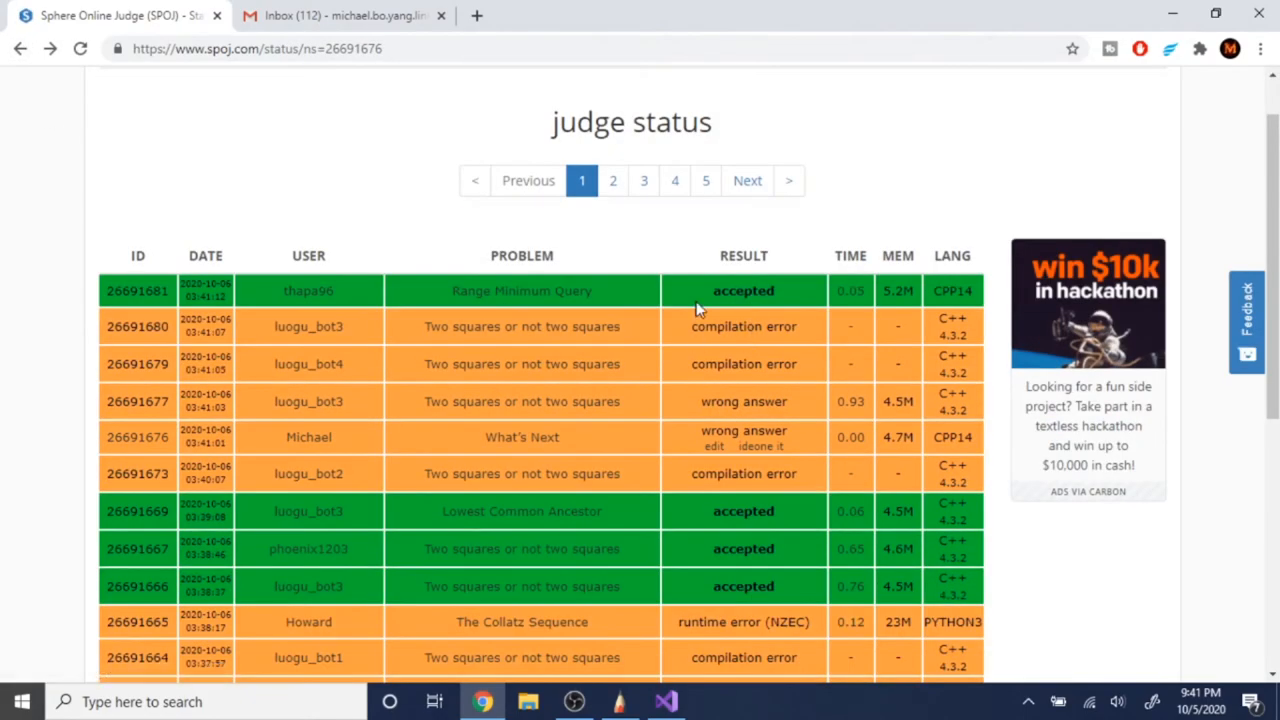
scroll(down, 3)
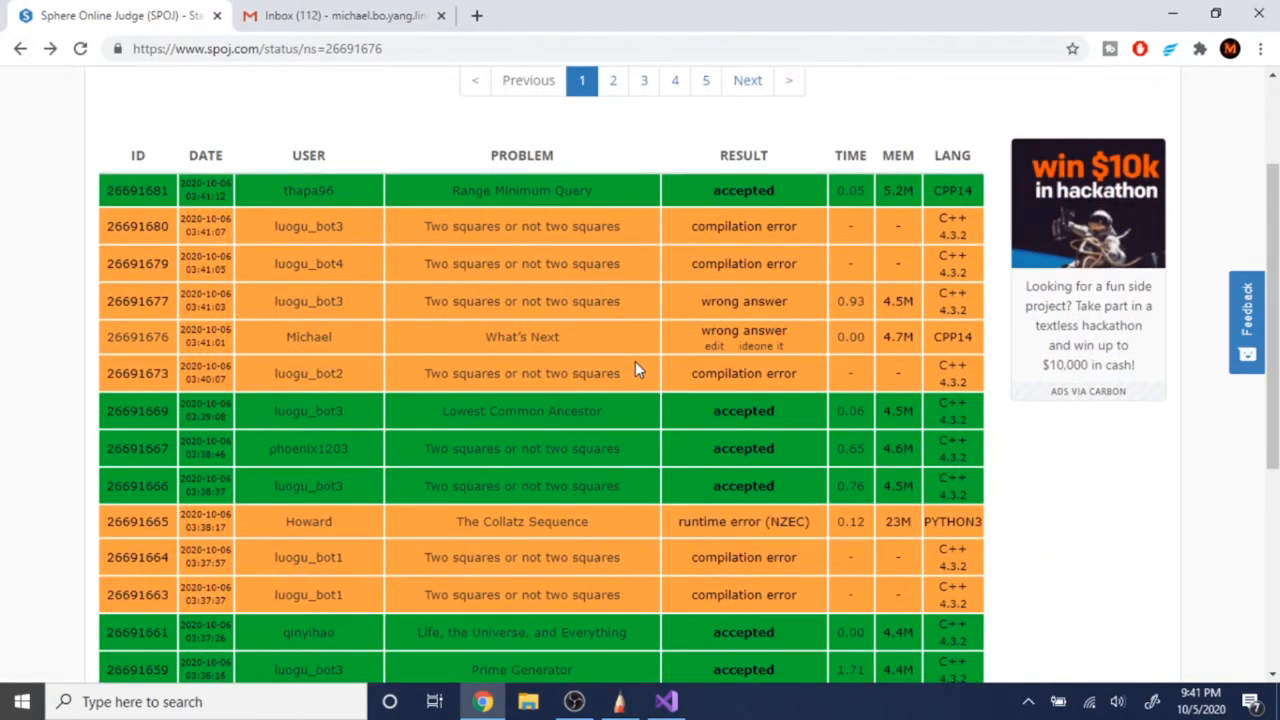
scroll(up, 3)
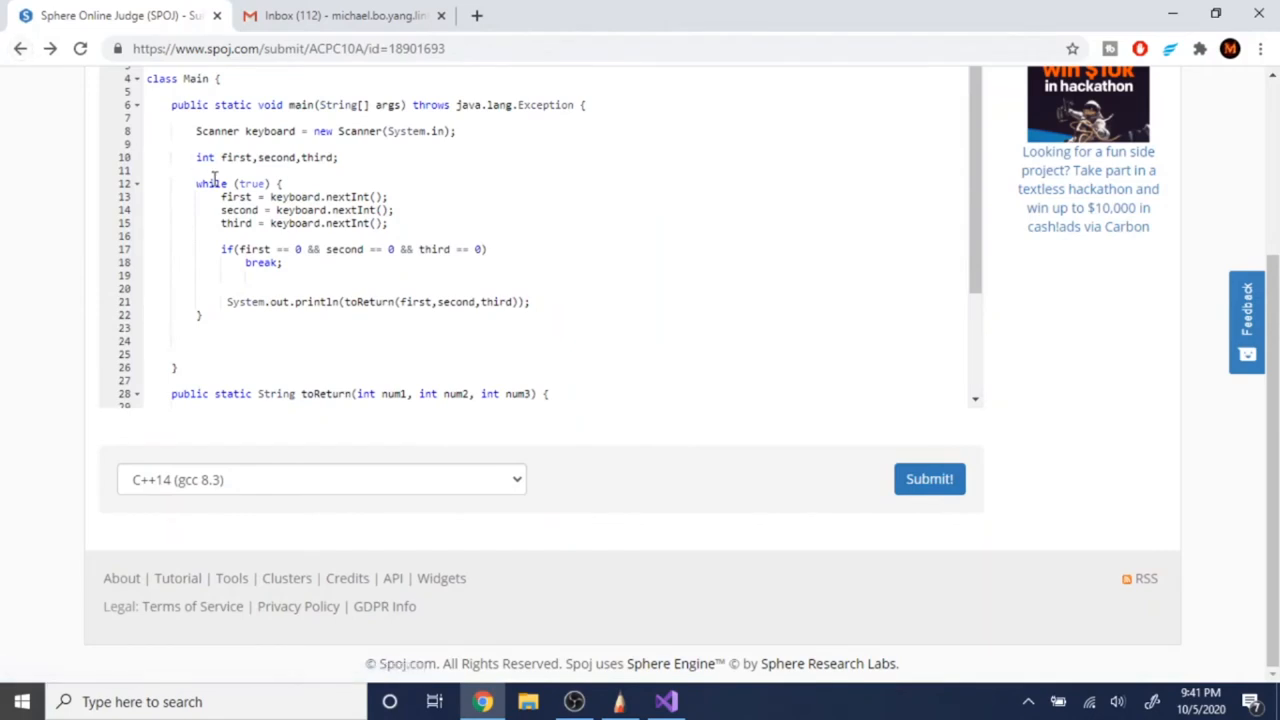
- Read through the earlier Java ACPC10A solution, then return to the C++ code
scroll(down, 3)
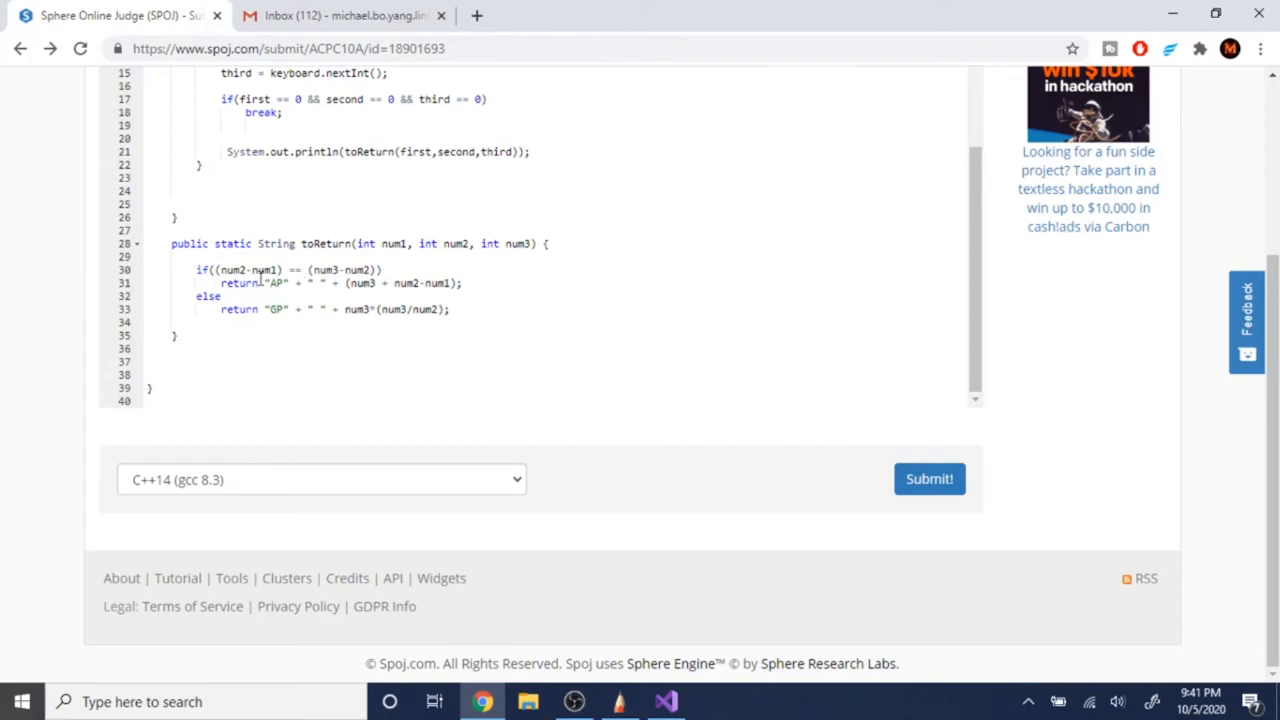
scroll(up, 3)
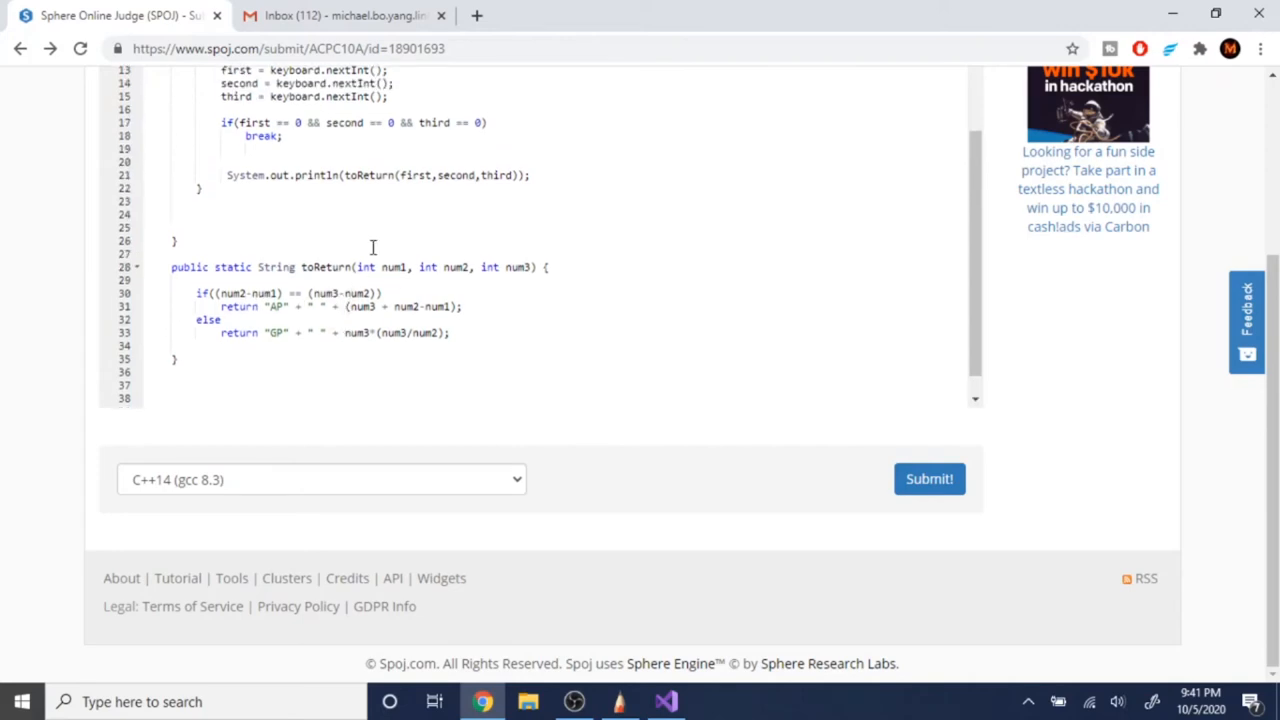
scroll(up, 3)
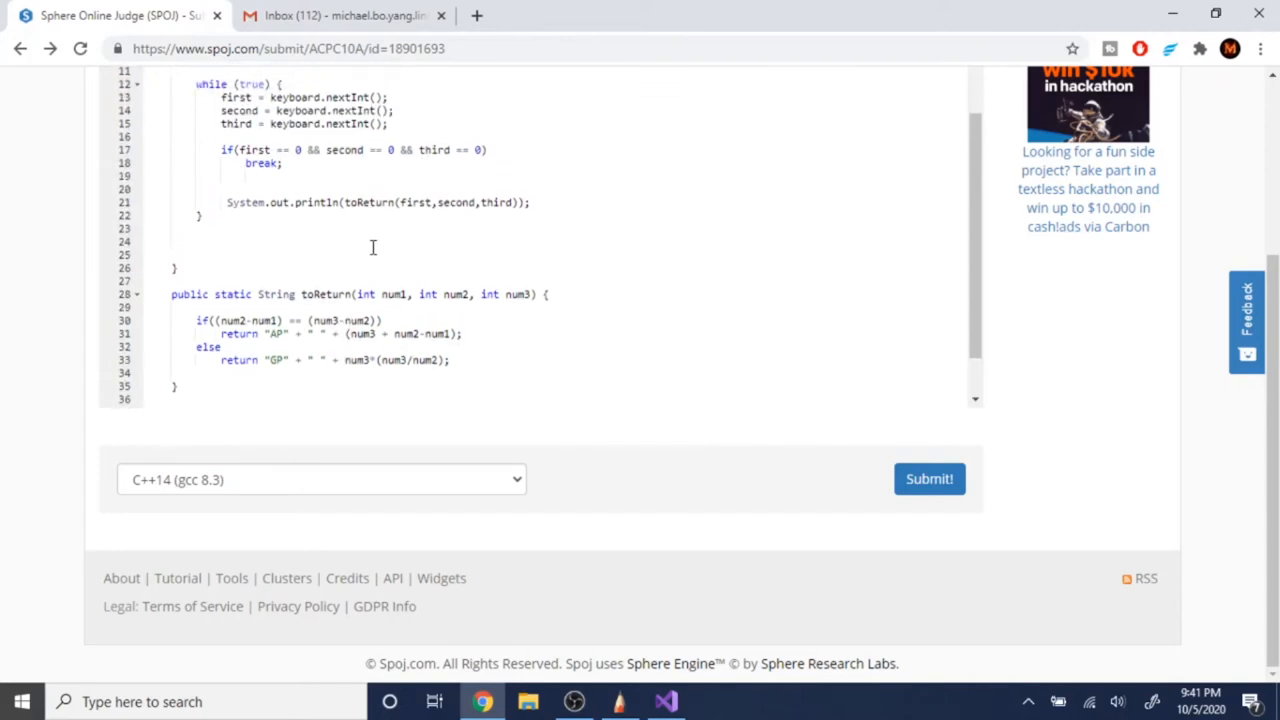
mouse_move(595, 458)
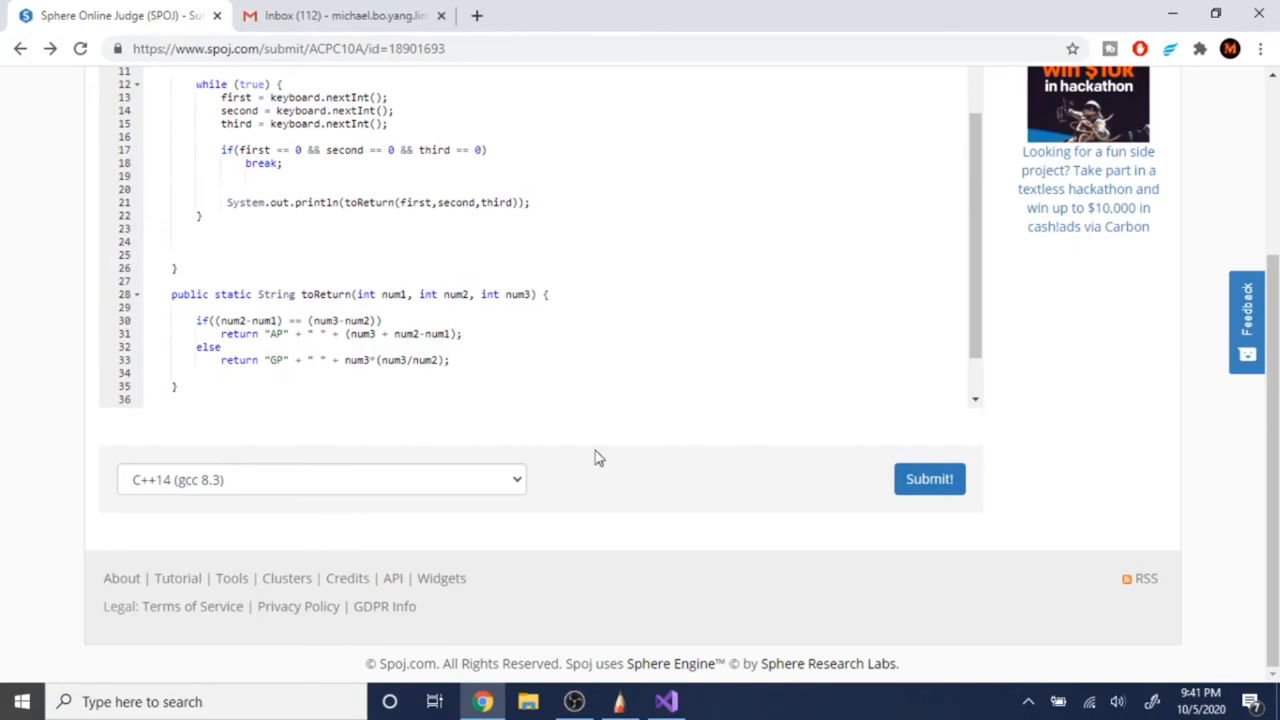
mouse_move(668, 672)
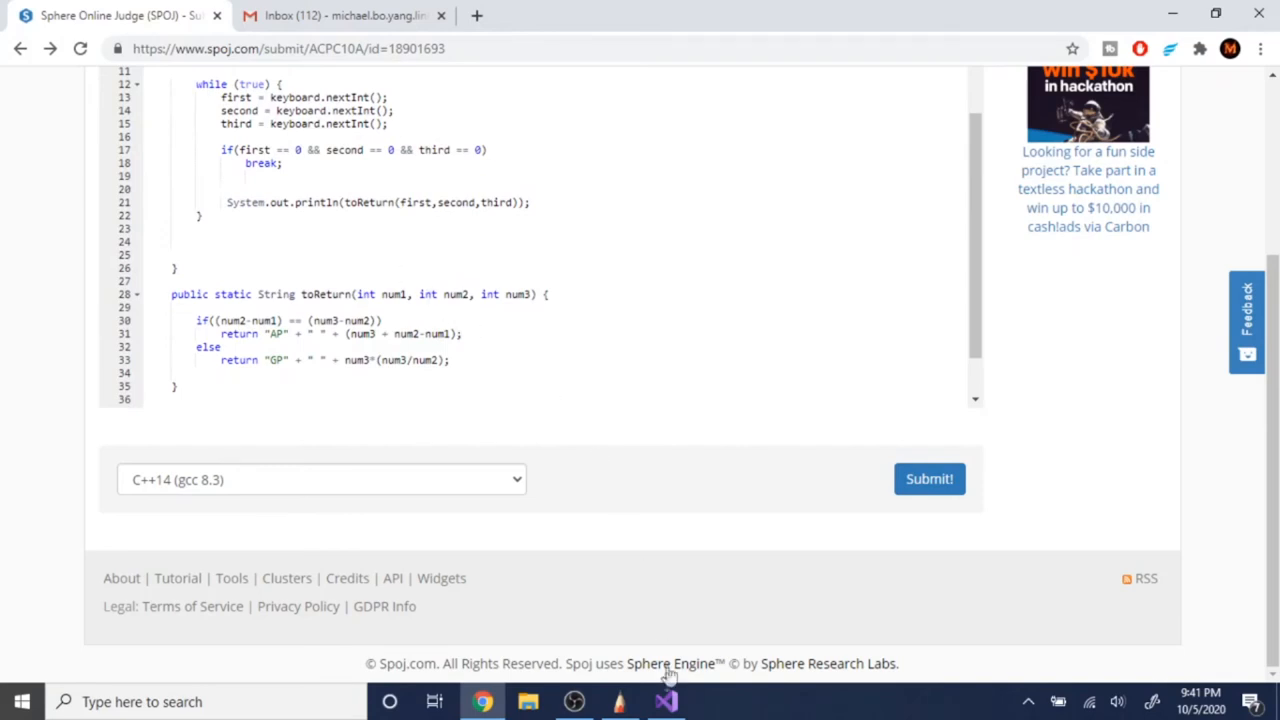
click(665, 701)
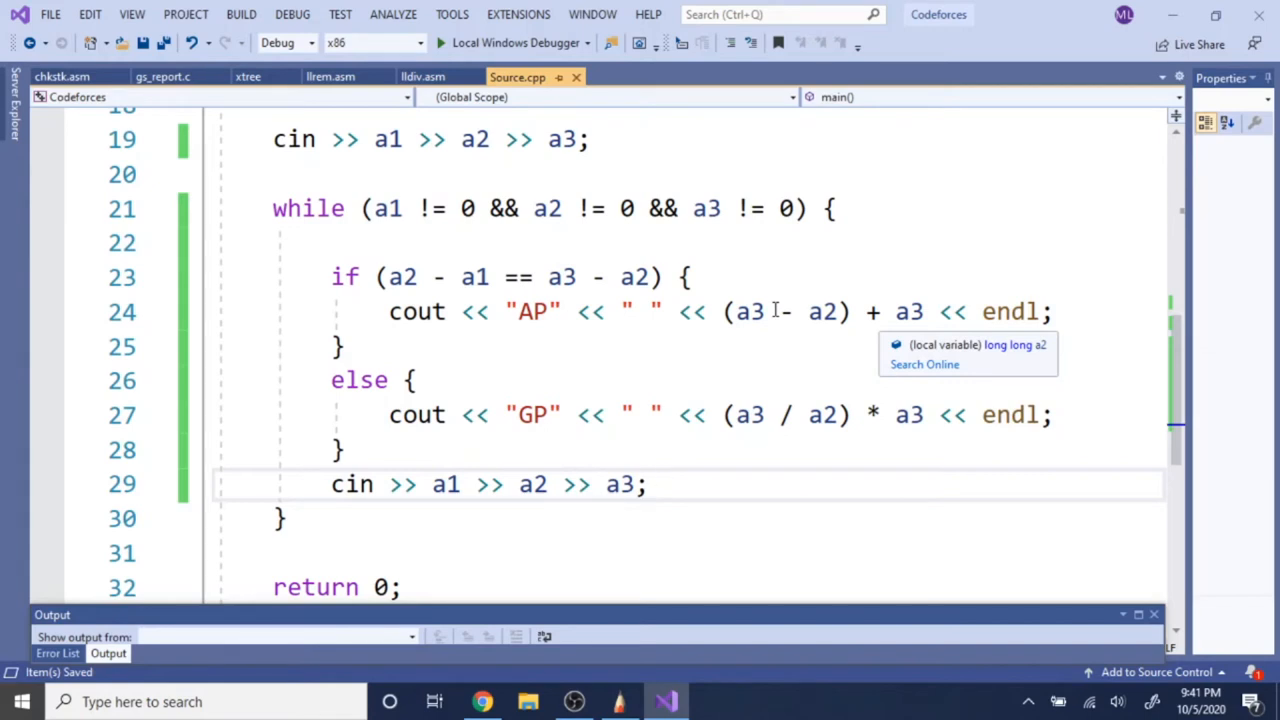
- Change the AP next term to (a2 - a1) + a3 and resubmit to SPOJ
click(400, 277)
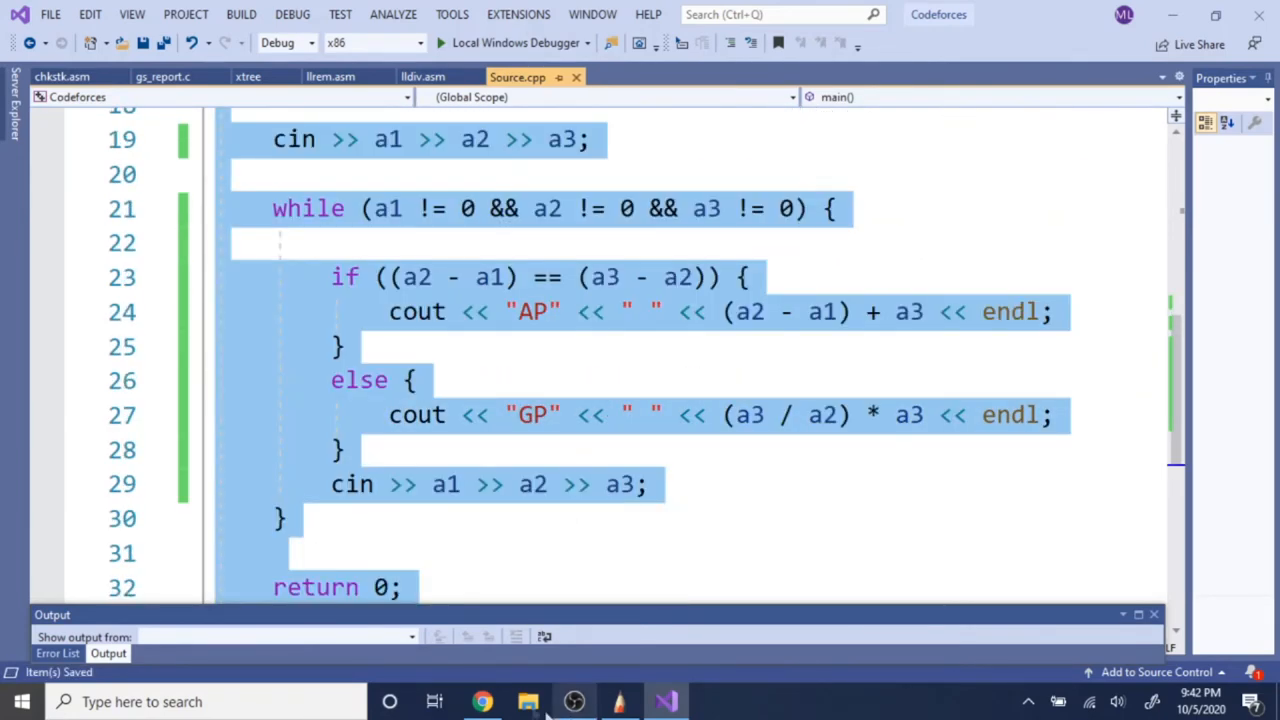
click(482, 701)
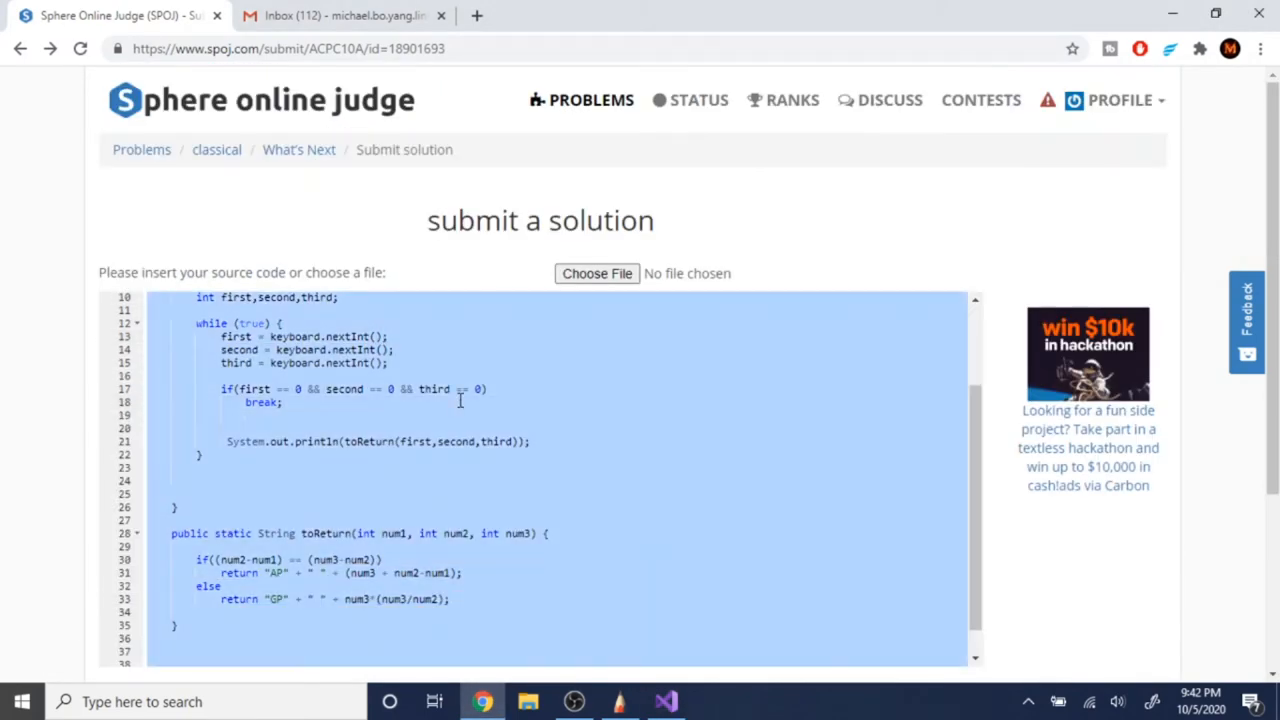
scroll(down, 3)
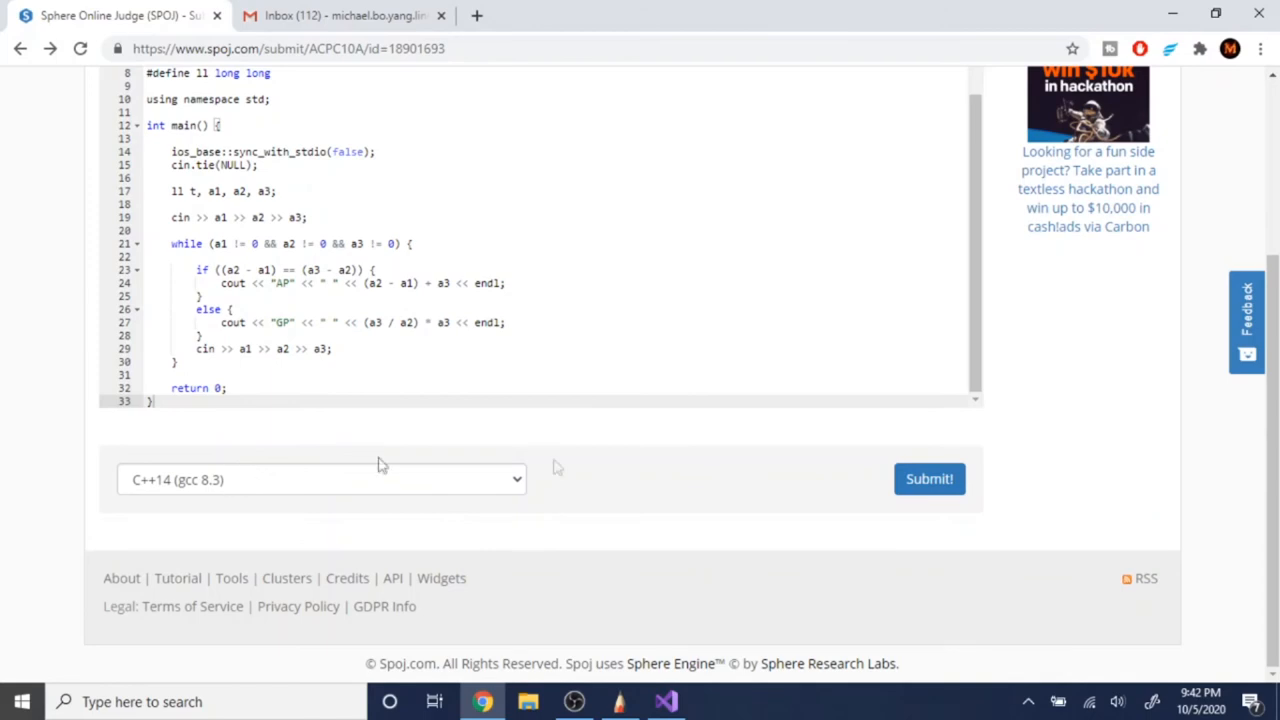
click(928, 479)
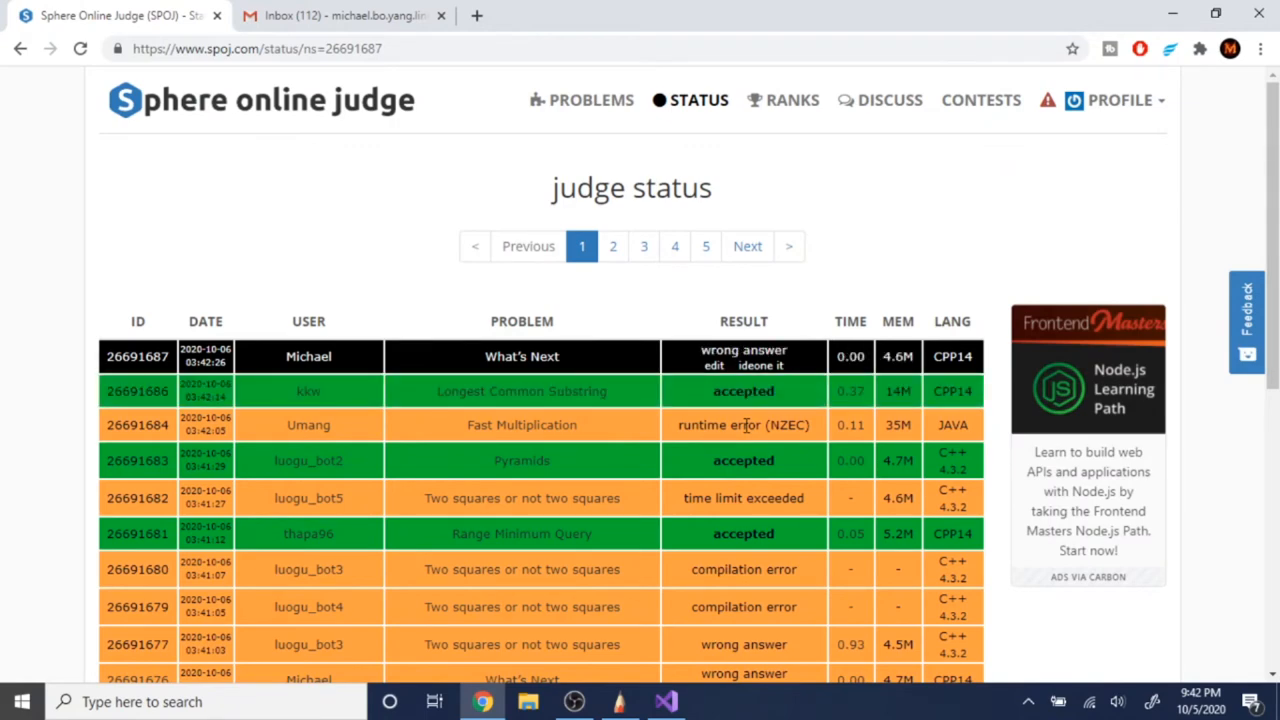
- Reopen the wrong-answer C++ submission's code on SPOJ and scroll through it
click(713, 364)
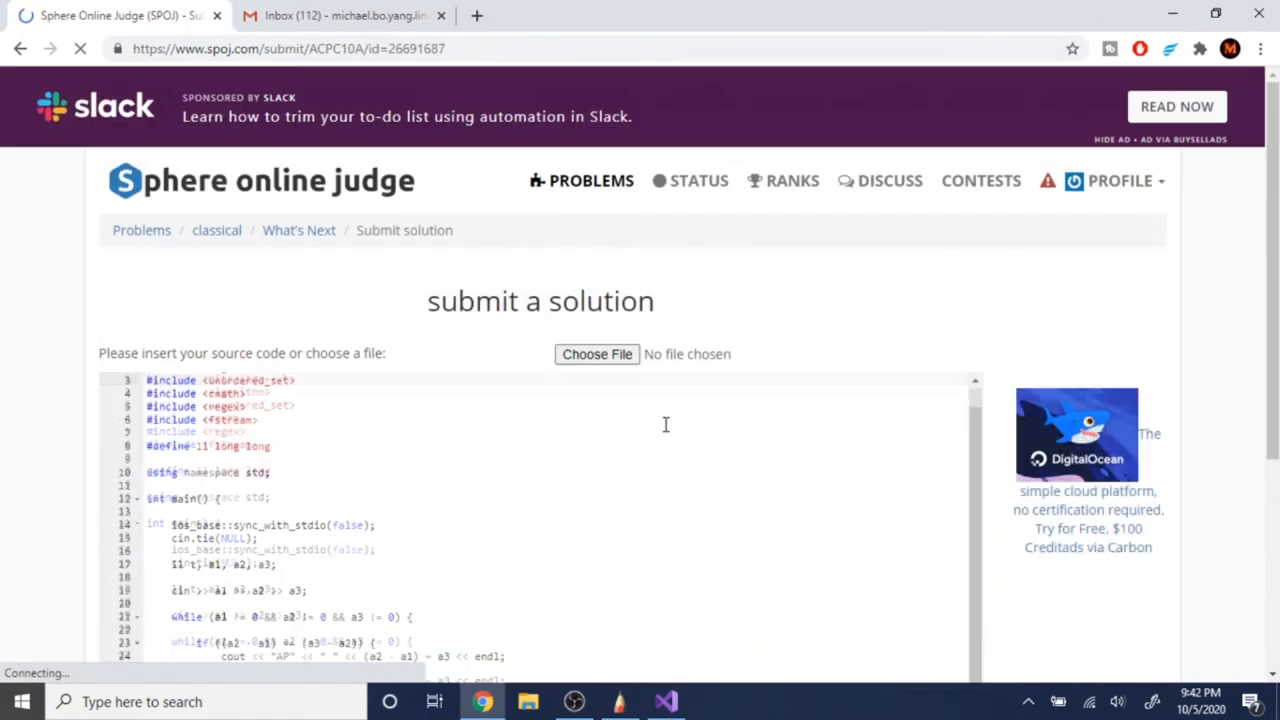
scroll(down, 3)
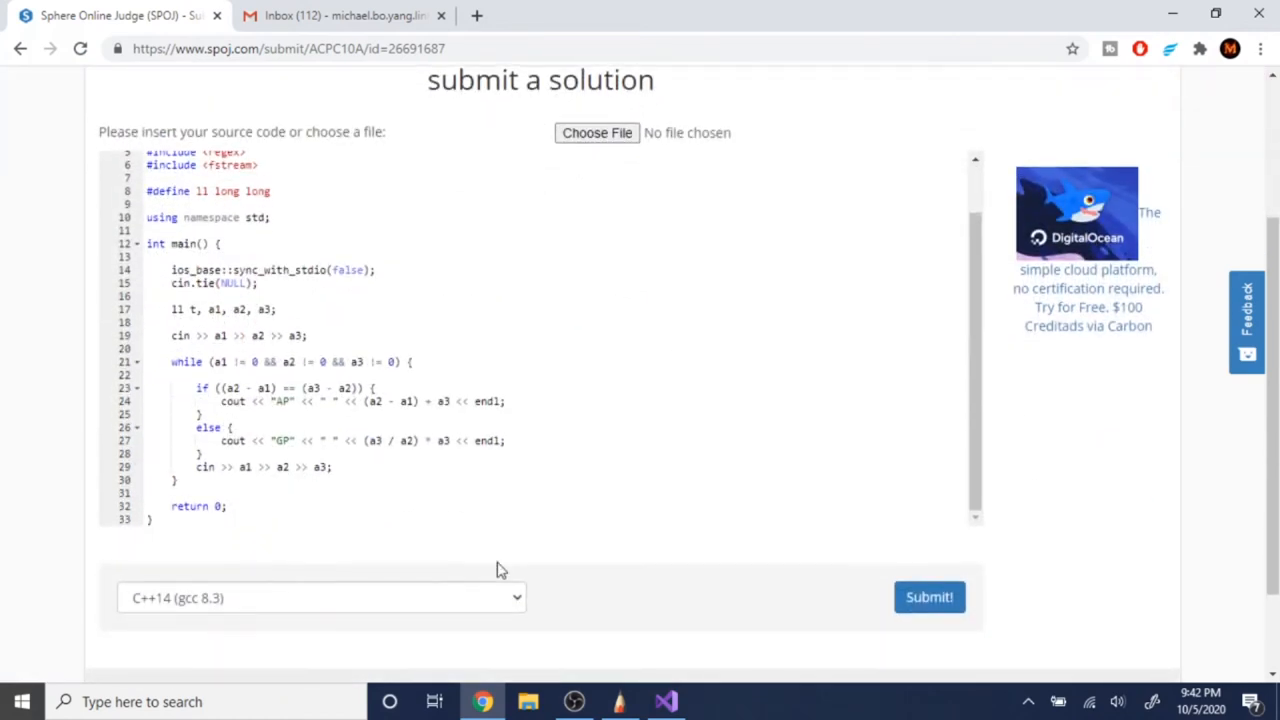
mouse_move(509, 552)
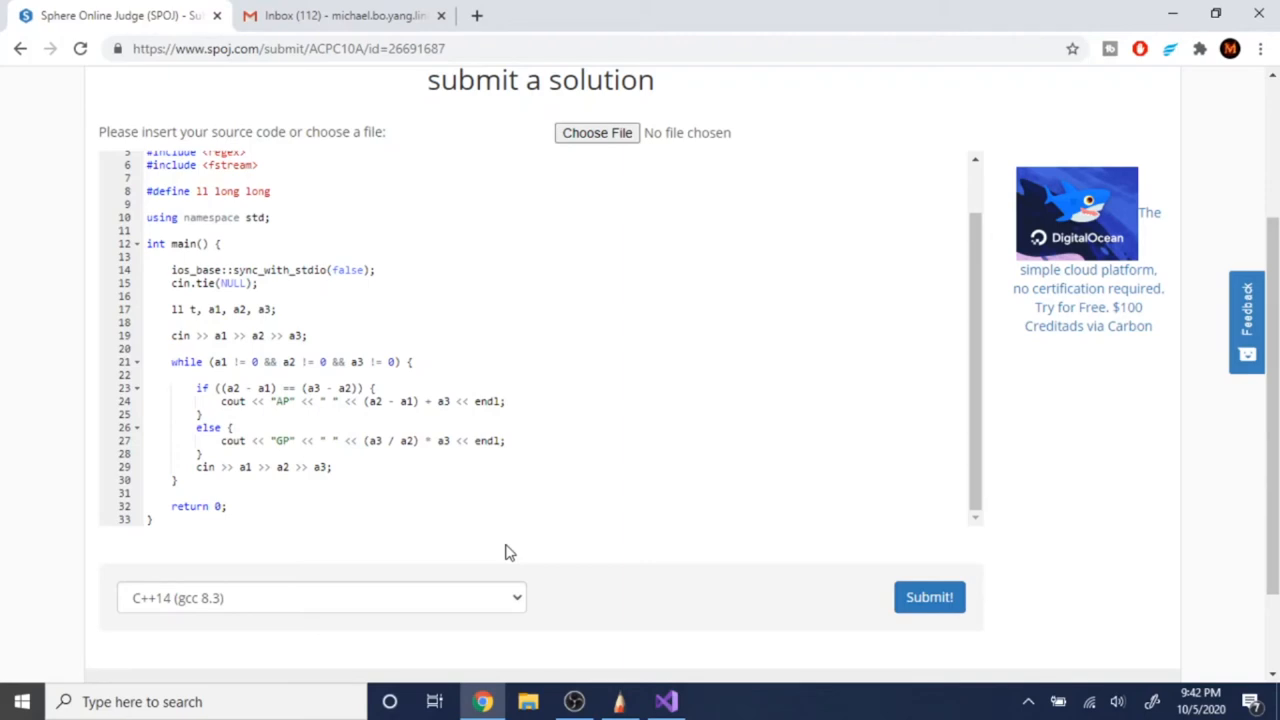
mouse_move(500, 540)
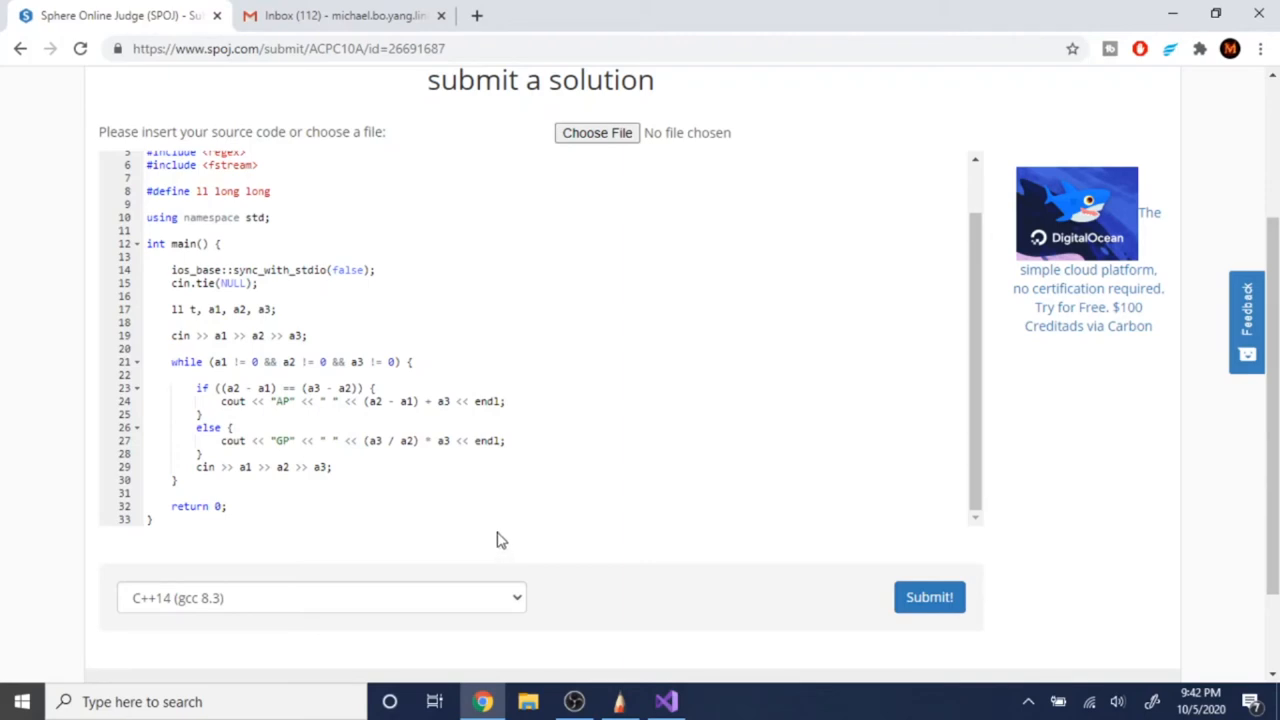
mouse_move(466, 497)
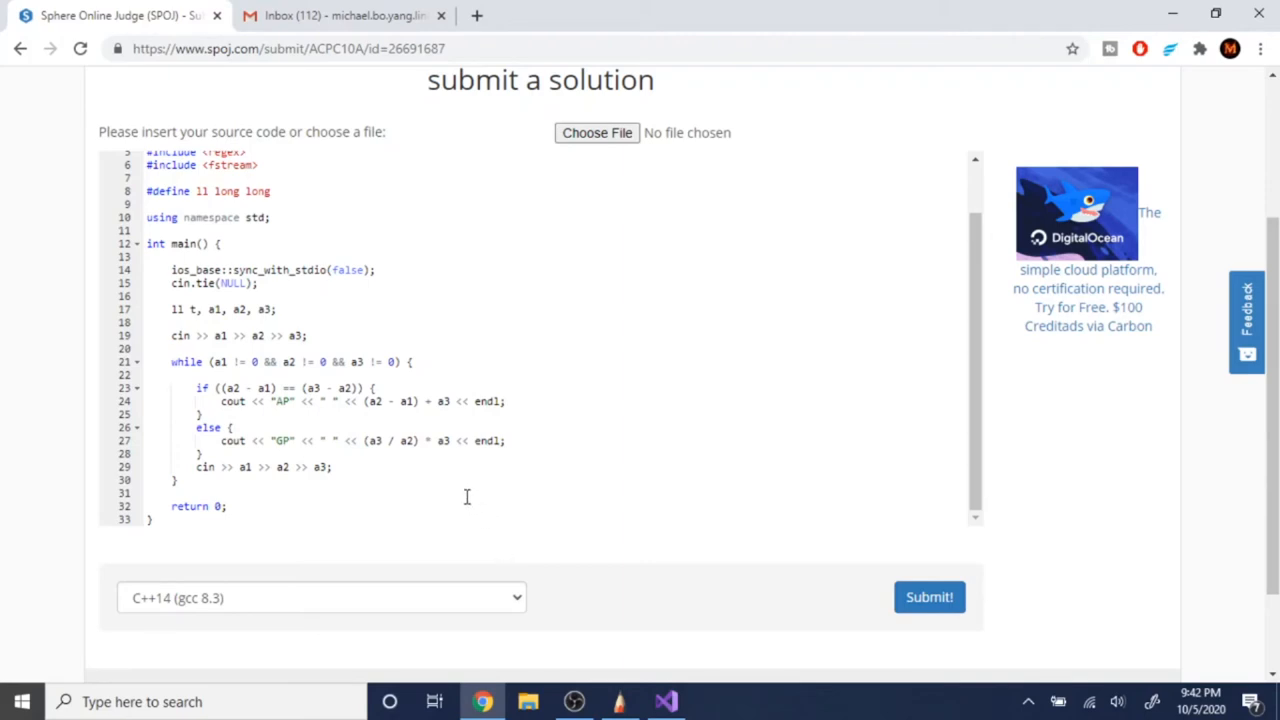
scroll(up, 3)
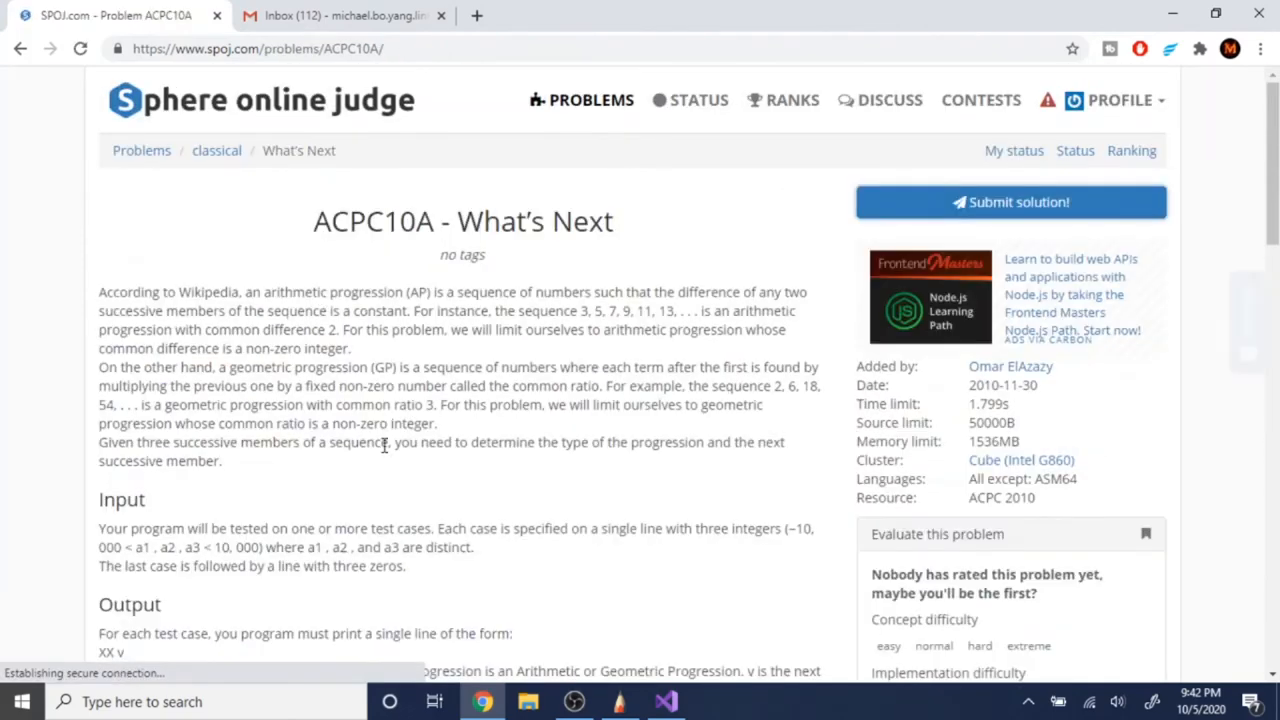
- Glance at the C++ code in Visual Studio, then return to the SPOJ ACPC10A problem tab
scroll(down, 3)
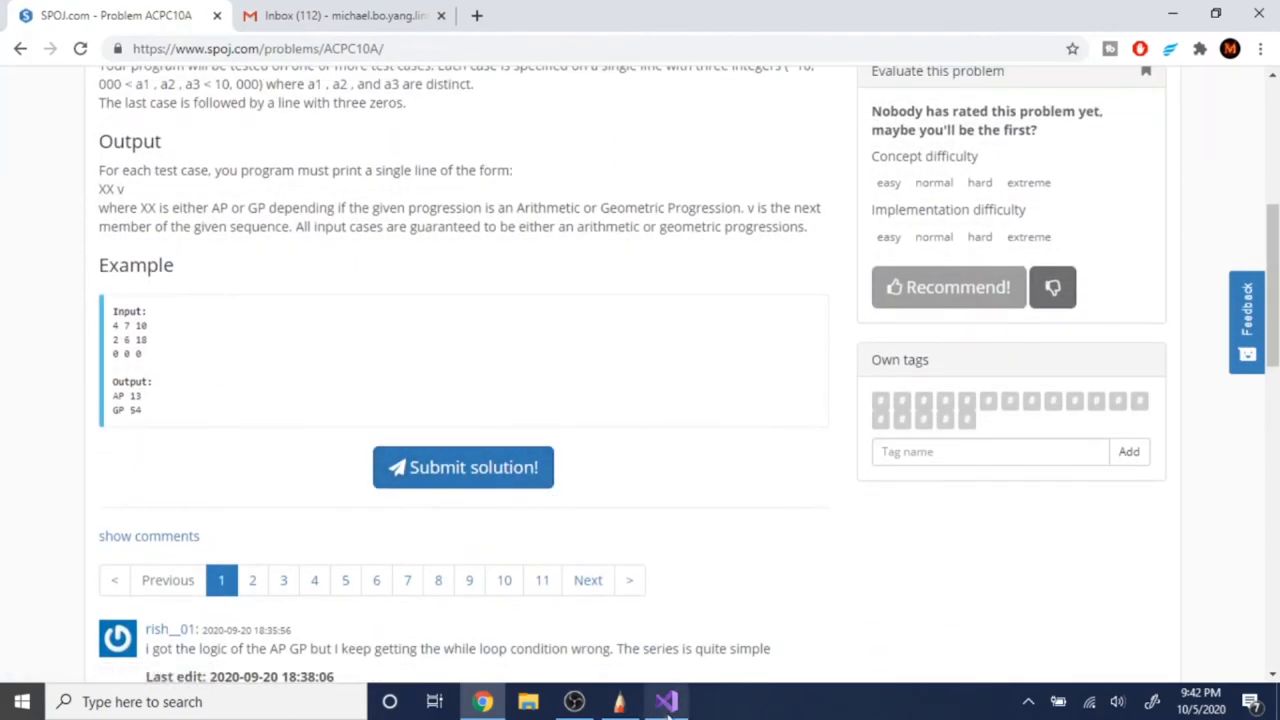
click(665, 701)
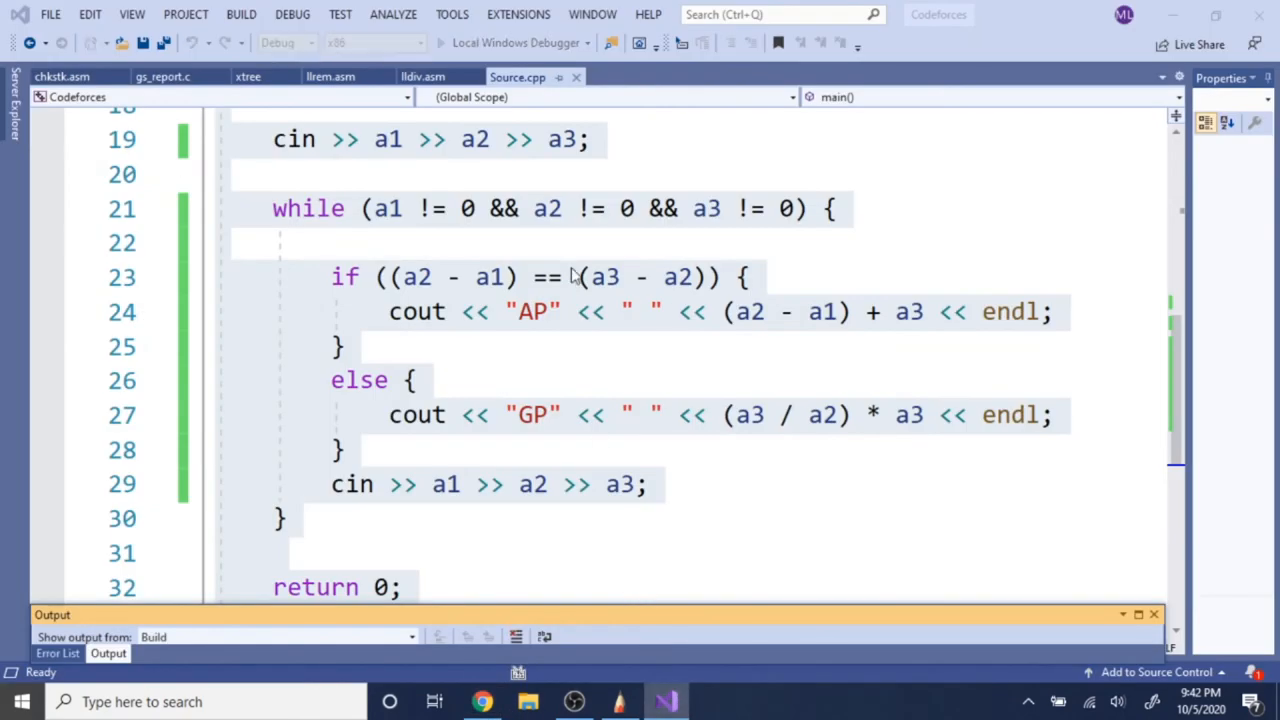
mouse_move(489, 484)
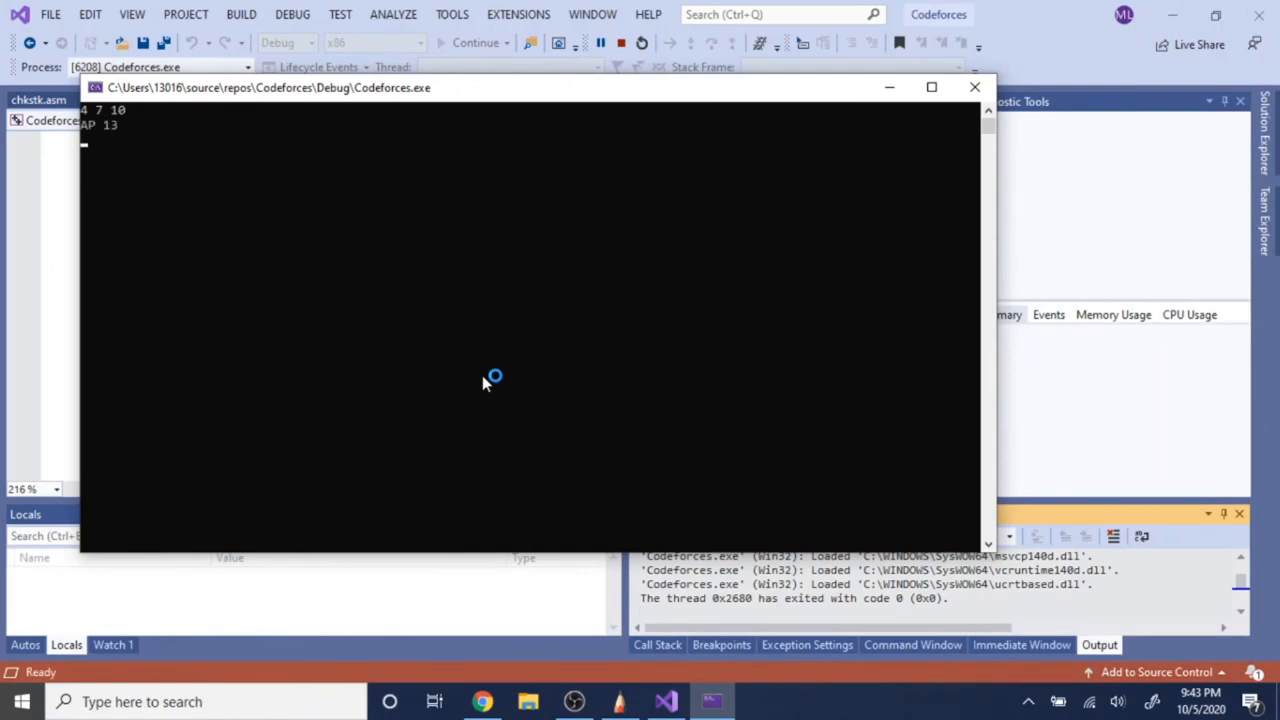
click(482, 701)
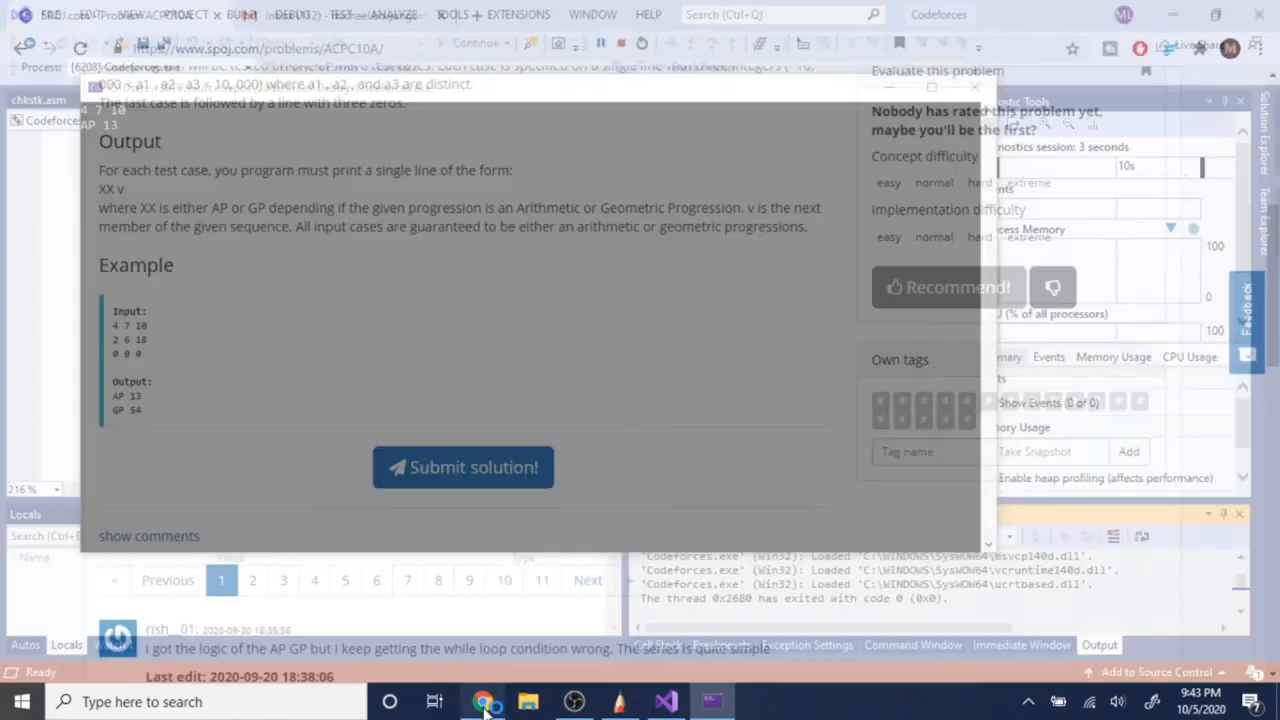
click(483, 701)
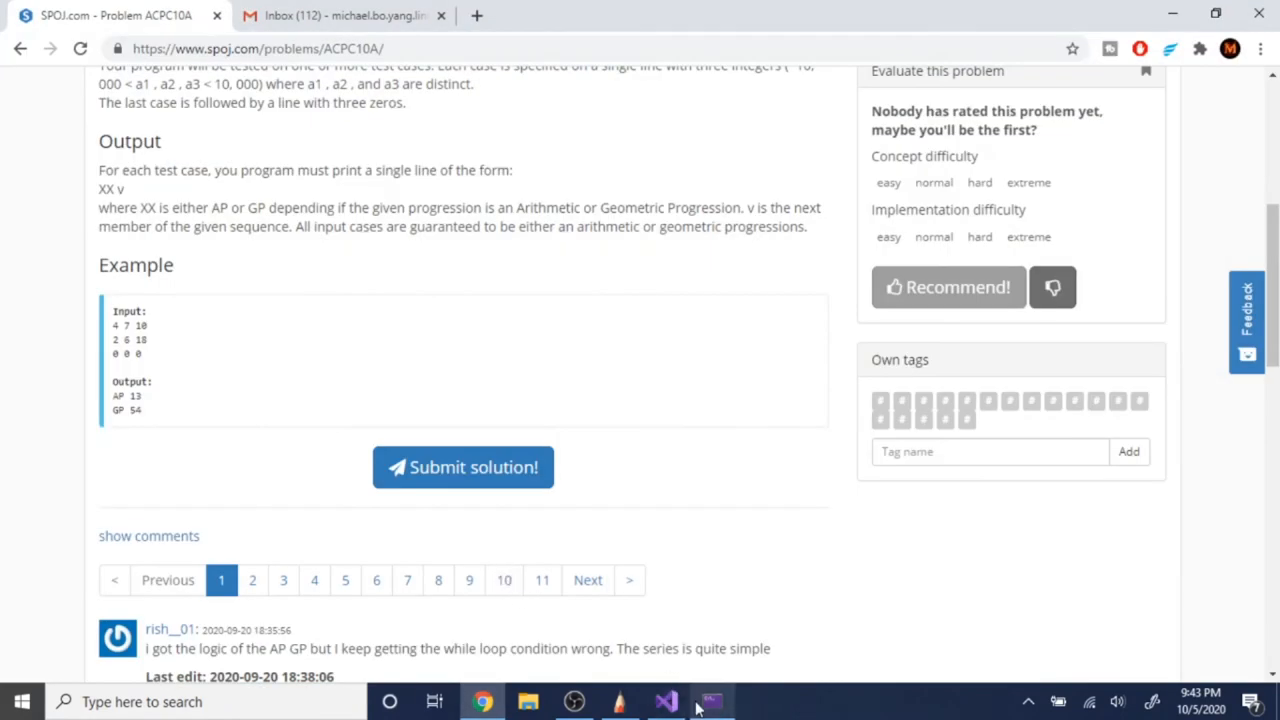
- Read the ACPC10A comments on zero cases and the while-loop terminating condition
click(710, 701)
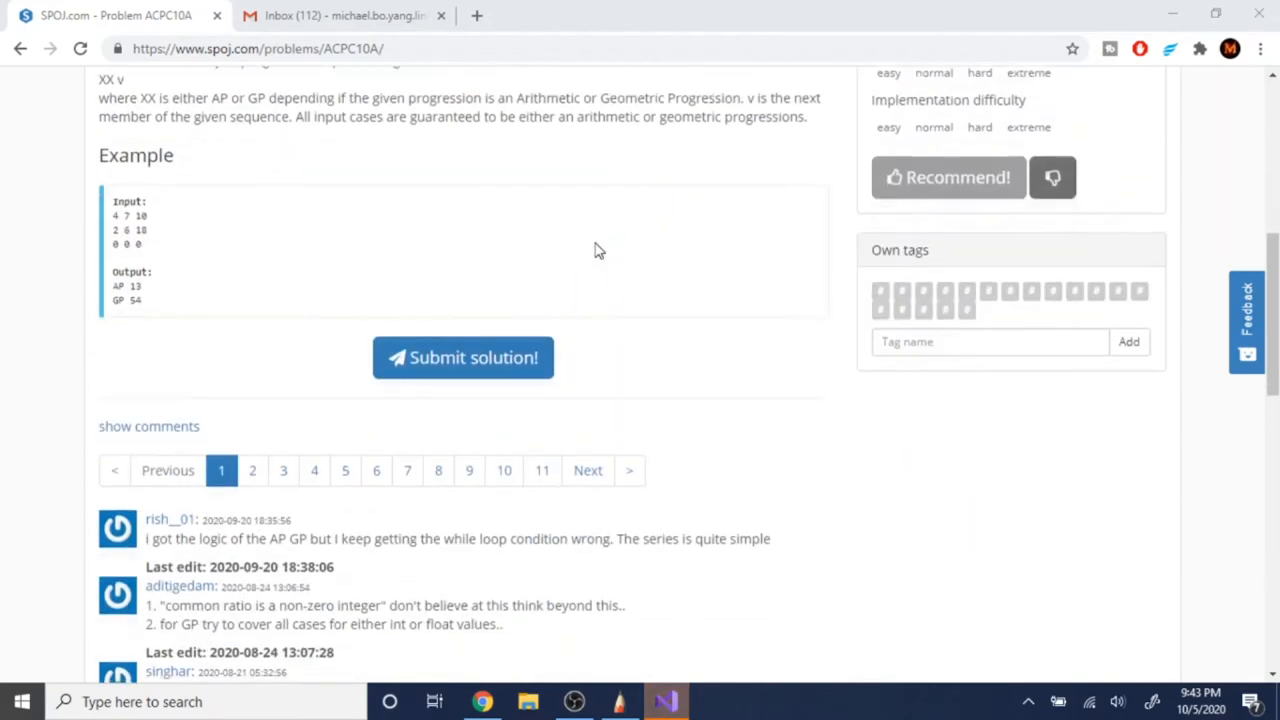
scroll(down, 3)
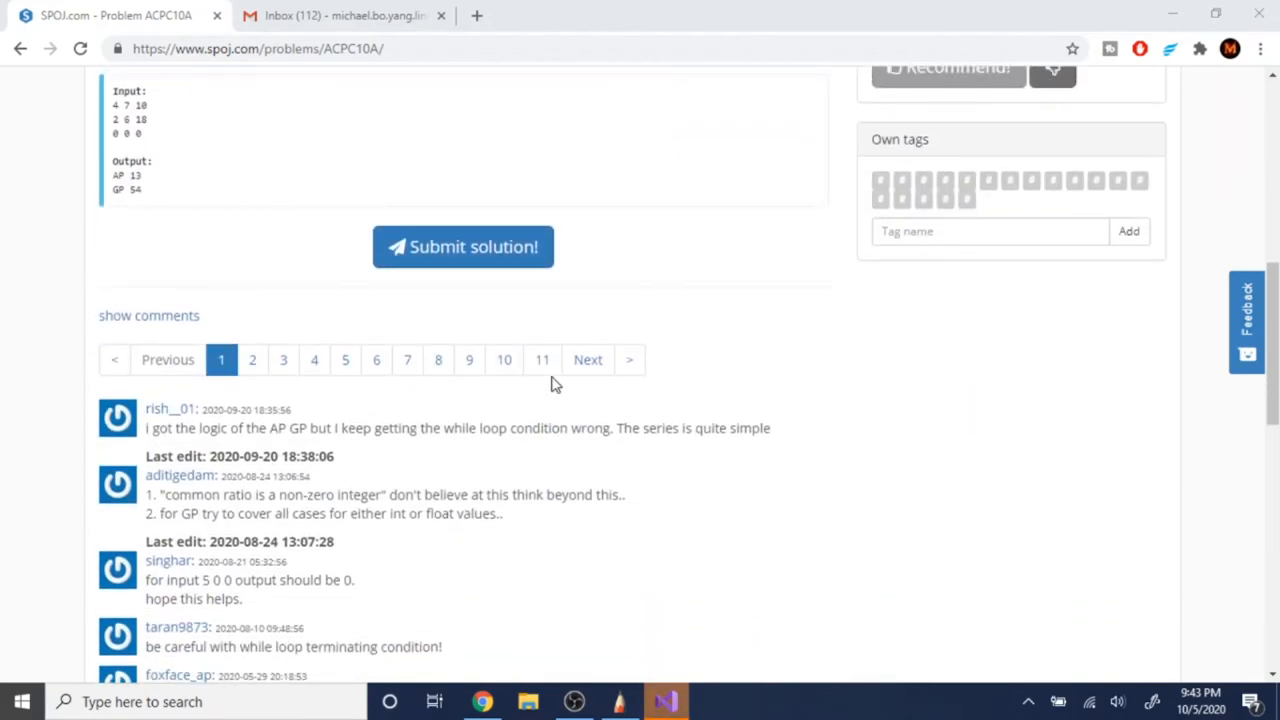
scroll(down, 3)
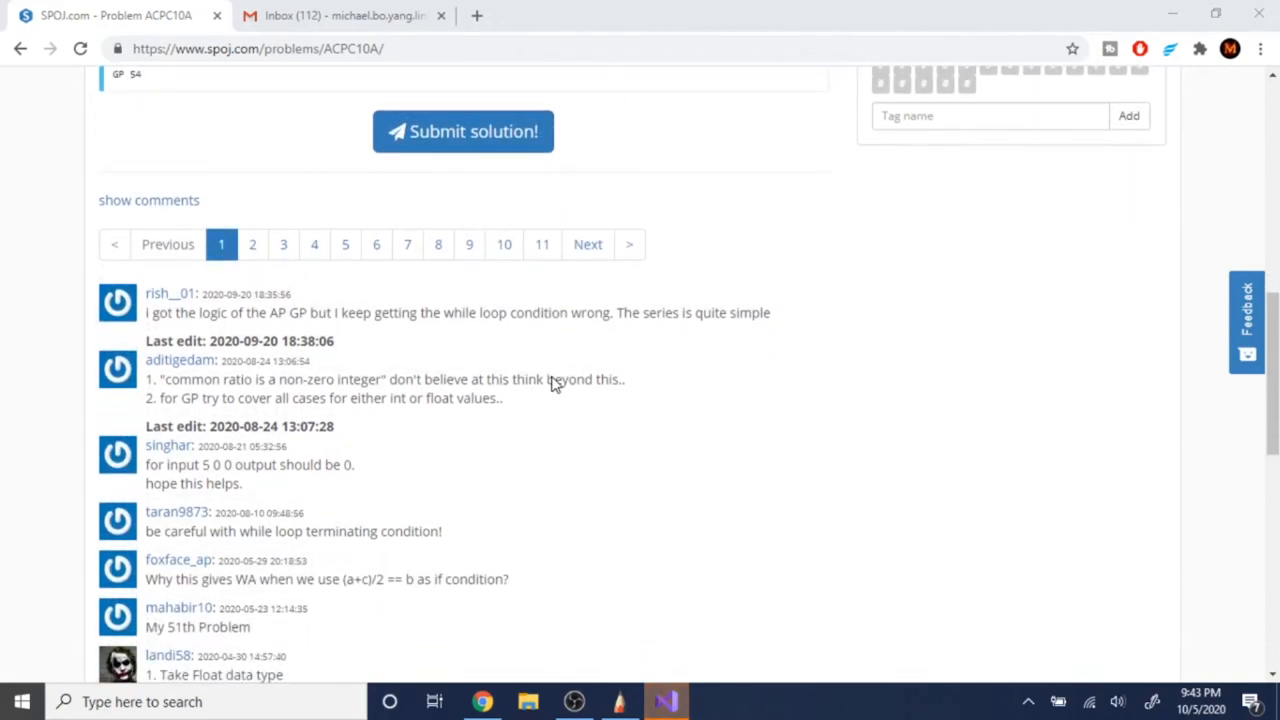
scroll(down, 3)
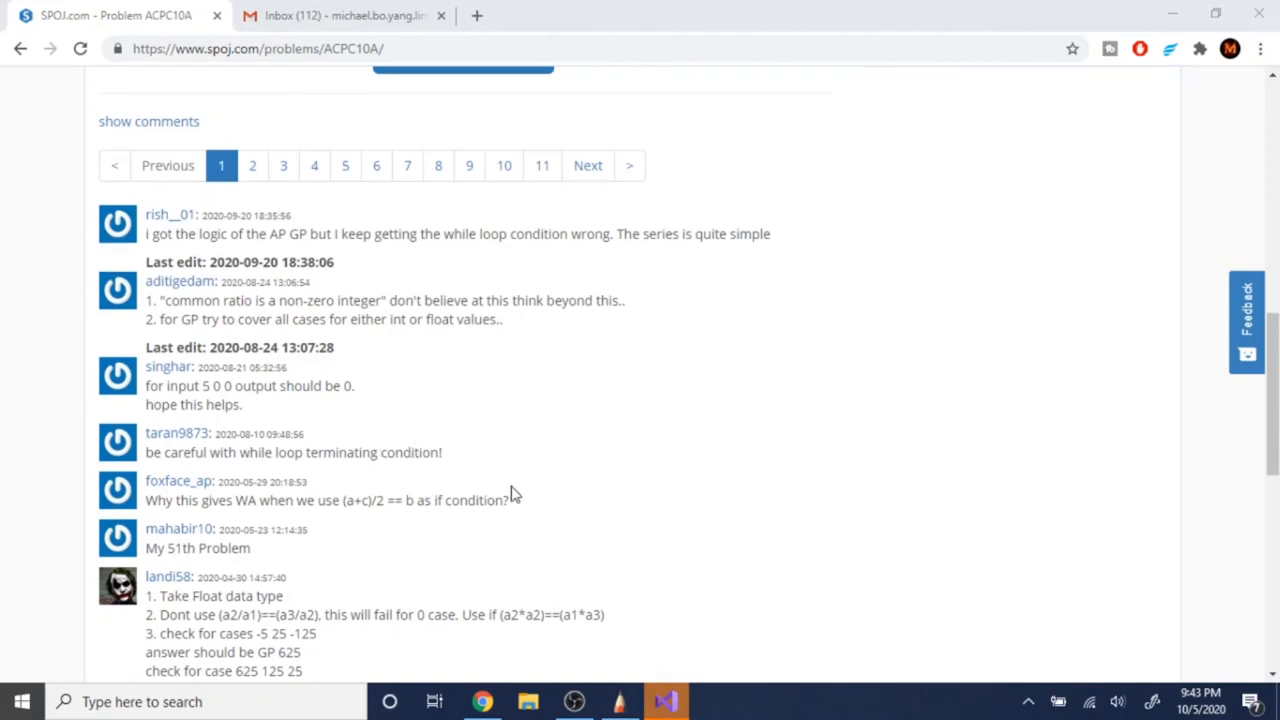
mouse_move(595, 585)
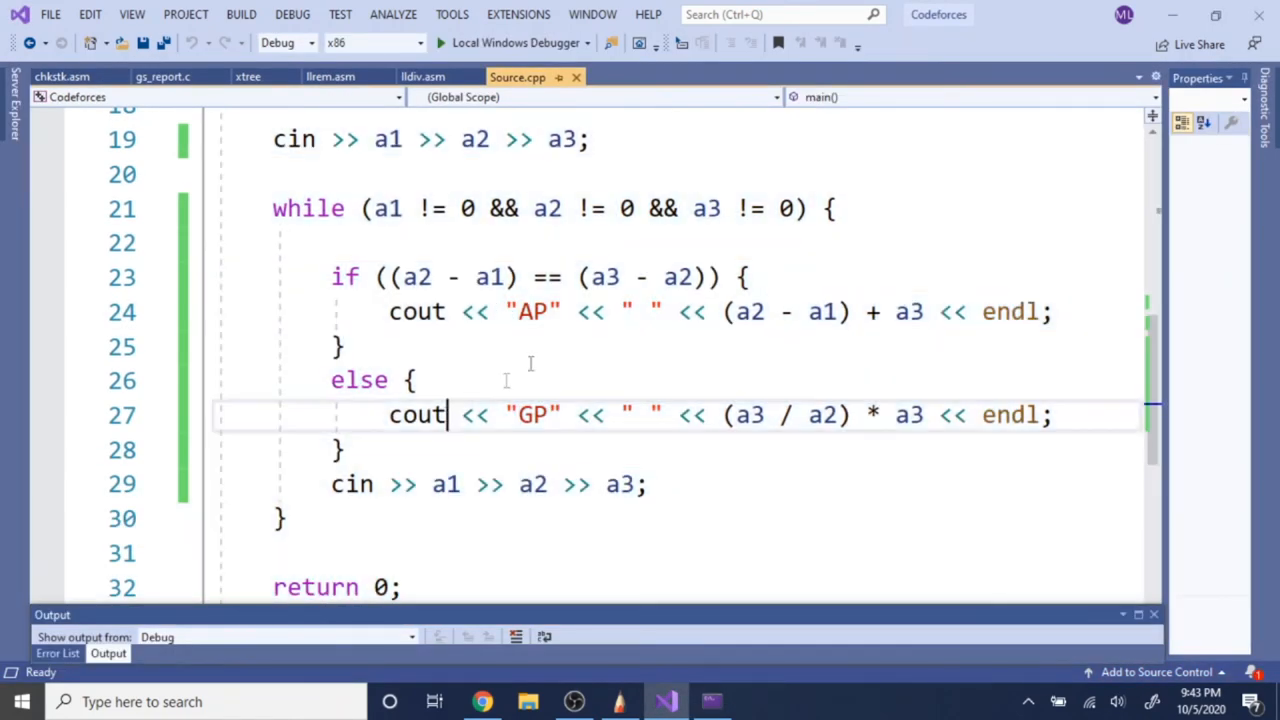
- Replace both && operators on line 21 with || and save Source.cpp
click(47, 208)
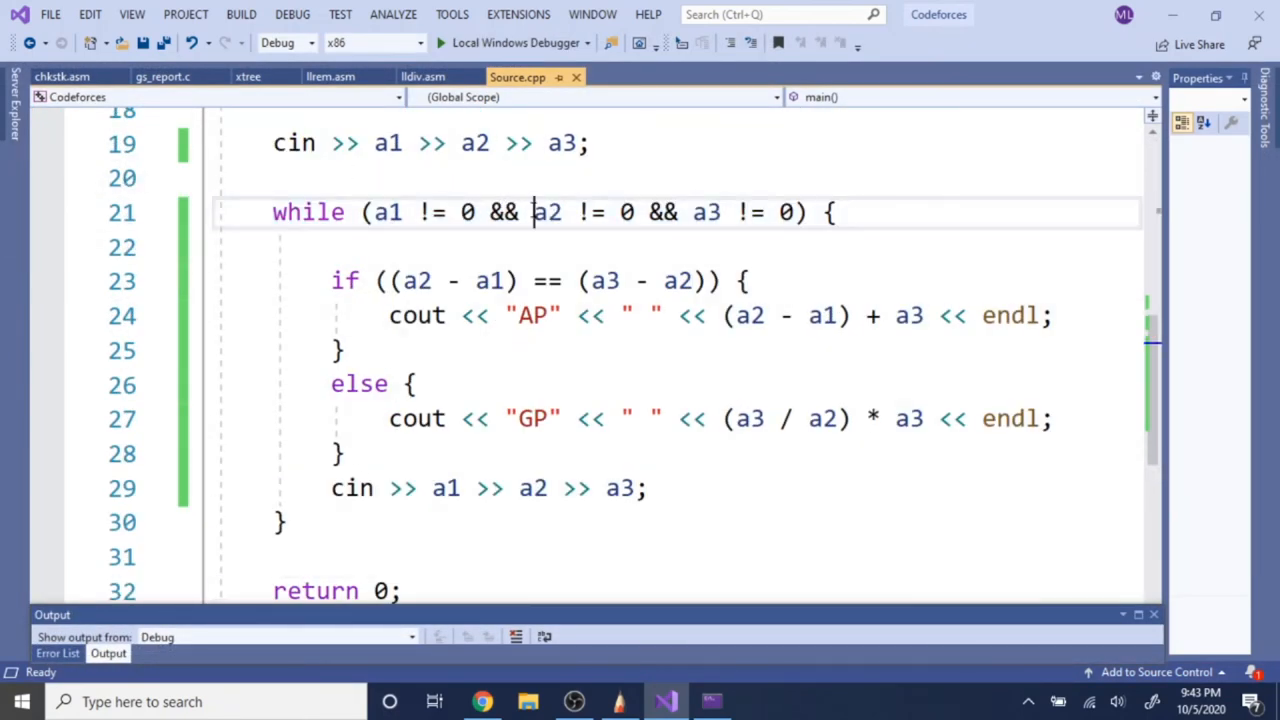
text(||)
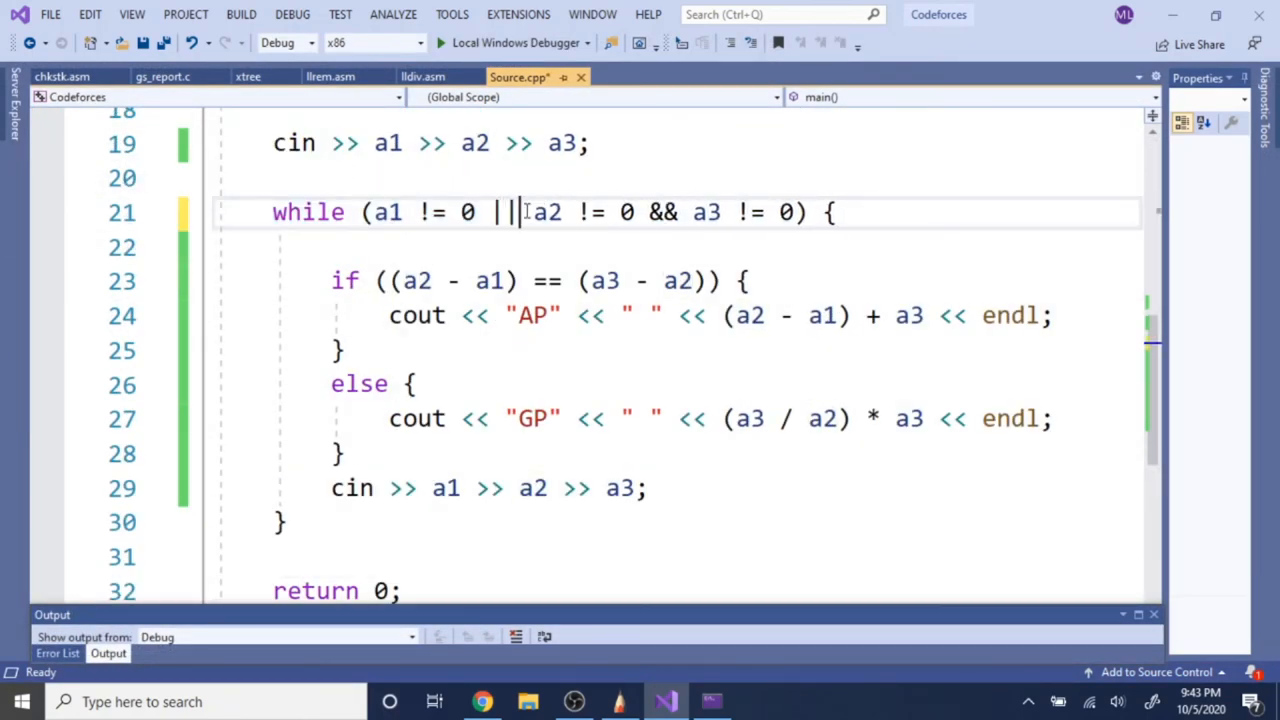
text(||)
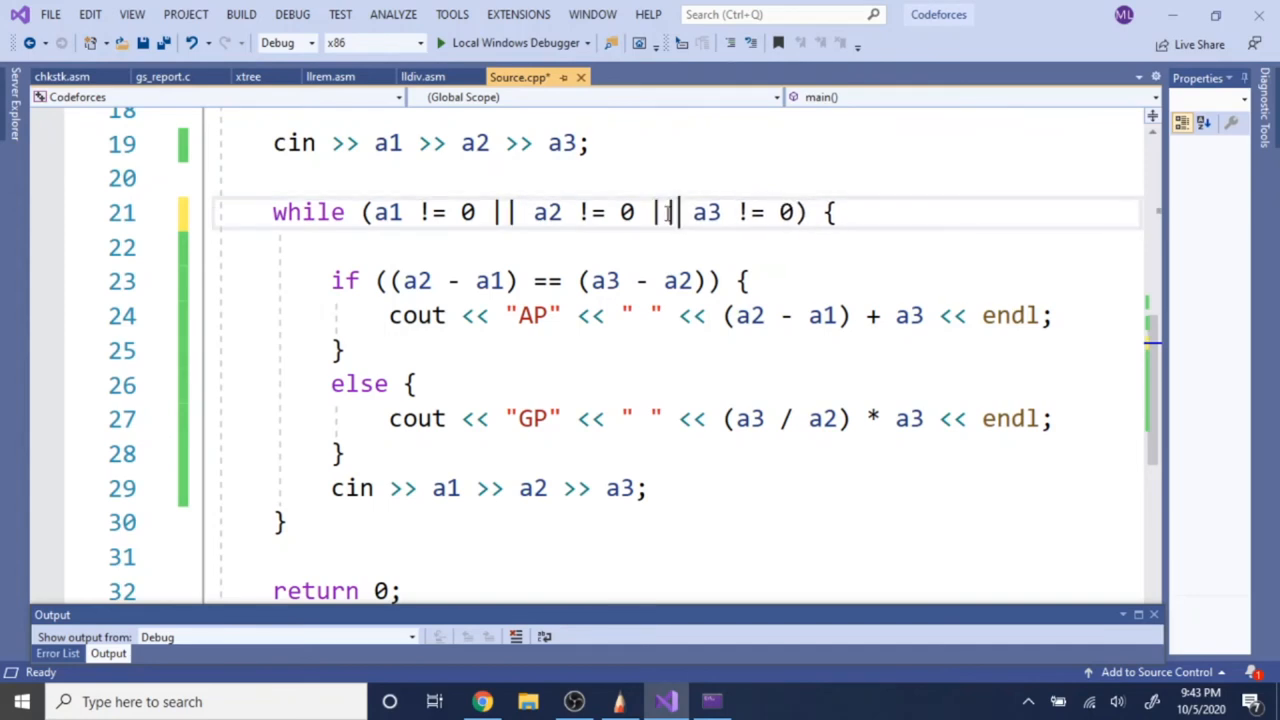
key(ctrl+s)
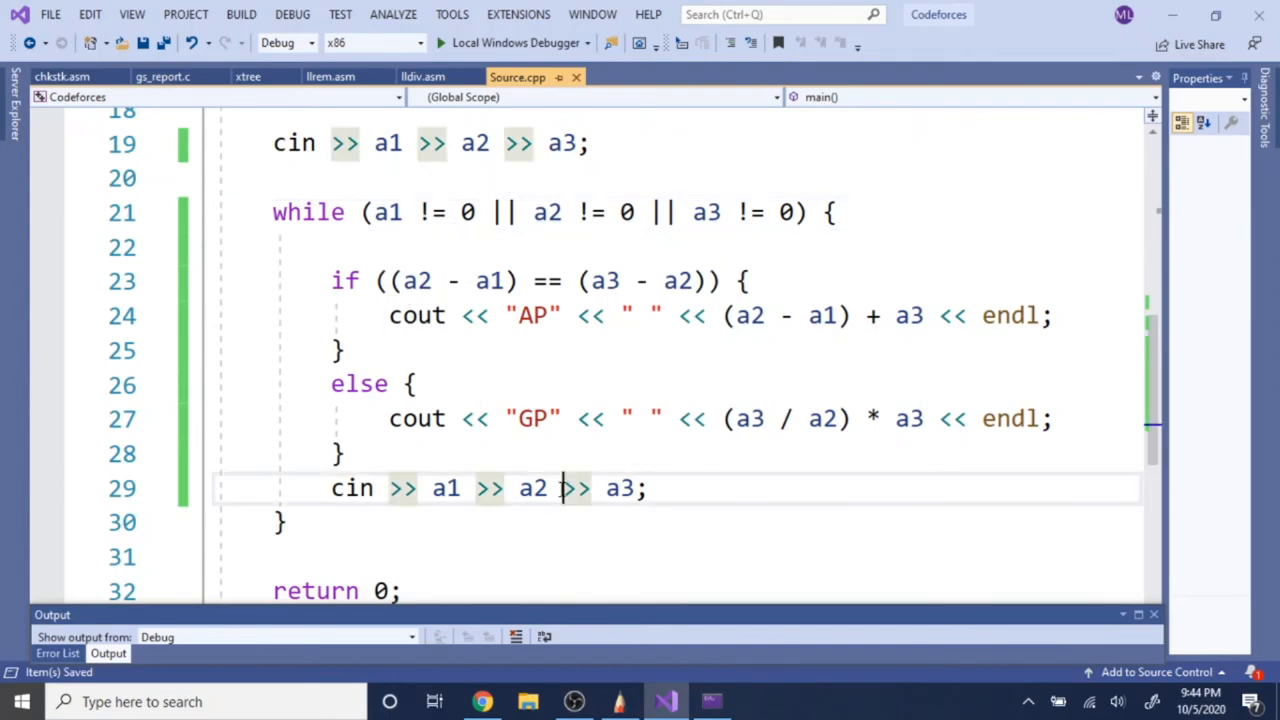
click(482, 701)
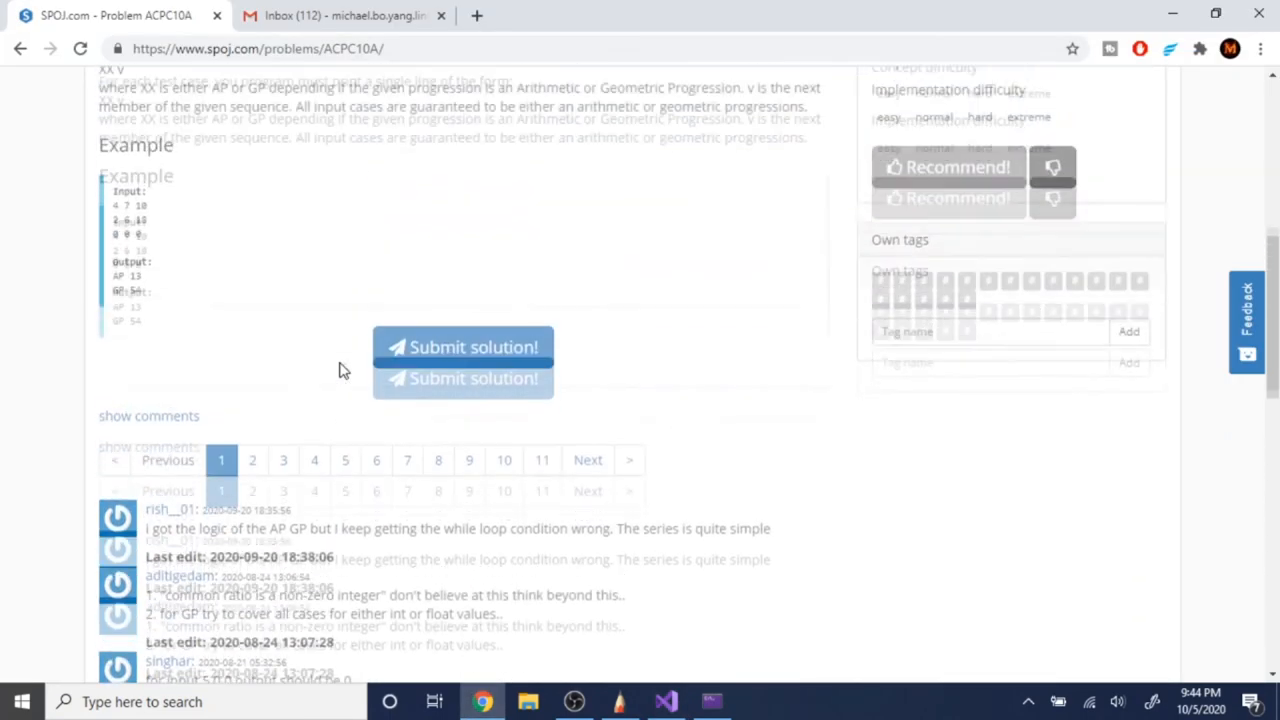
- Submit the revised ACPC10A code to SPOJ as C++14 (gcc 8.3)
click(463, 347)
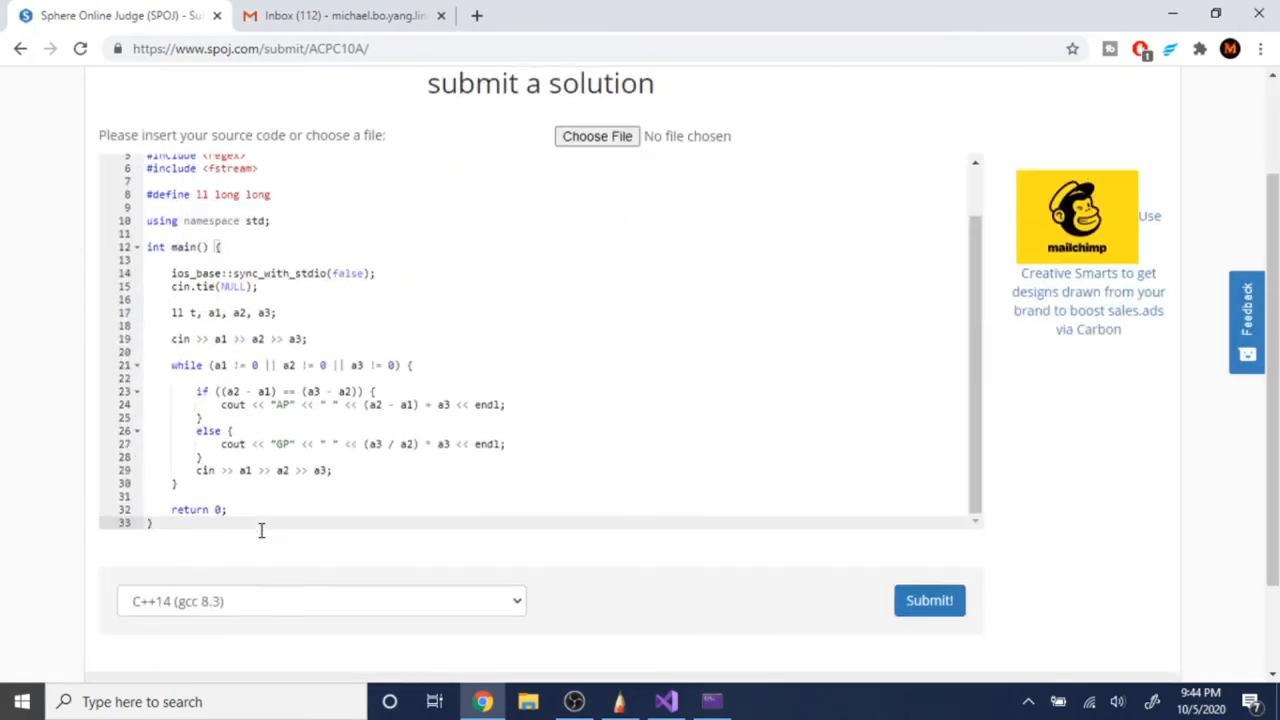
scroll(down, 3)
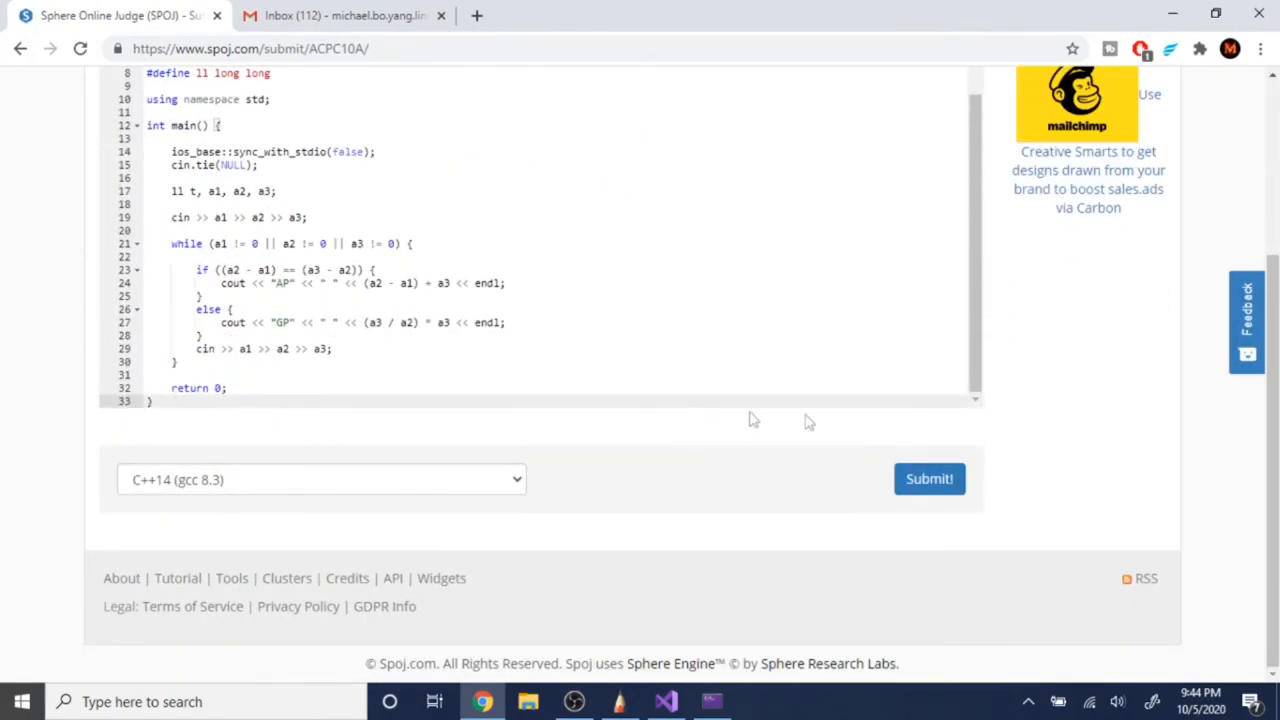
click(928, 478)
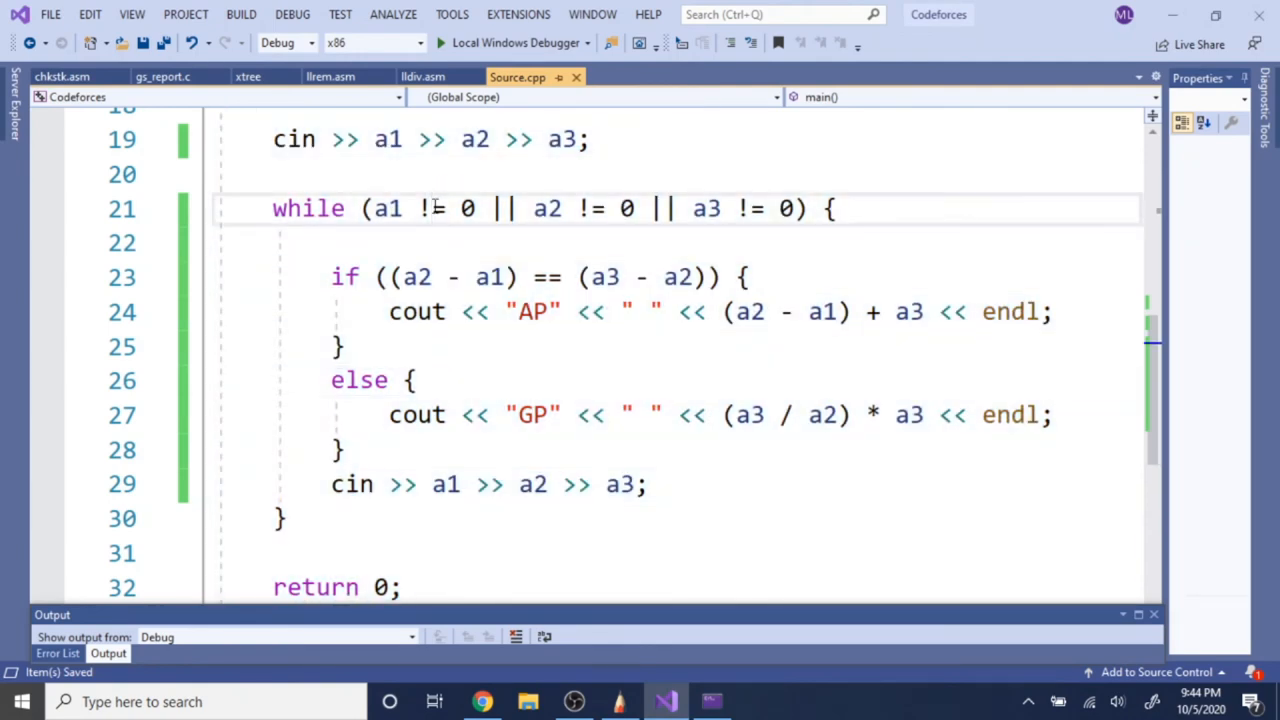
- Rewrite line 21's loop condition as !(a1 == 0 && a2 == 0 && a3 == 0) and save
scroll(up, 3)
text(=)
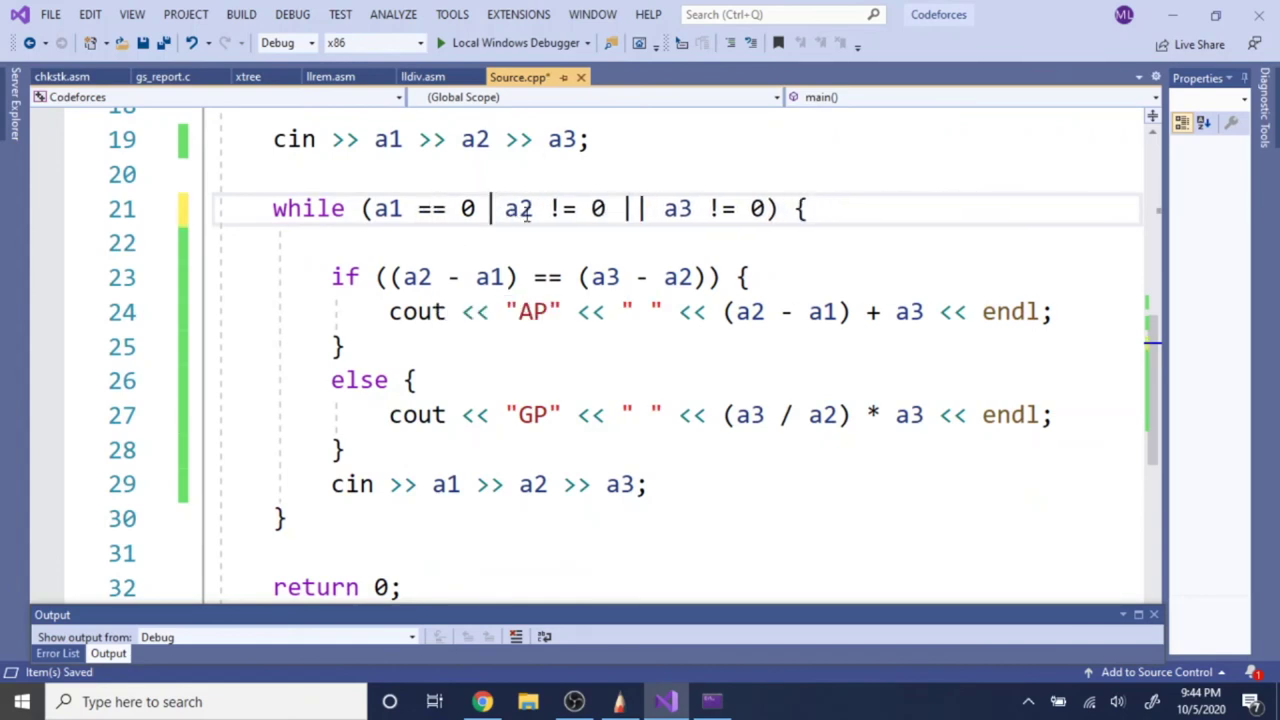
text(&&)
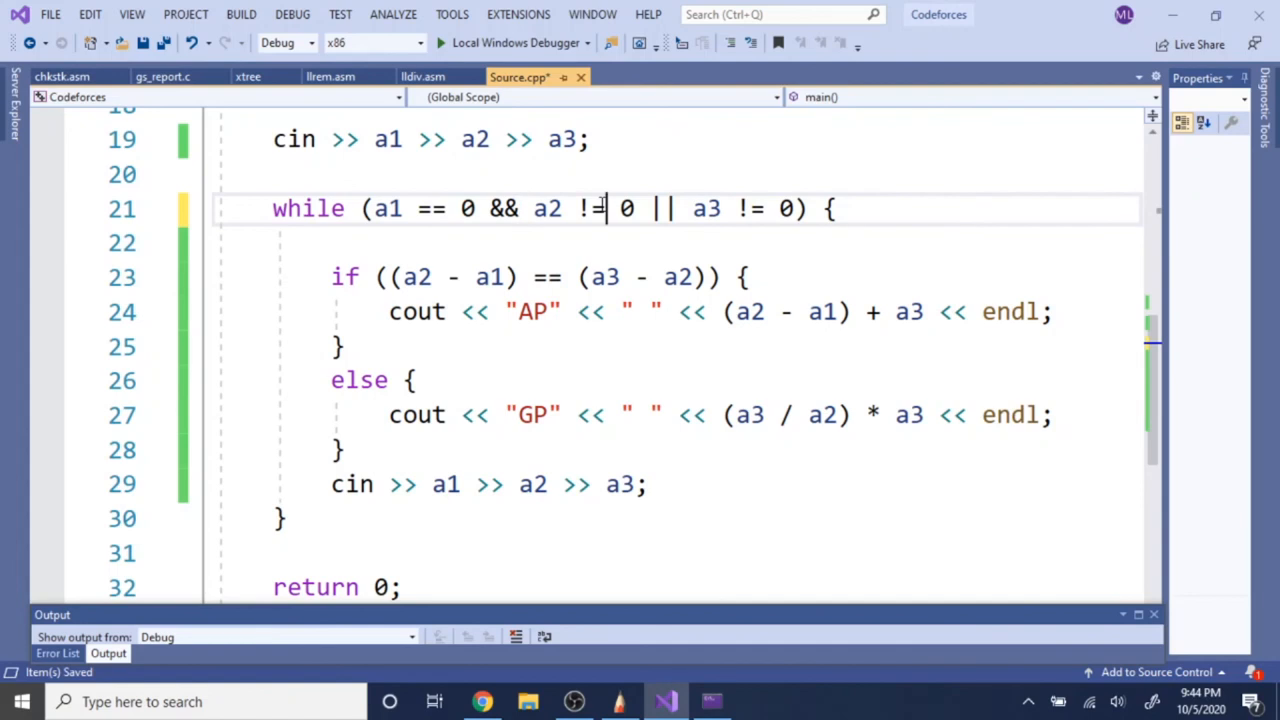
text(==)
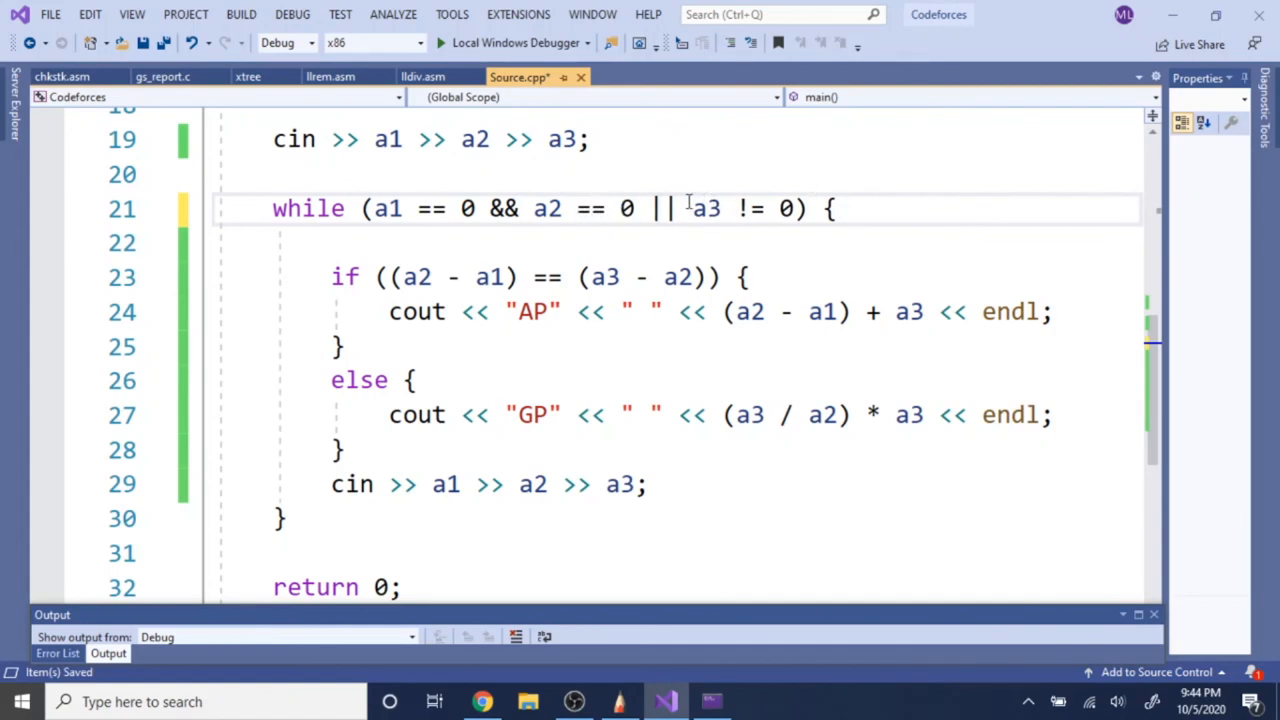
text(&&)
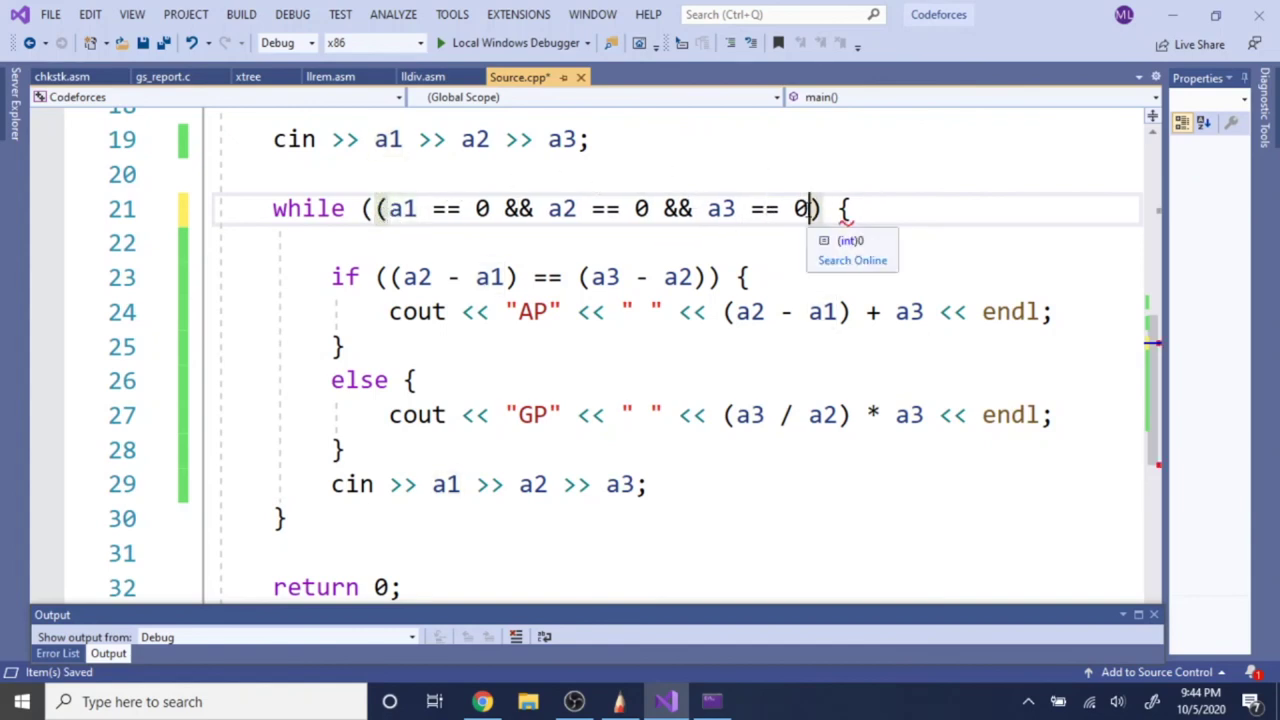
text(!()
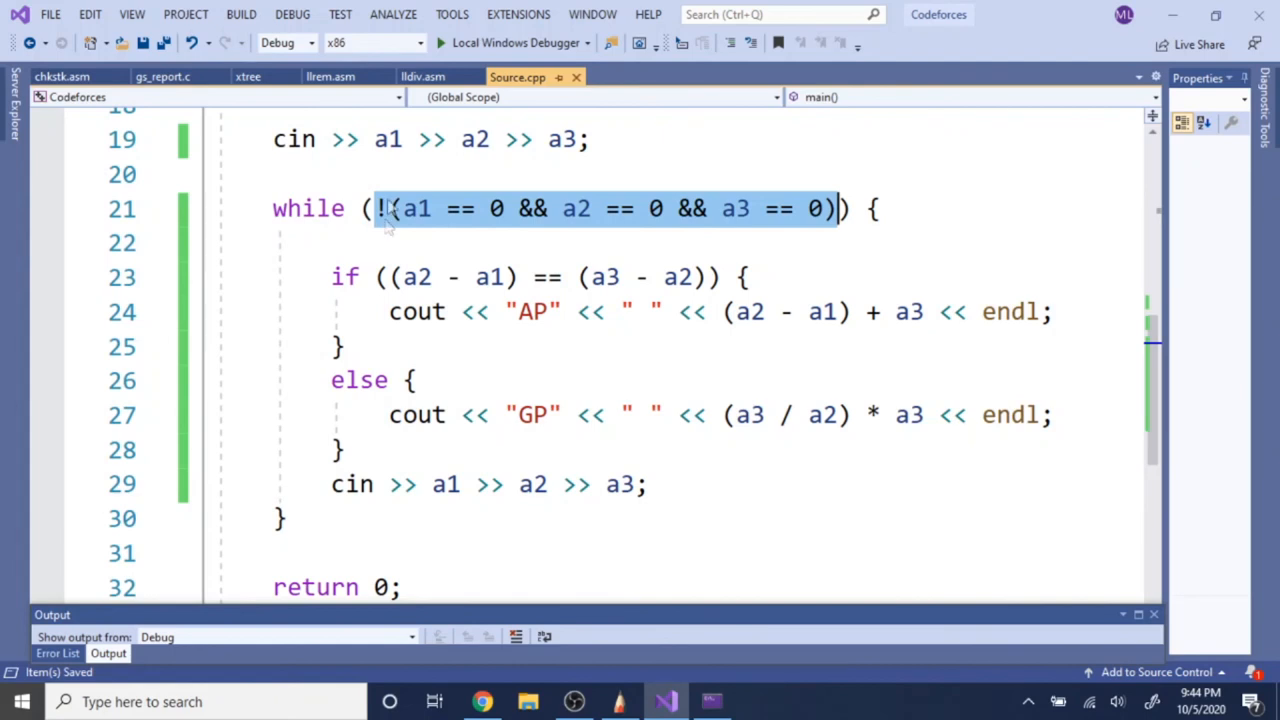
mouse_move(539, 365)
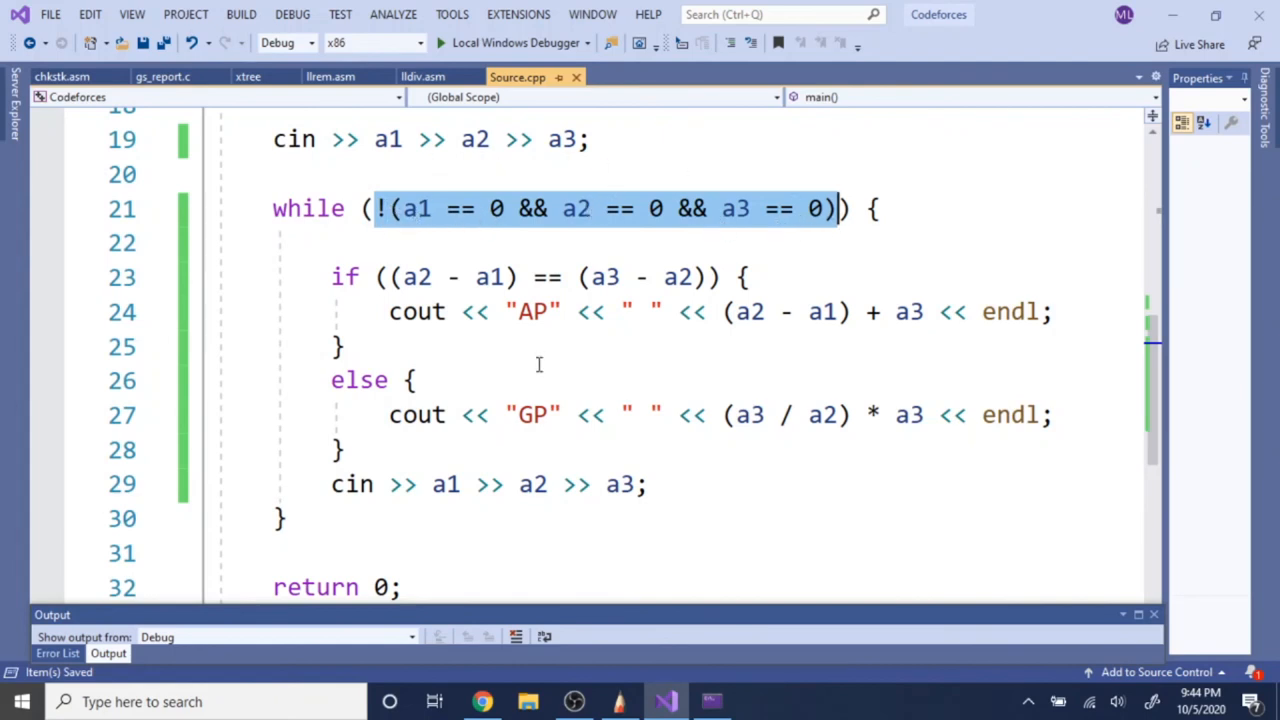
click(540, 347)
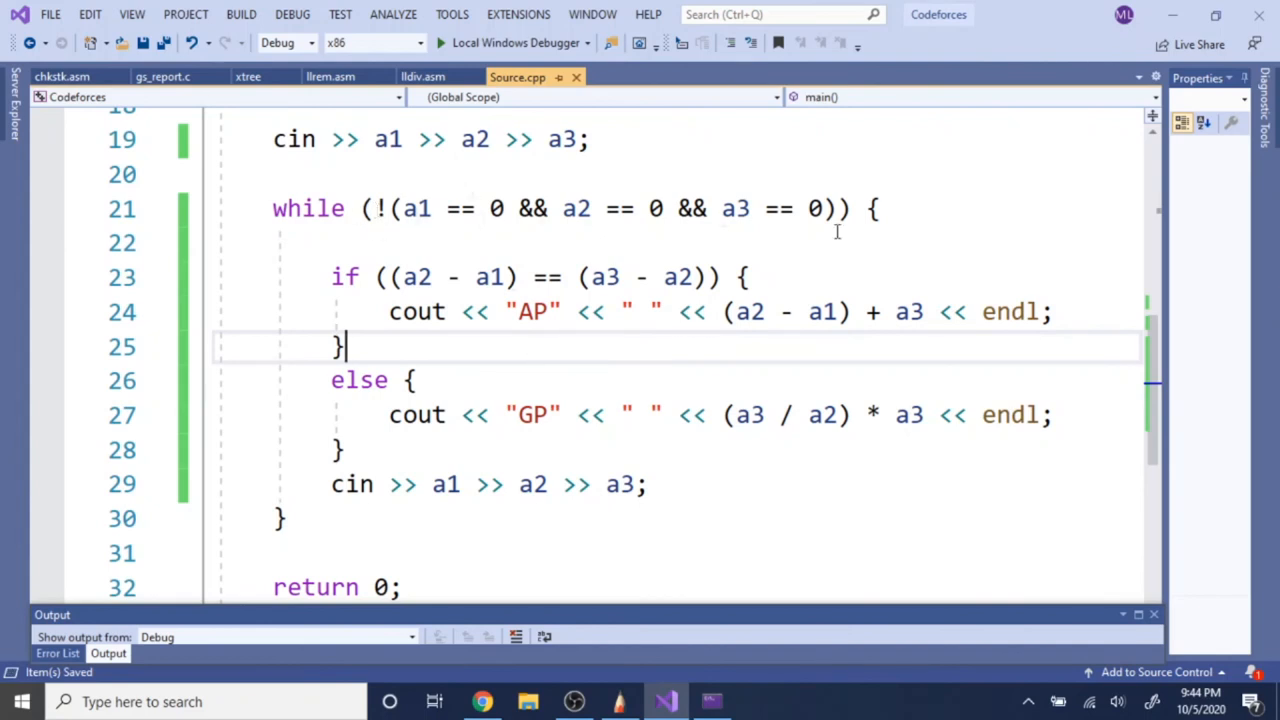
scroll(down, 3)
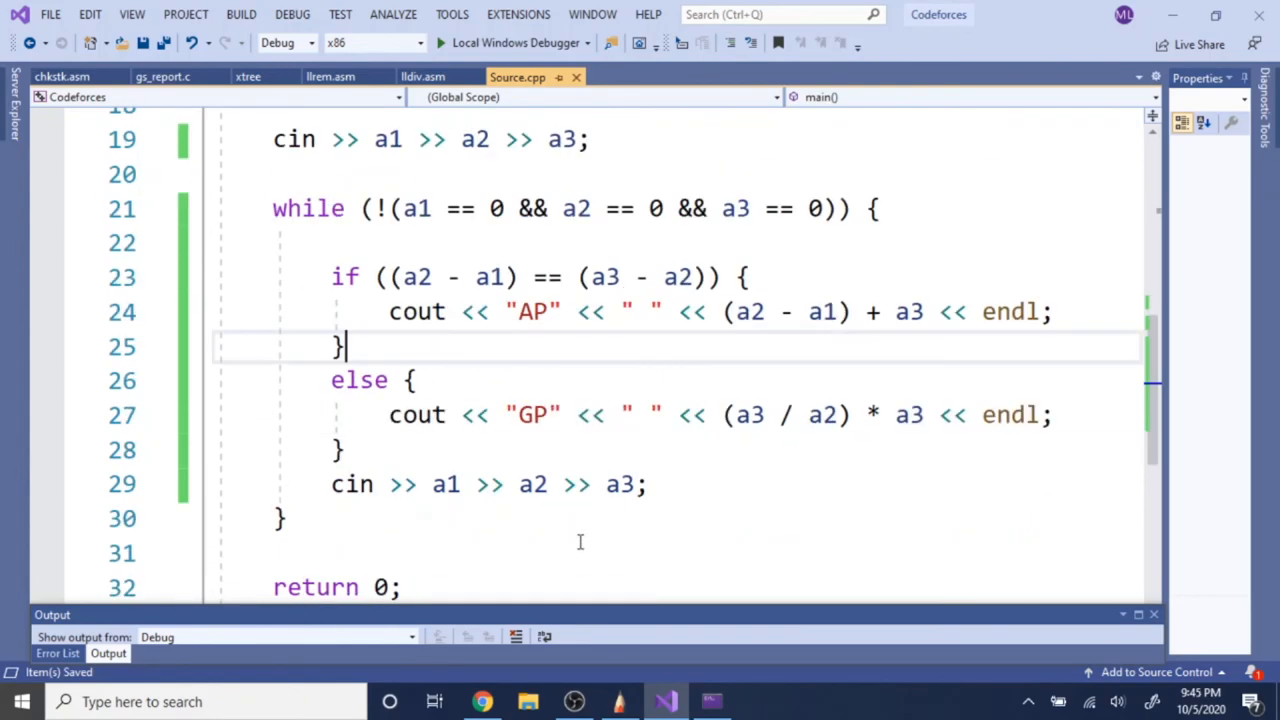
click(440, 42)
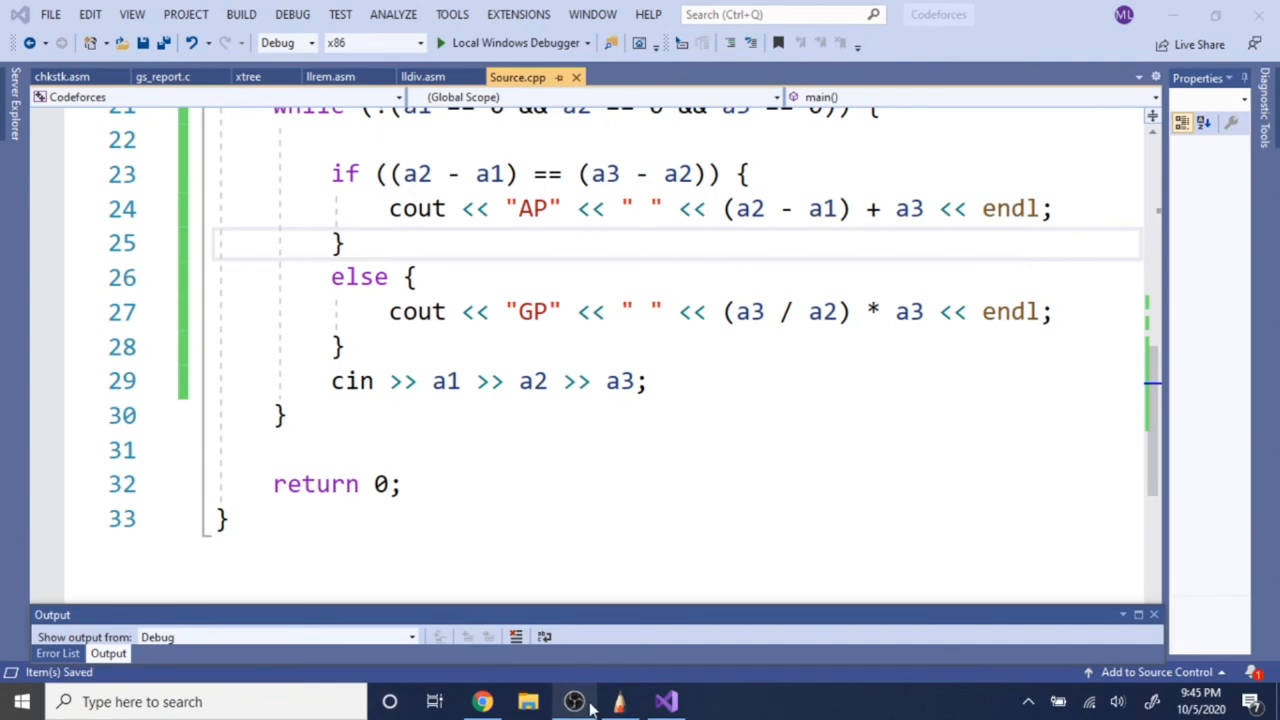
scroll(up, 3)
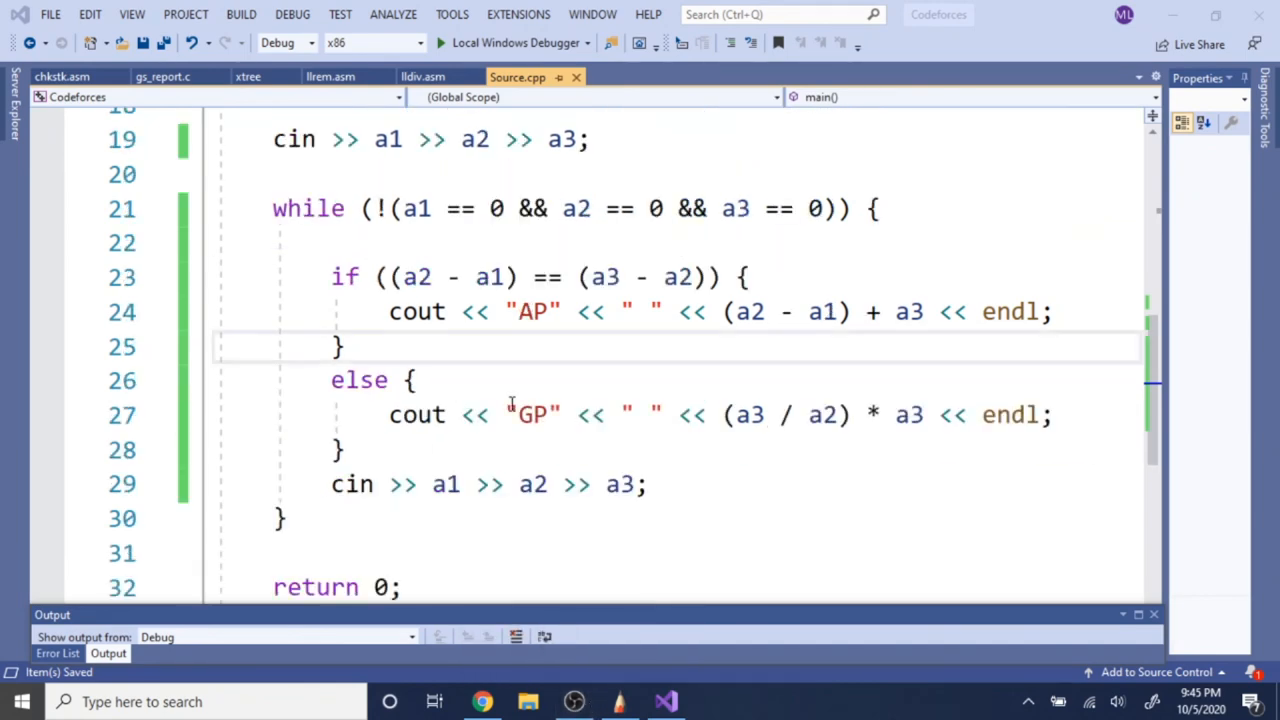
scroll(up, 3)
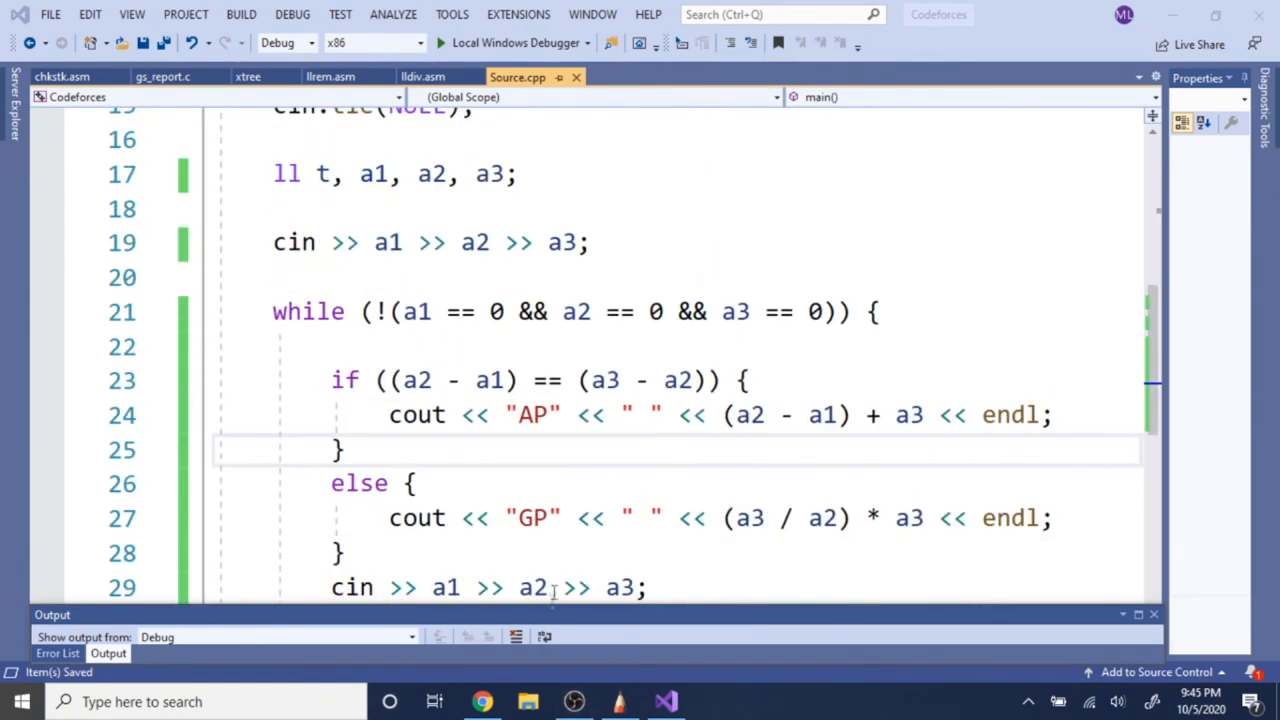